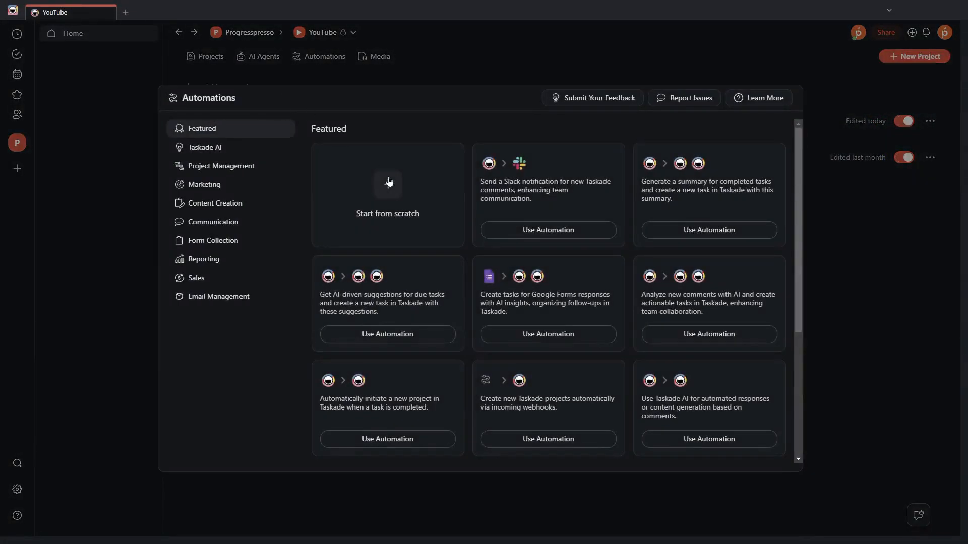
# Start a from-scratch automation trigger, then set the Postman JSON body text value to "this is a test"
pyautogui.click(387, 194)
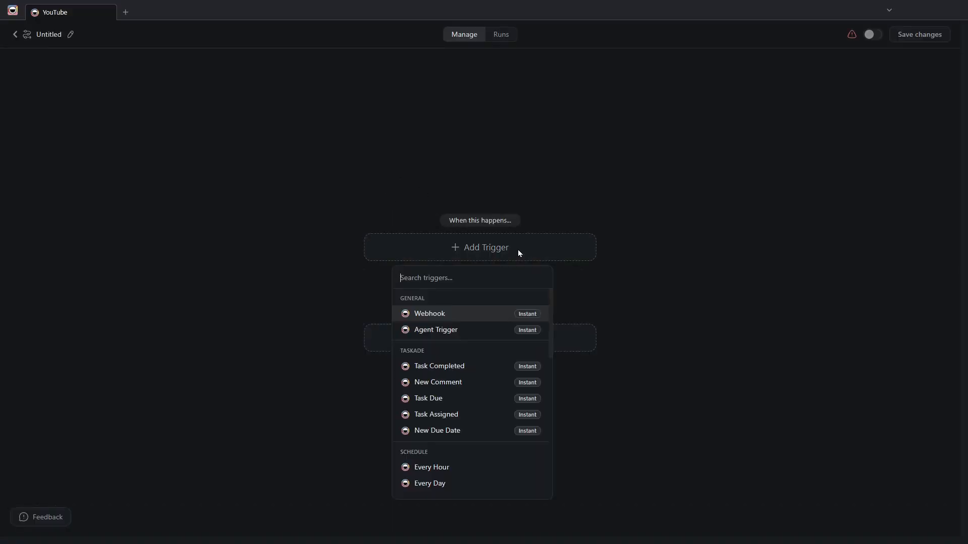
pyautogui.click(429, 314)
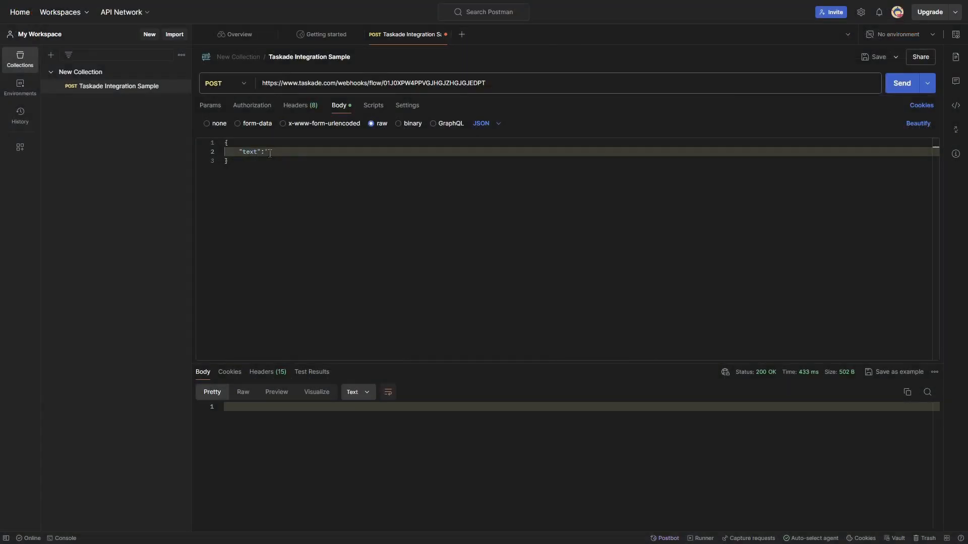
pyautogui.write('this is a t')
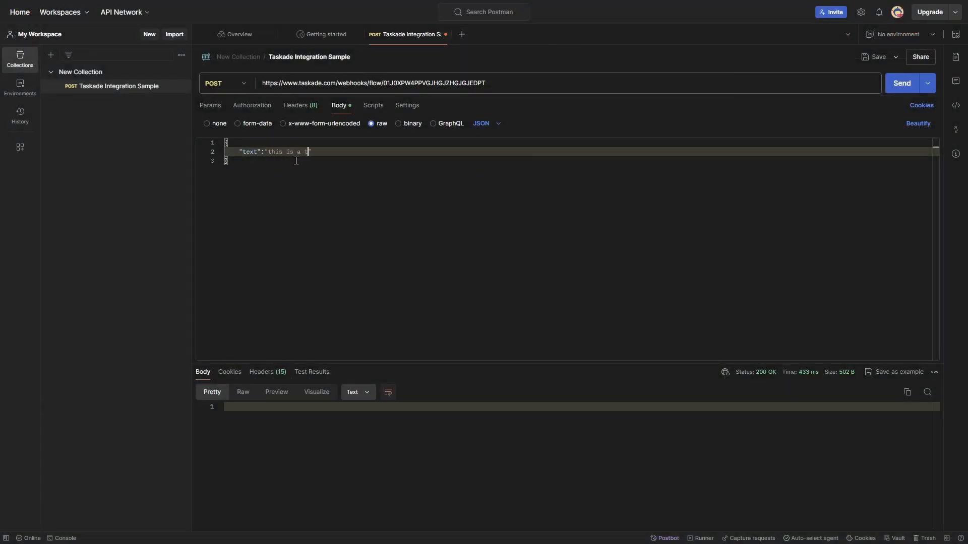
pyautogui.write('est"')
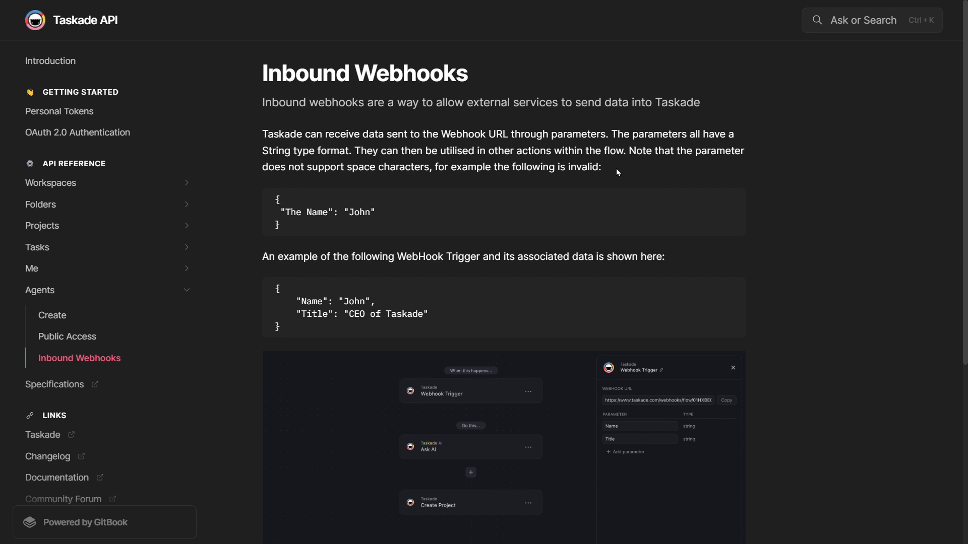
pyautogui.moveTo(392, 188)
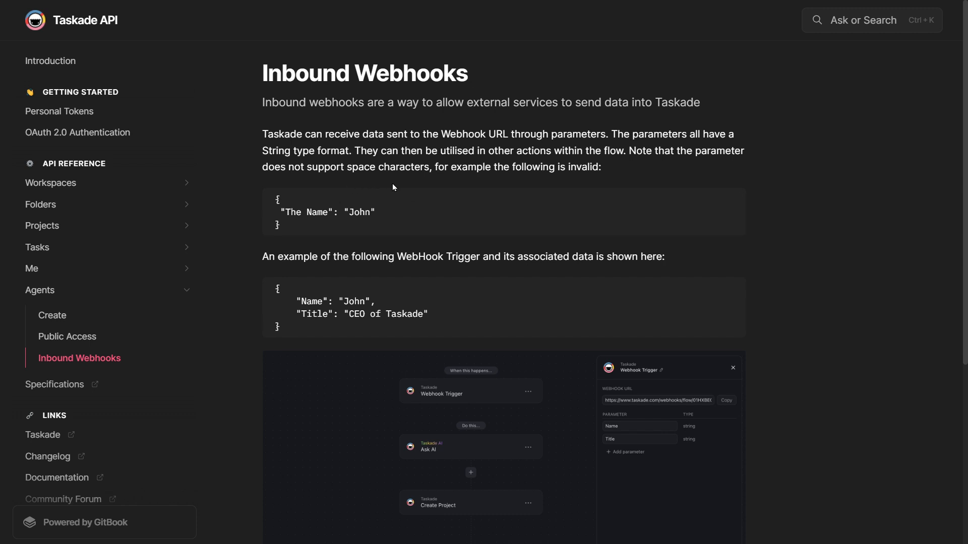
pyautogui.moveTo(345, 210)
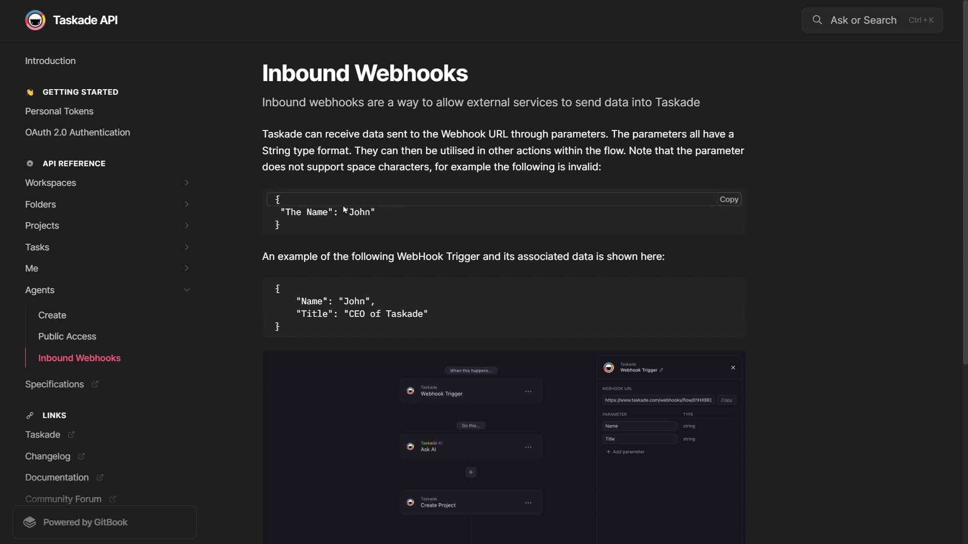
pyautogui.doubleClick(304, 213)
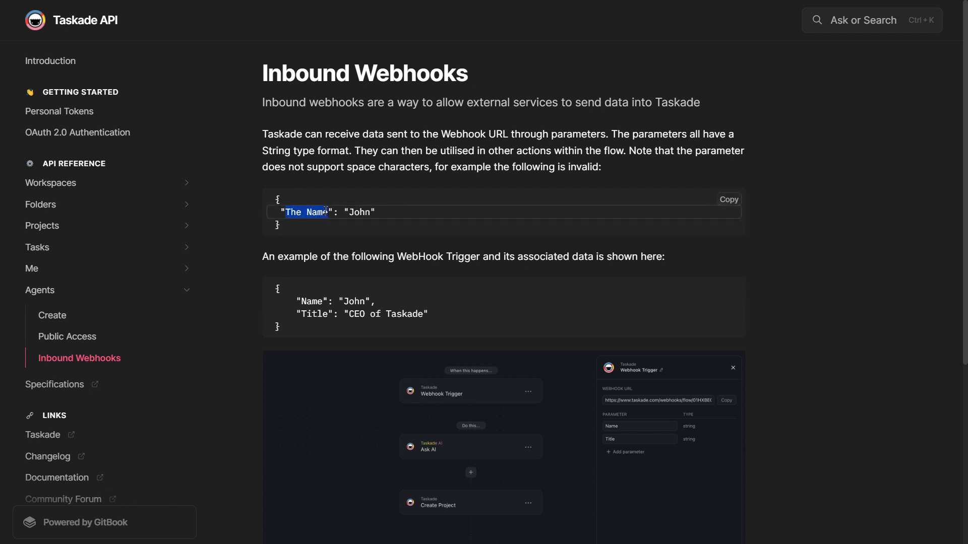
pyautogui.doubleClick(361, 213)
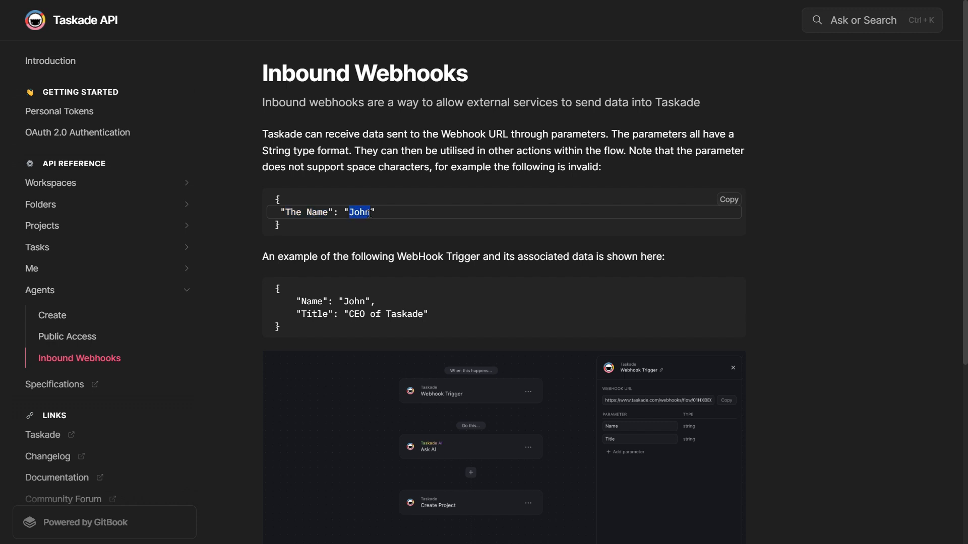
pyautogui.moveTo(410, 290)
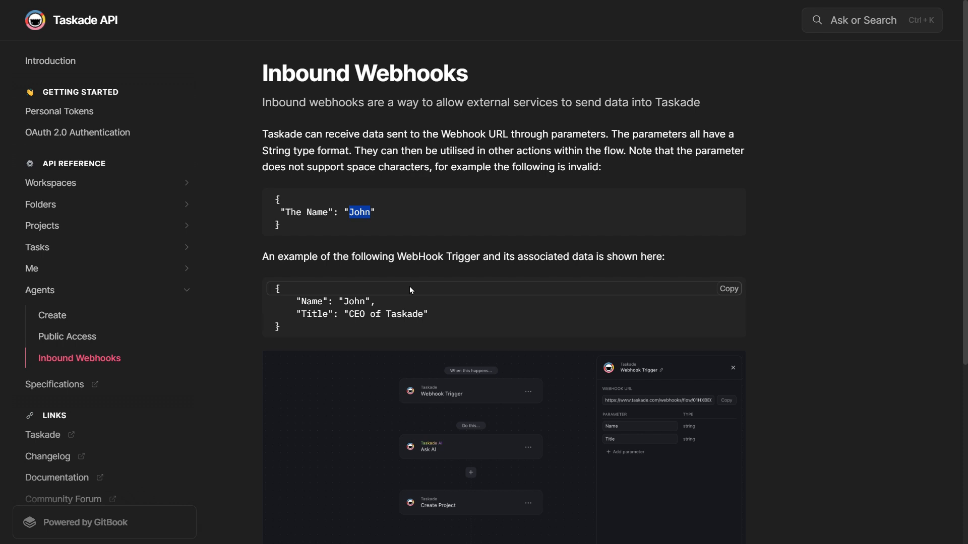
pyautogui.moveTo(430, 181)
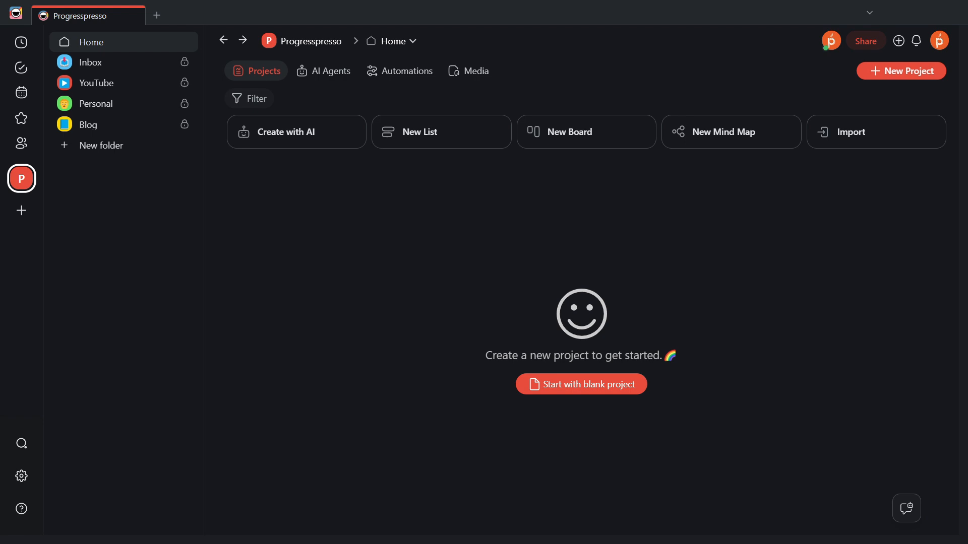
# Show the YouTube folder's Automations list with its Webhook Trigger and Script Draft flows
pyautogui.click(97, 83)
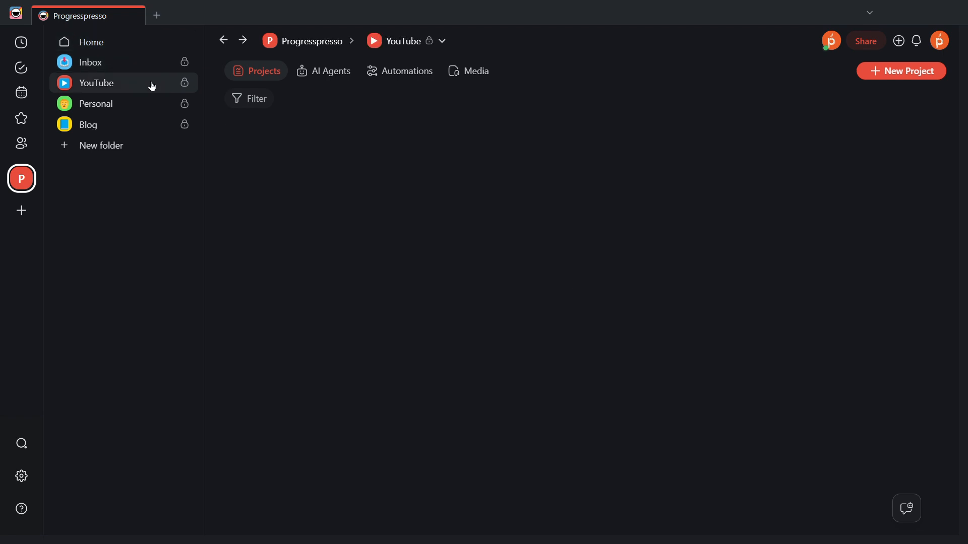
pyautogui.click(399, 70)
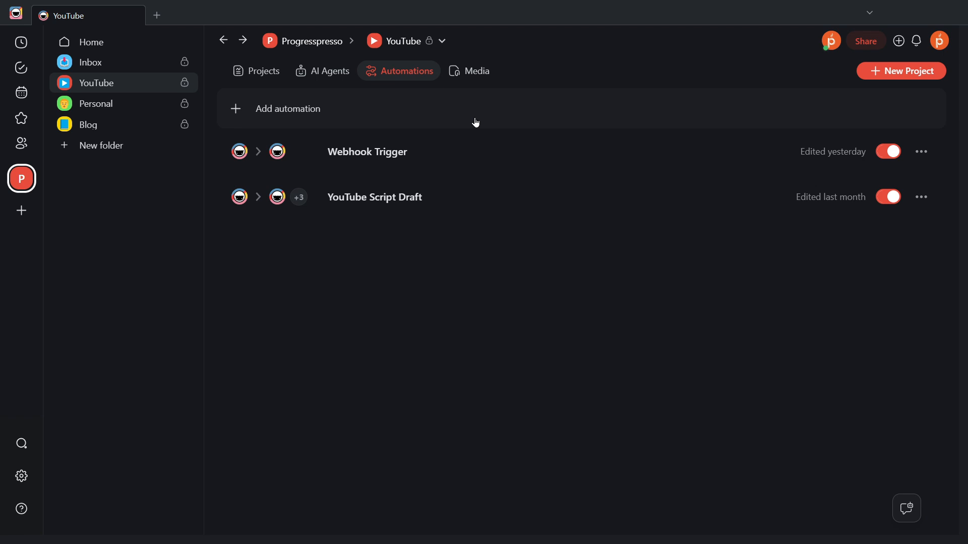
pyautogui.moveTo(284, 112)
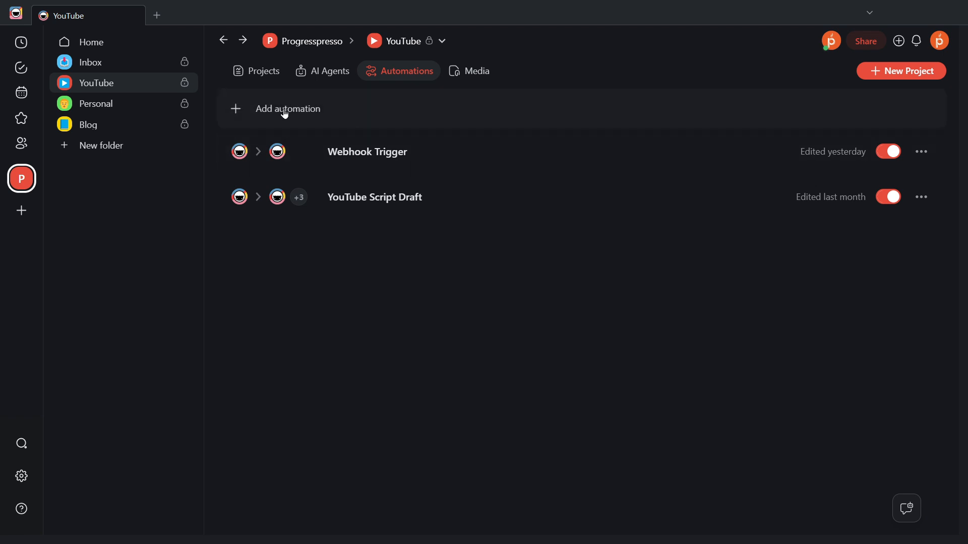
pyautogui.moveTo(353, 117)
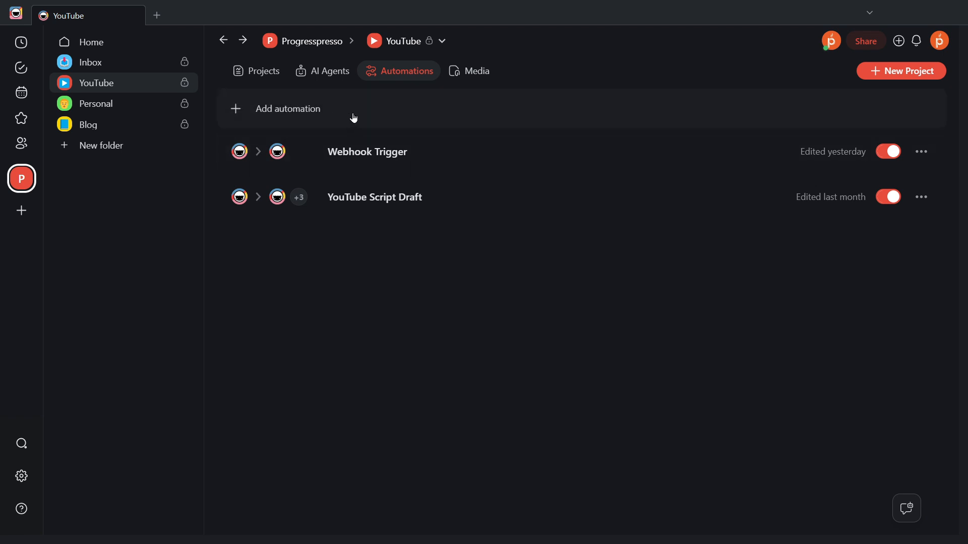
pyautogui.moveTo(373, 103)
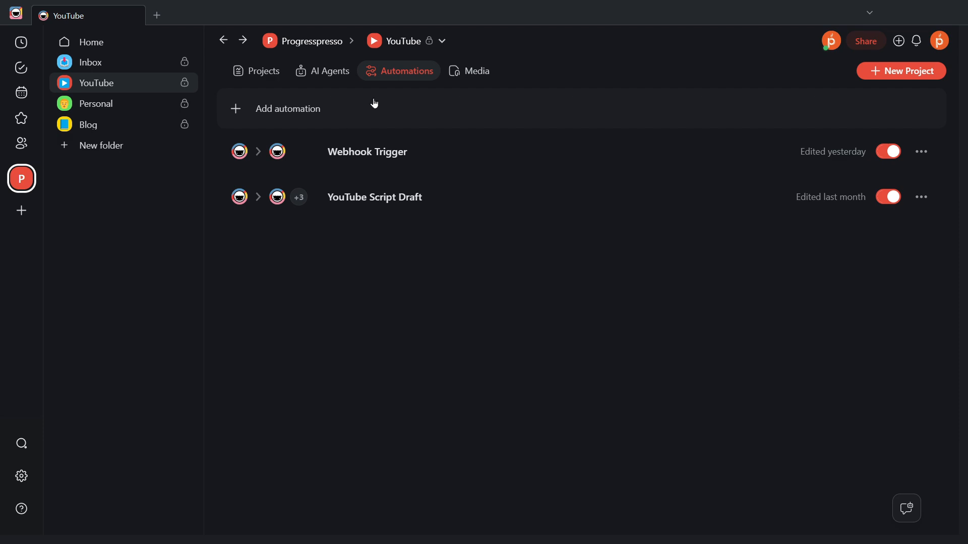
# Create a from-scratch automation with a Webhook trigger that generates its own webhook URL
pyautogui.click(287, 109)
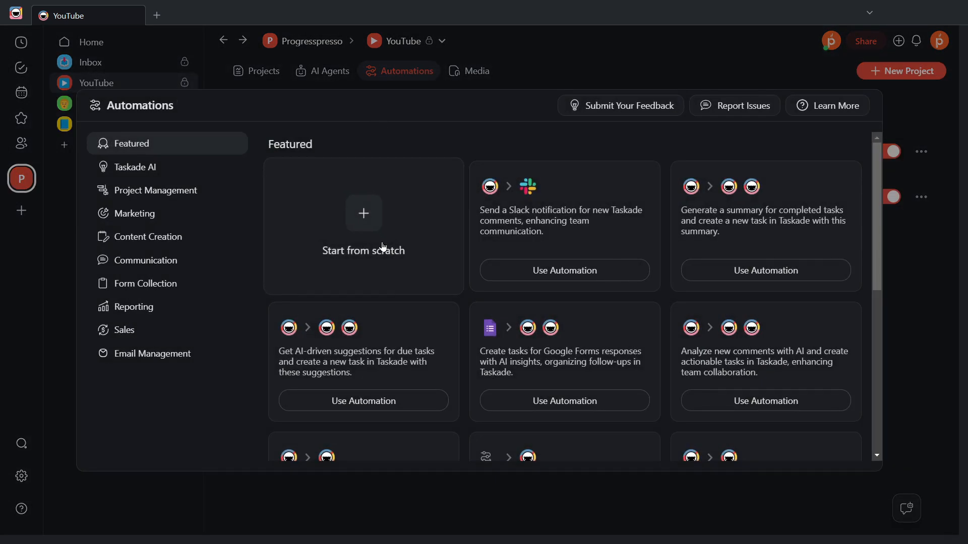
pyautogui.click(363, 224)
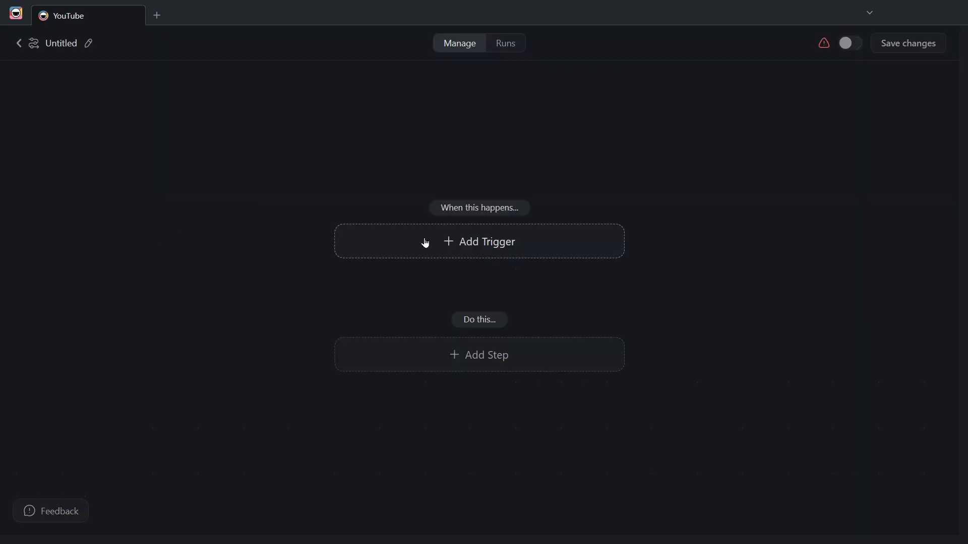
pyautogui.moveTo(564, 249)
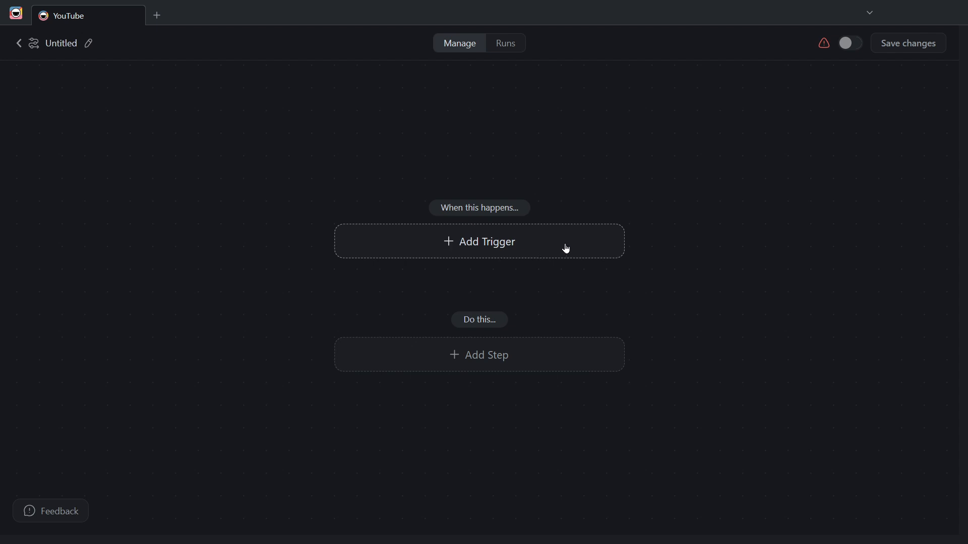
pyautogui.click(479, 241)
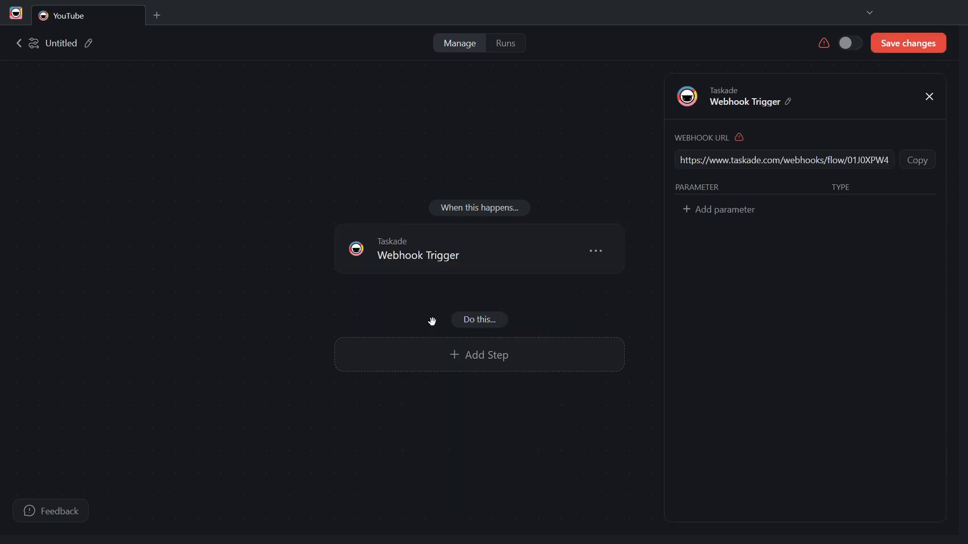
pyautogui.moveTo(782, 343)
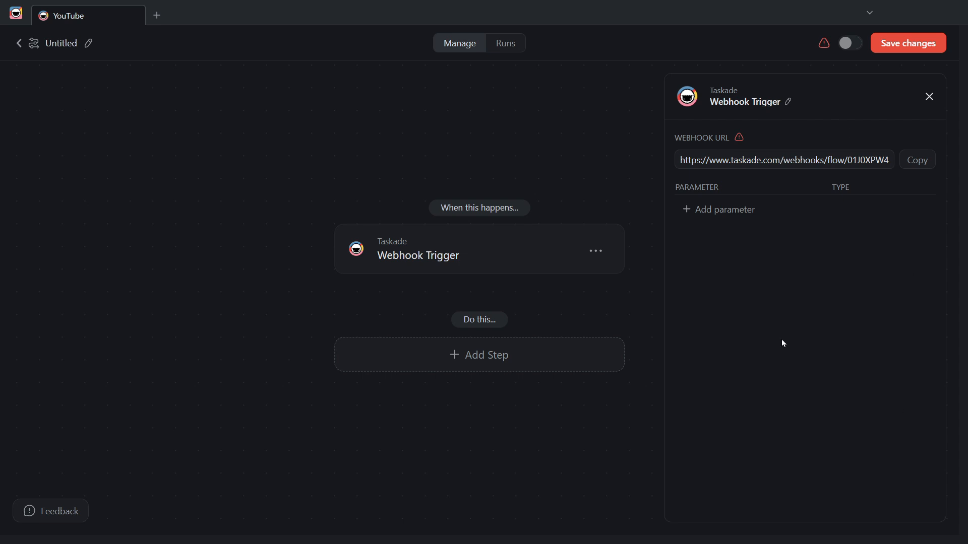
pyautogui.moveTo(796, 275)
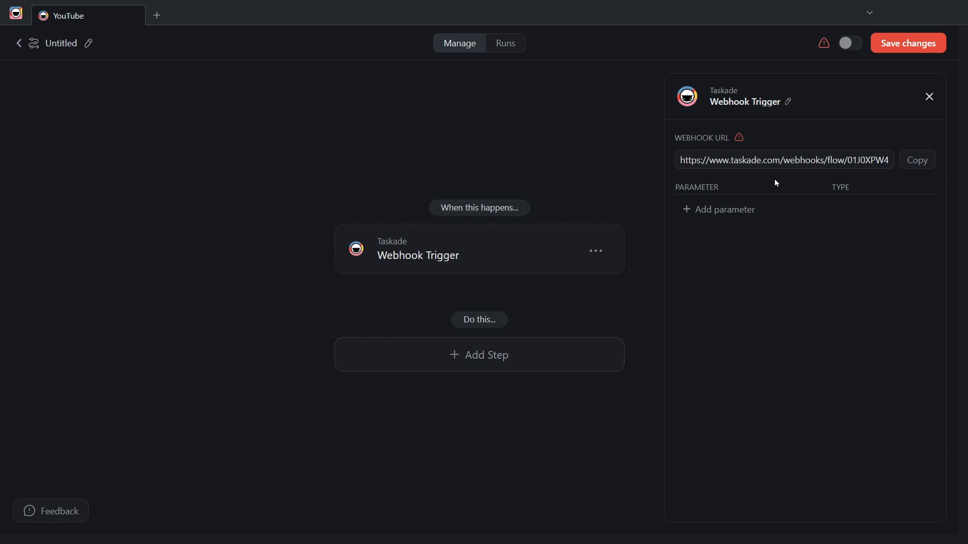
# Add webhook parameters "email" and "text", then remove "email" leaving only the string parameter "text"
pyautogui.click(718, 210)
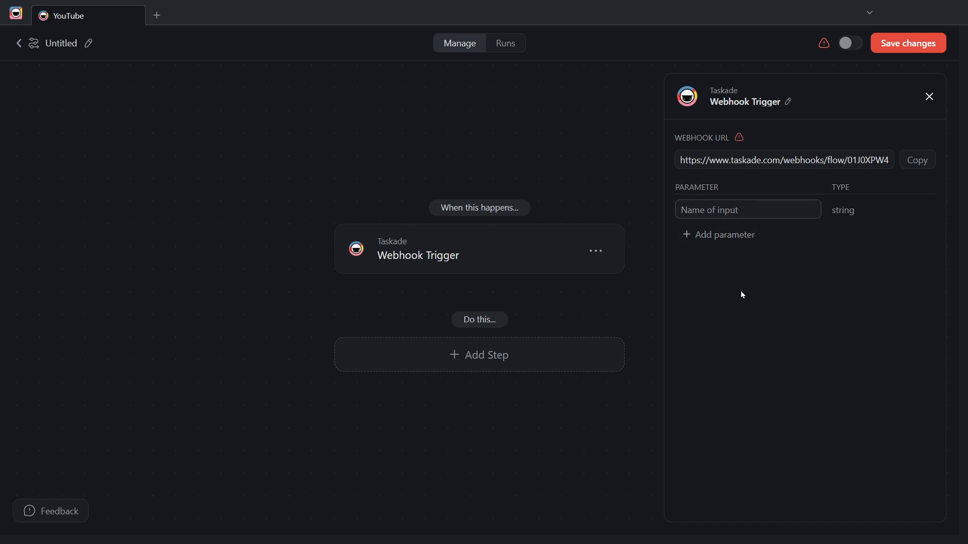
pyautogui.click(747, 210)
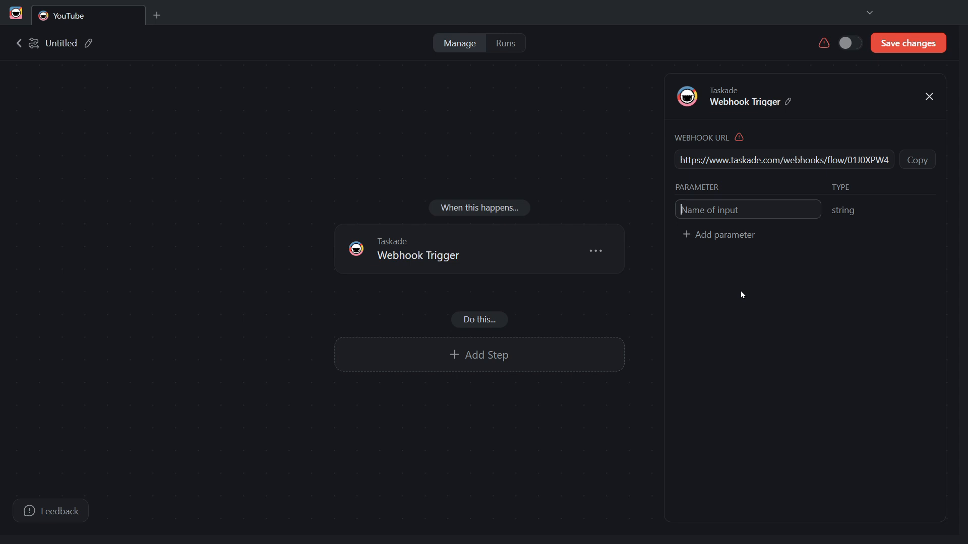
pyautogui.write('email')
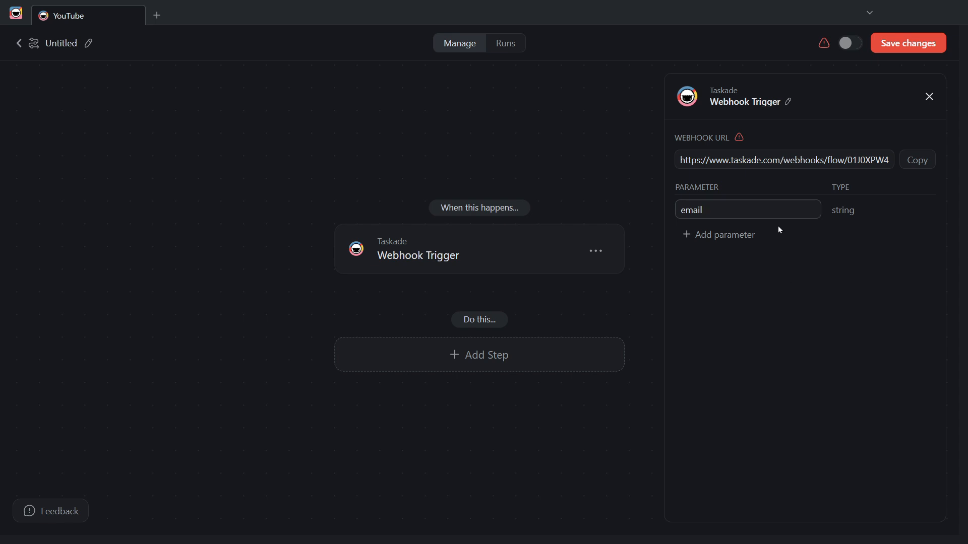
pyautogui.click(717, 235)
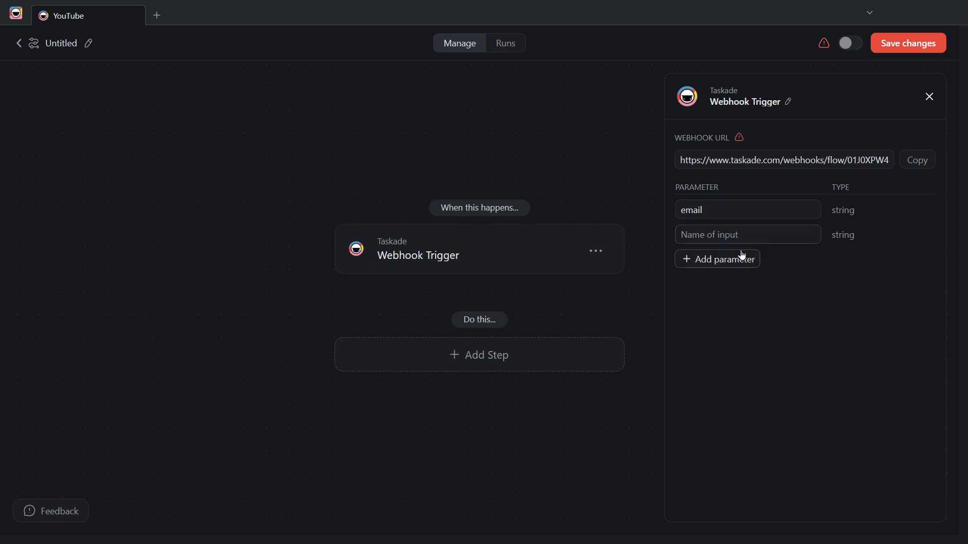
pyautogui.write('text')
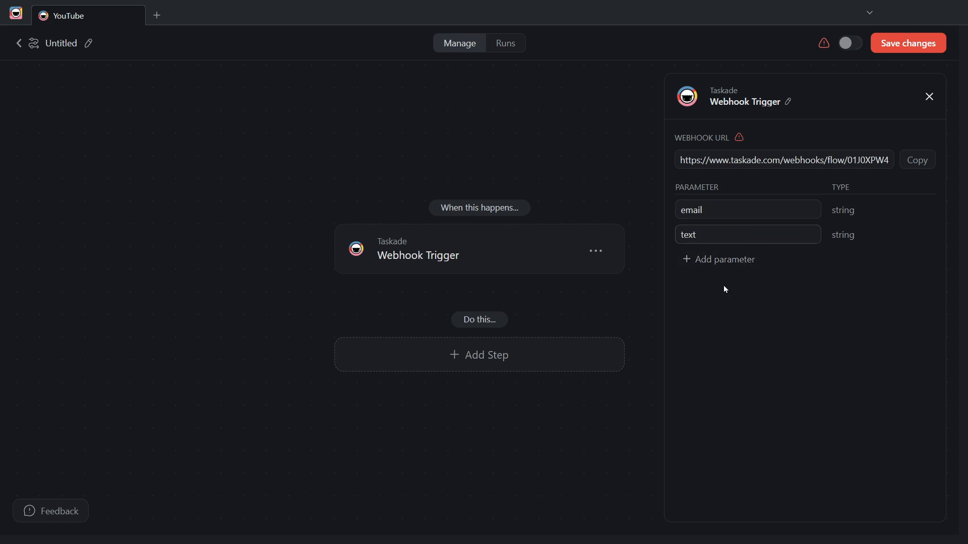
pyautogui.moveTo(683, 351)
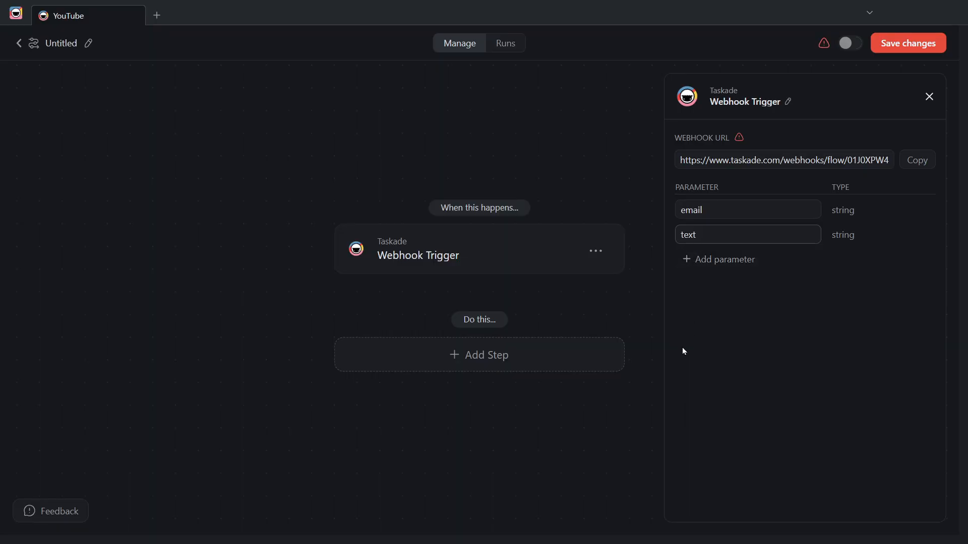
pyautogui.moveTo(890, 214)
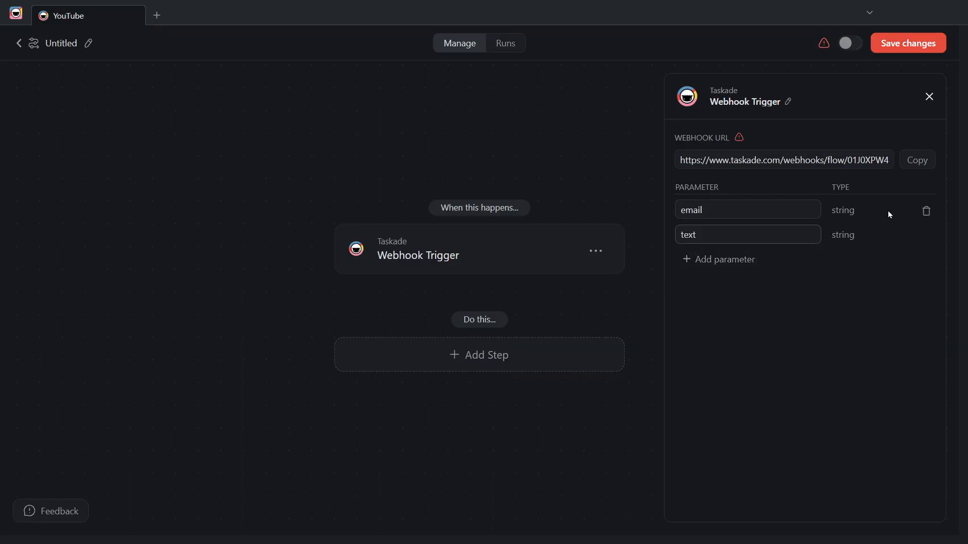
pyautogui.click(925, 211)
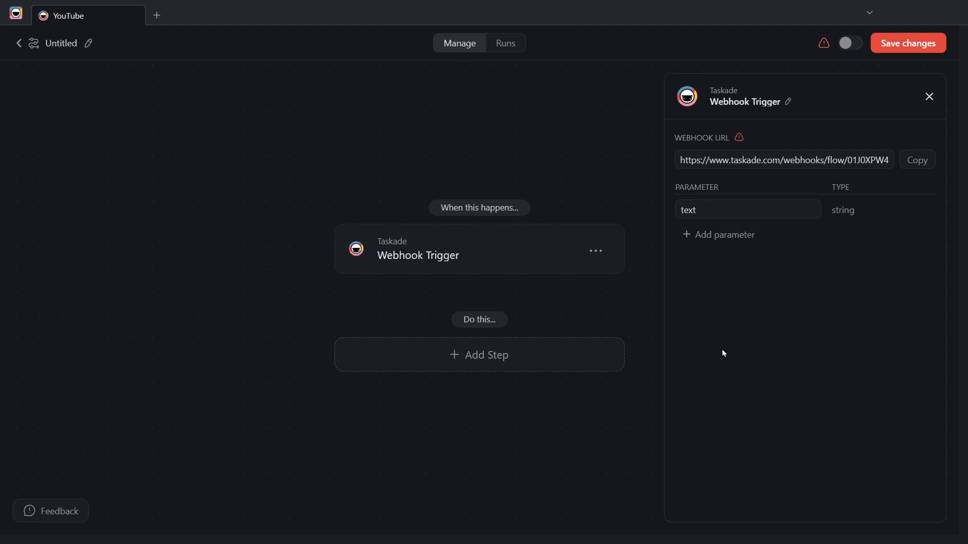
pyautogui.moveTo(723, 256)
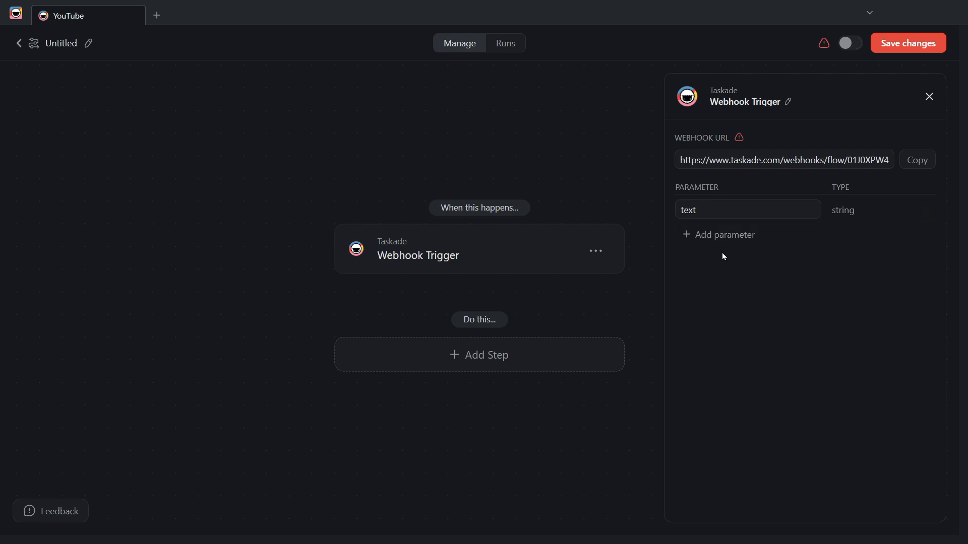
pyautogui.moveTo(873, 214)
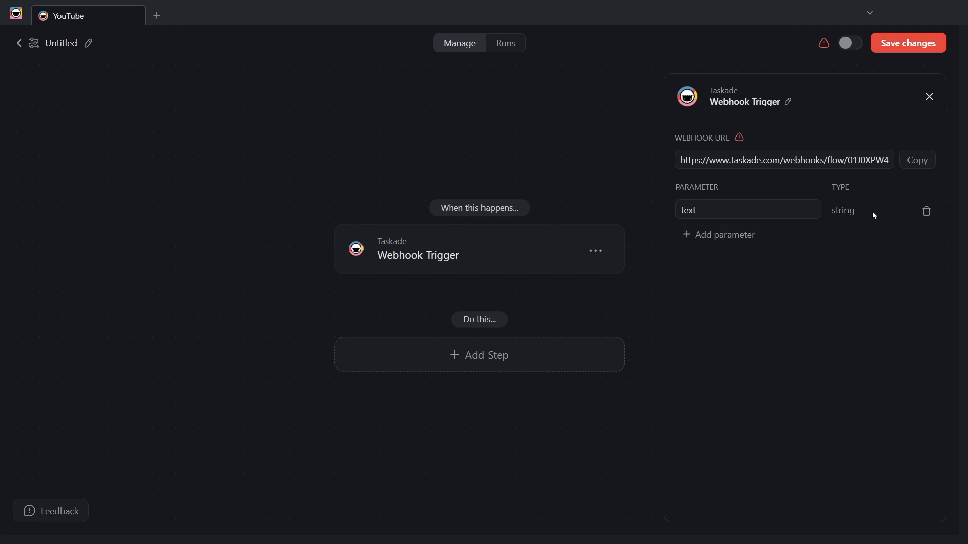
pyautogui.moveTo(859, 198)
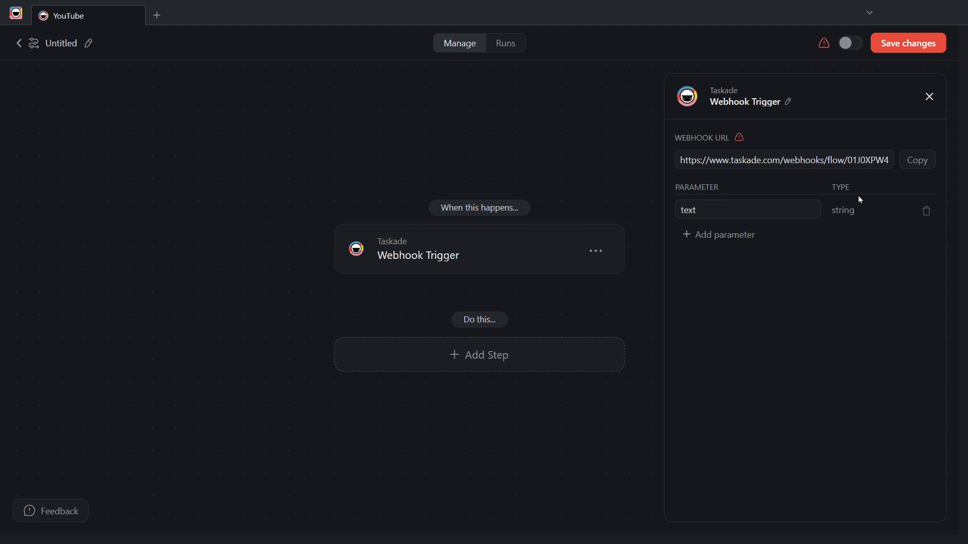
pyautogui.moveTo(840, 250)
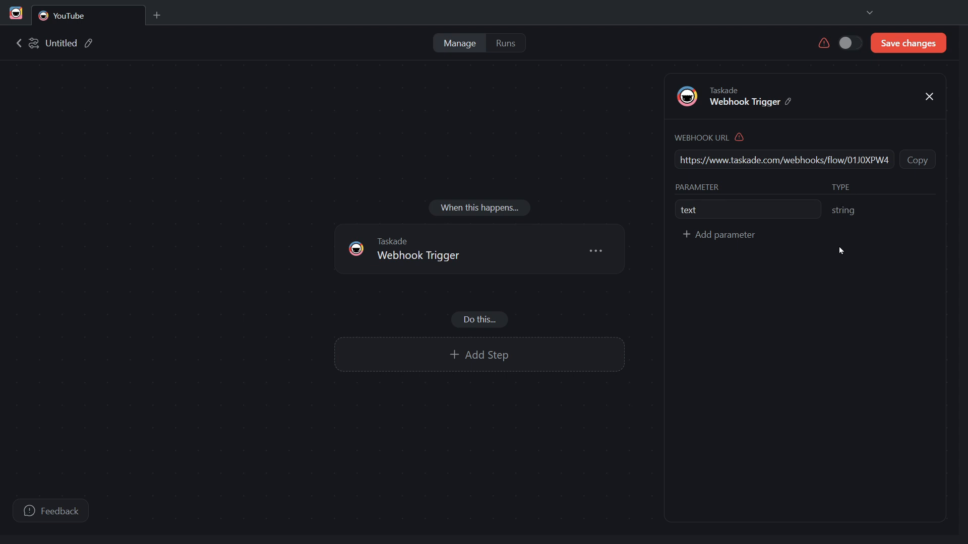
pyautogui.moveTo(788, 311)
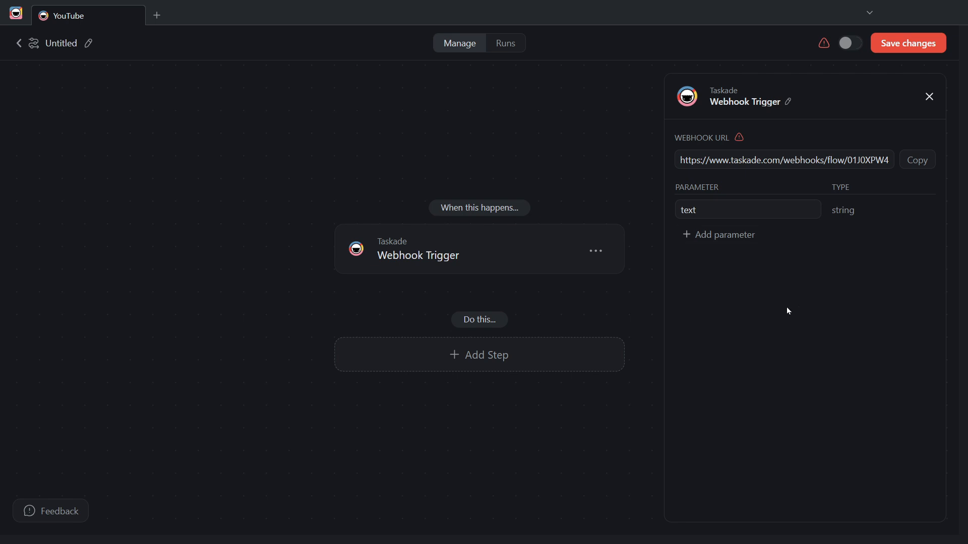
pyautogui.moveTo(801, 305)
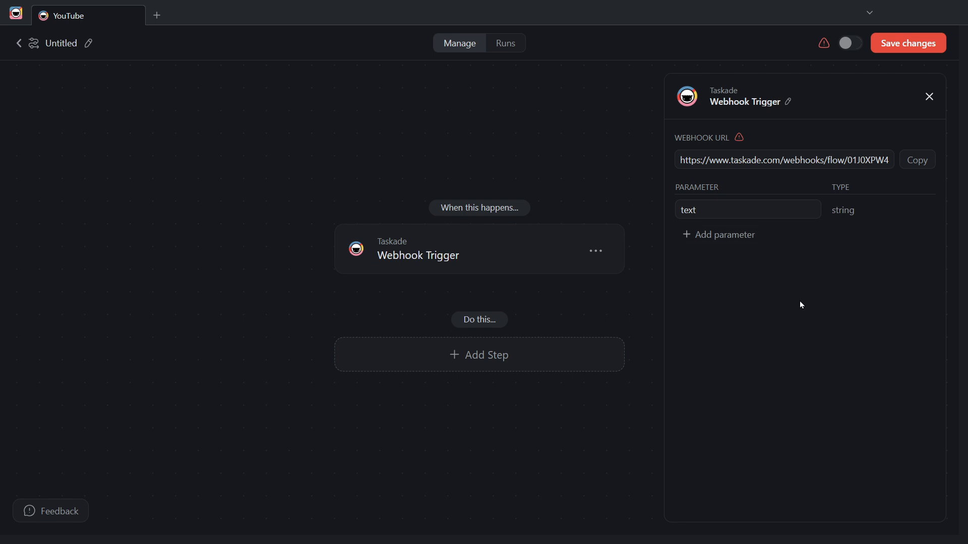
pyautogui.moveTo(723, 235)
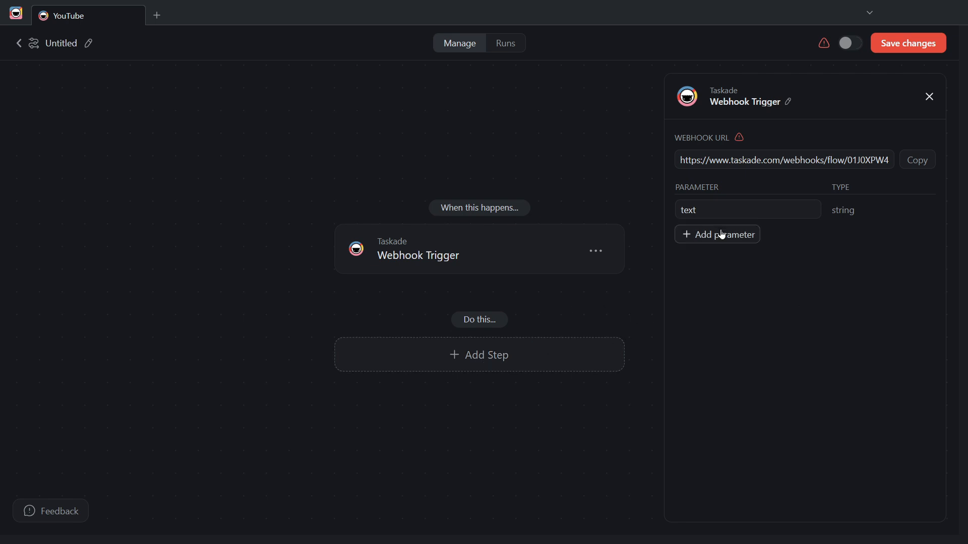
pyautogui.moveTo(480, 355)
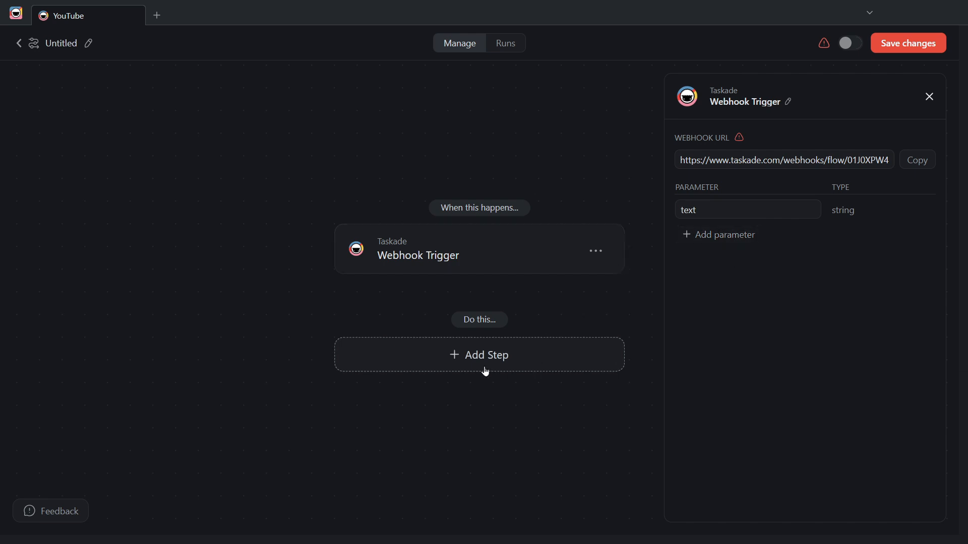
# Add an Add Task step into Youtube Ideas with the webhook text as content, positioned at Start
pyautogui.click(479, 355)
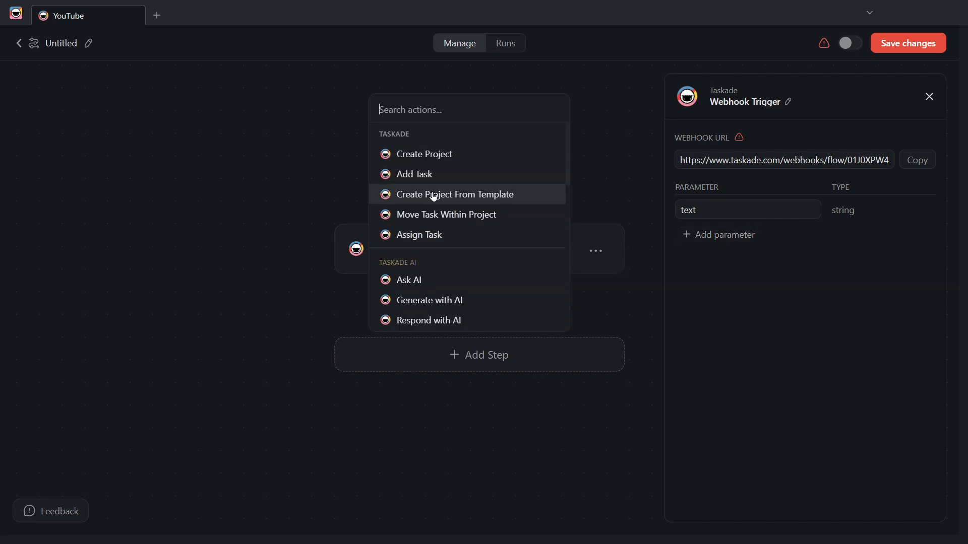
pyautogui.click(415, 175)
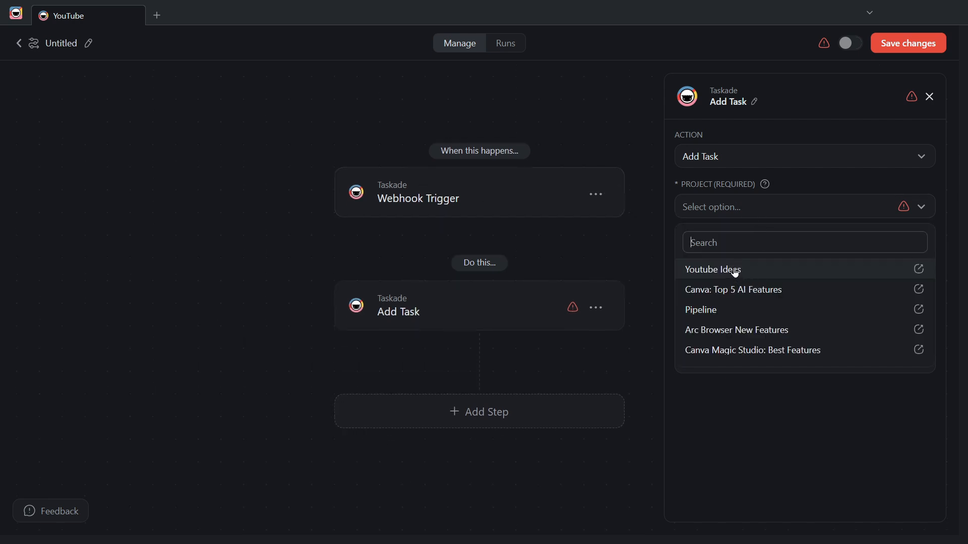
pyautogui.click(712, 269)
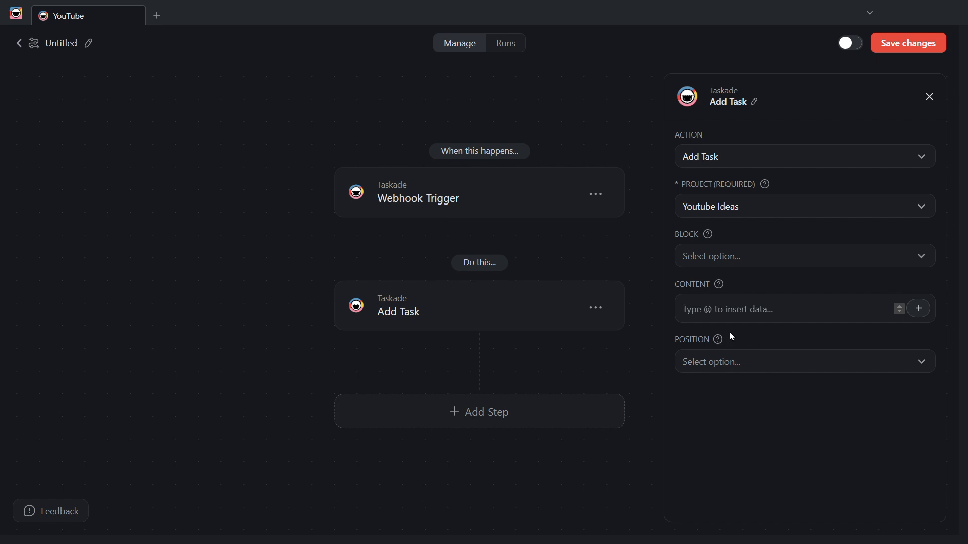
pyautogui.click(918, 309)
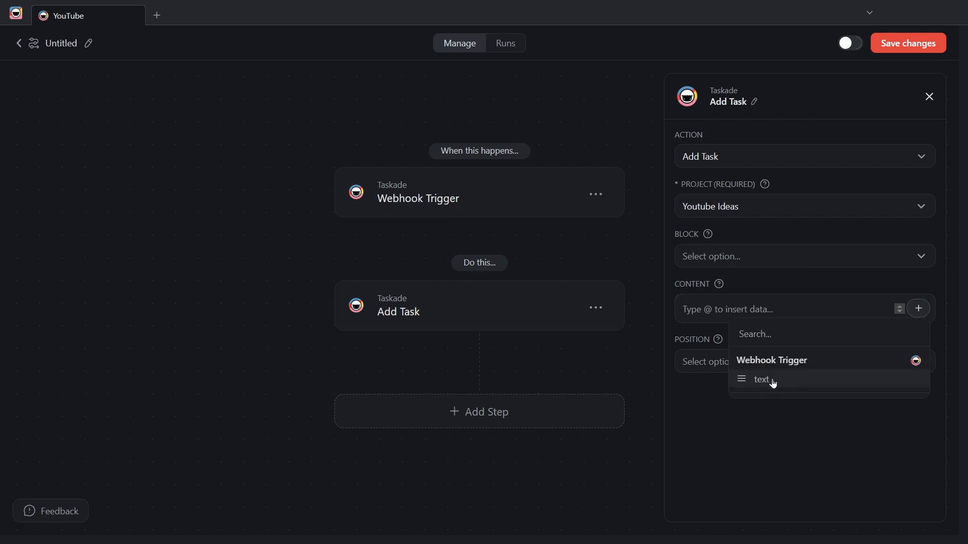
pyautogui.click(762, 380)
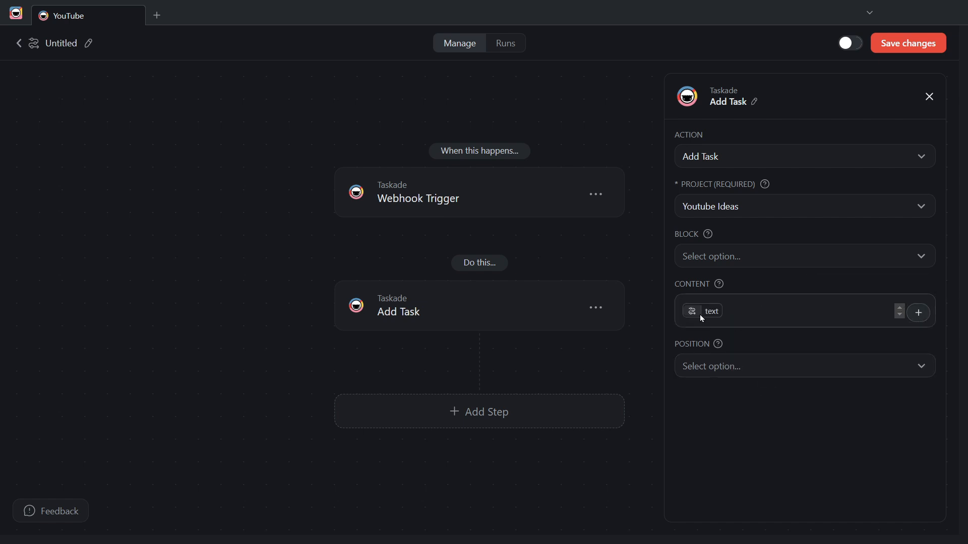
pyautogui.moveTo(738, 367)
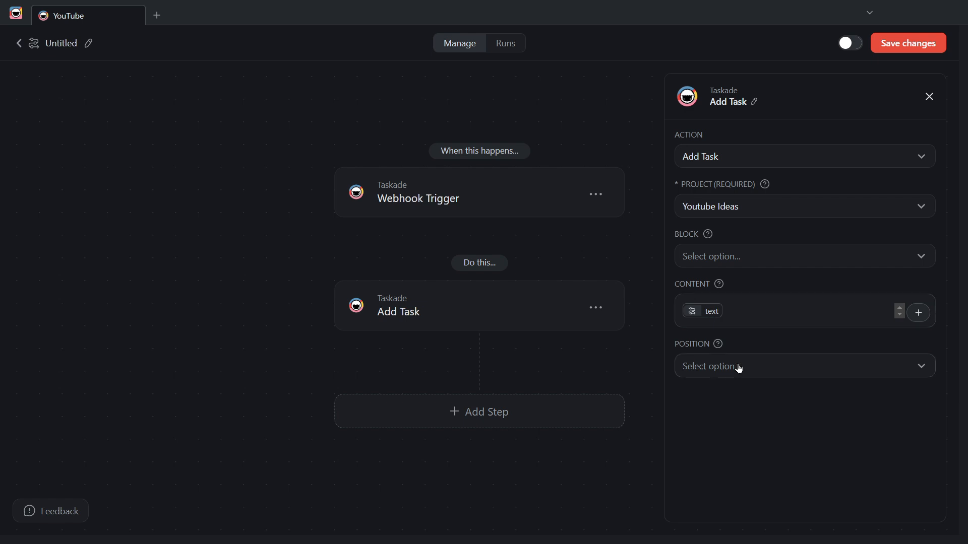
pyautogui.click(802, 366)
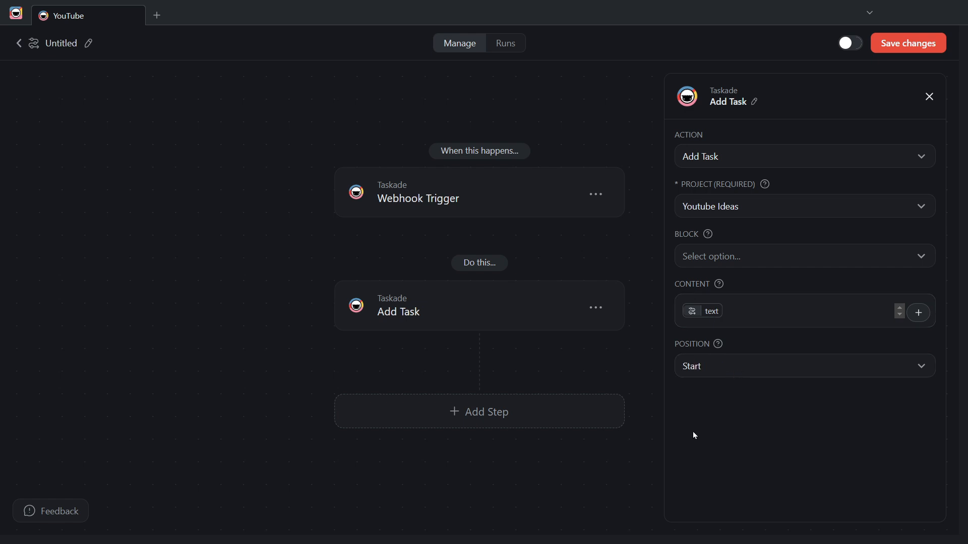
pyautogui.moveTo(656, 384)
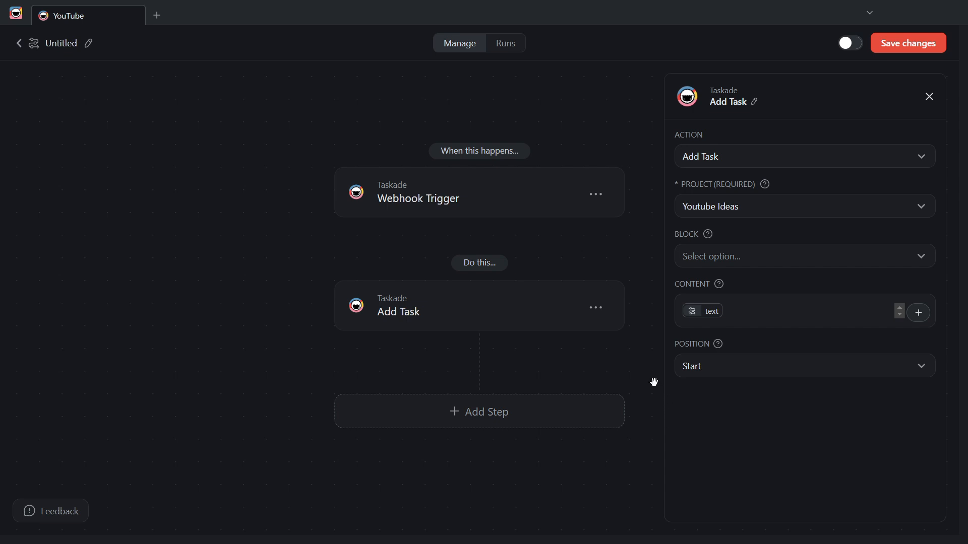
pyautogui.moveTo(497, 188)
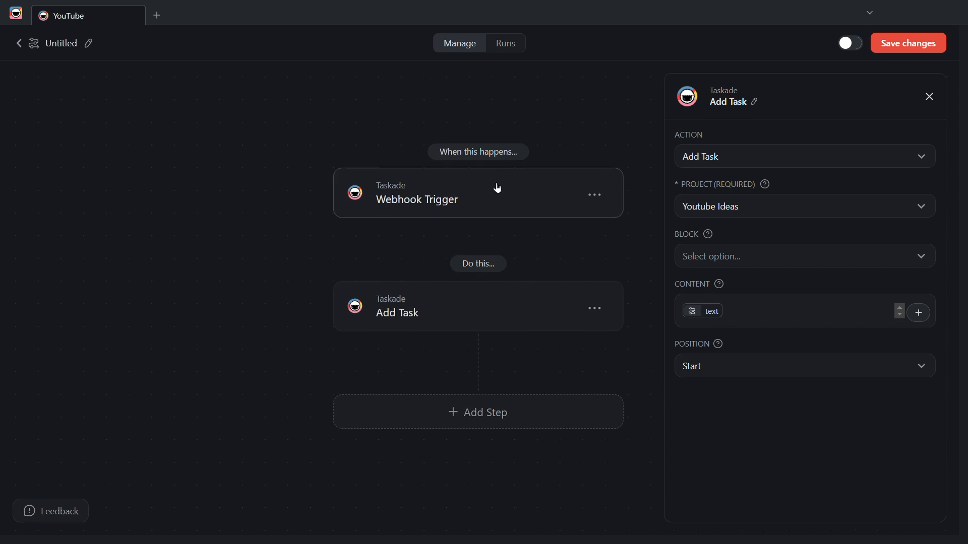
pyautogui.moveTo(448, 200)
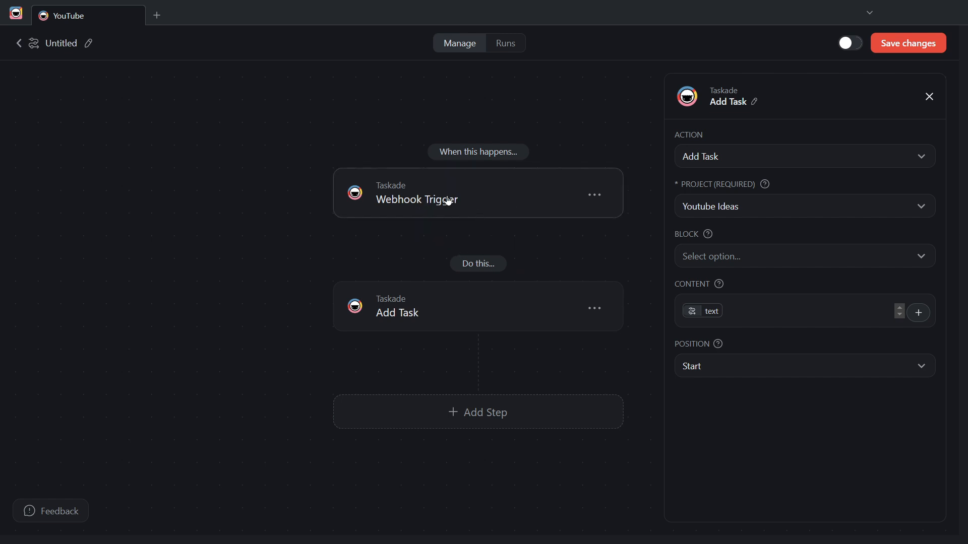
pyautogui.moveTo(543, 219)
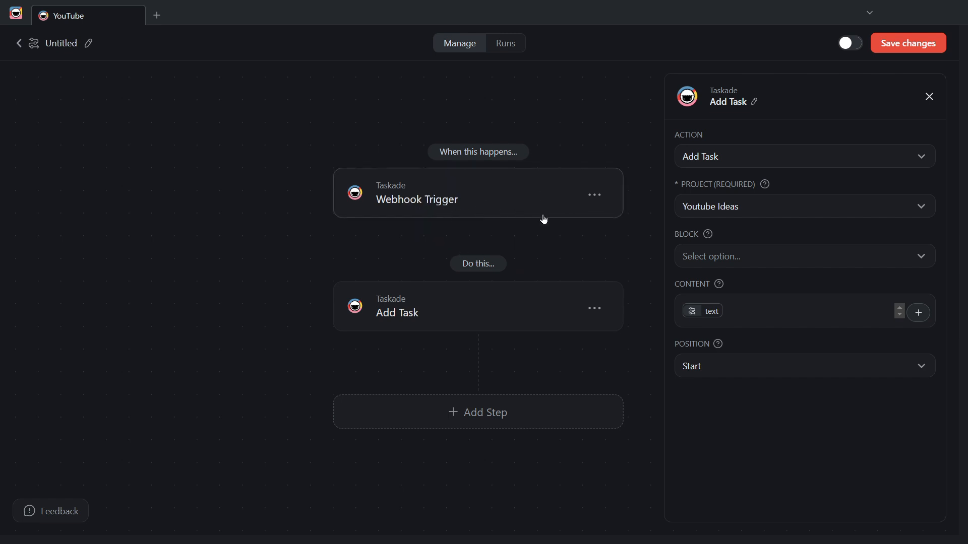
pyautogui.moveTo(594, 309)
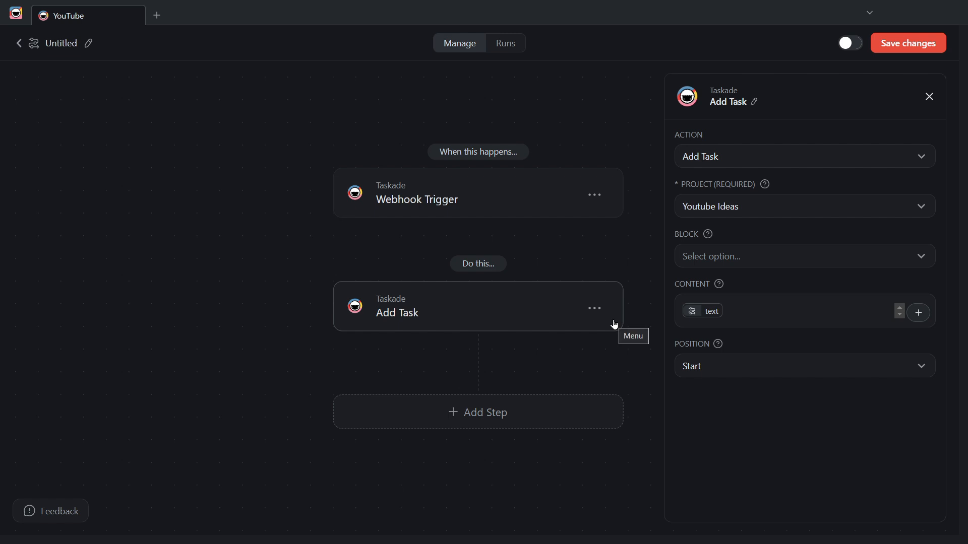
# Return to the webhook trigger settings and switch the automation to Active
pyautogui.click(417, 193)
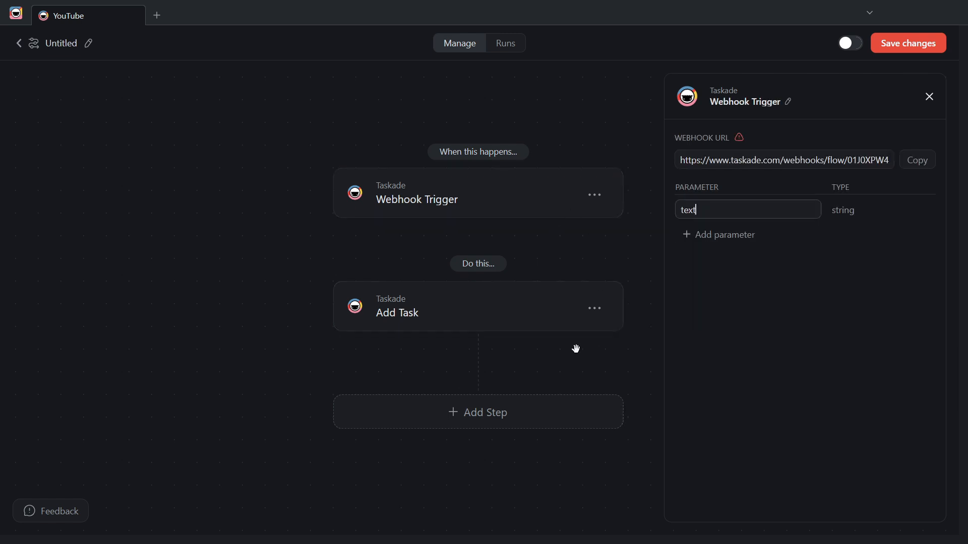
pyautogui.moveTo(552, 343)
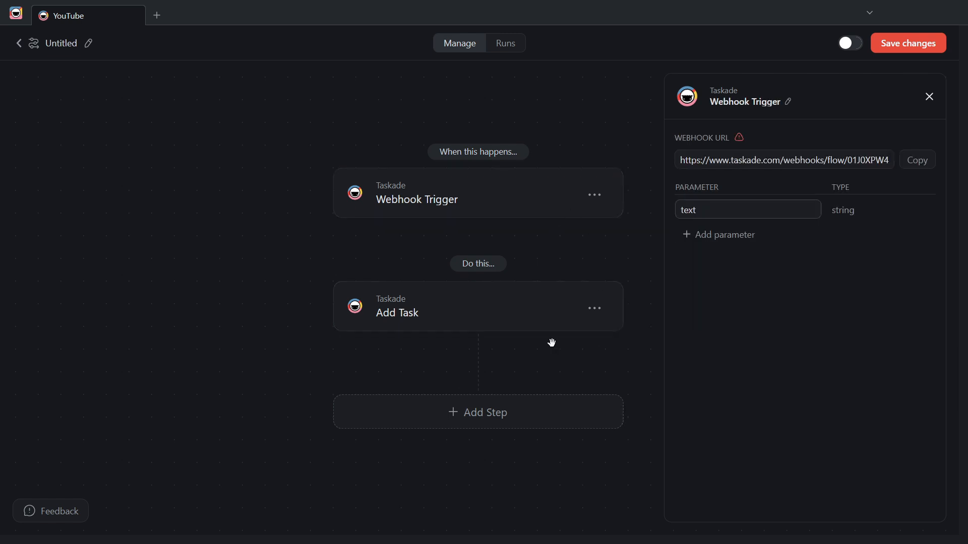
pyautogui.moveTo(855, 48)
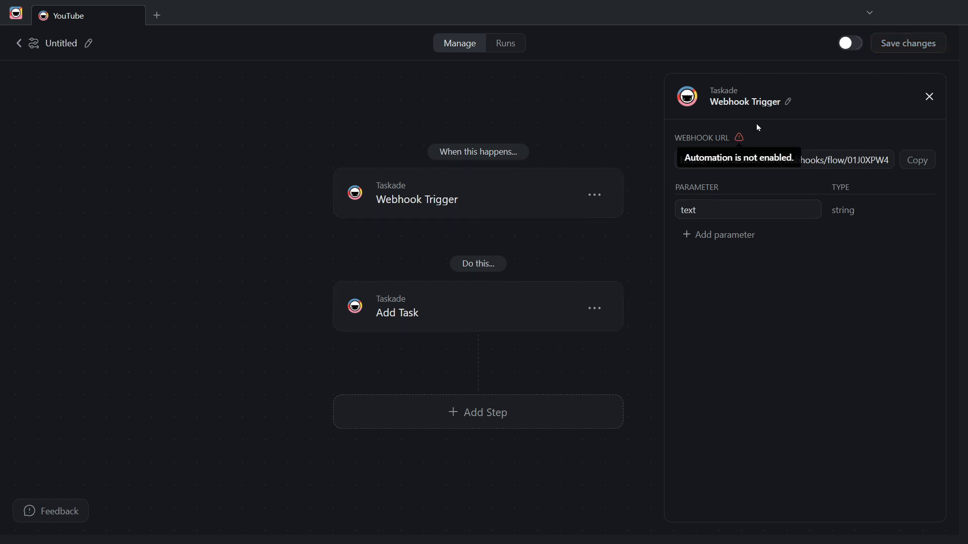
pyautogui.click(848, 42)
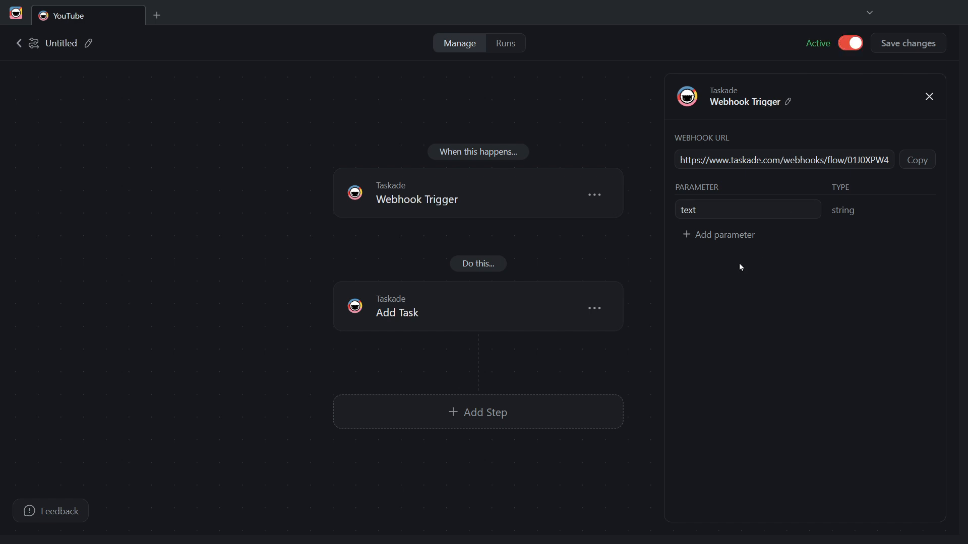
pyautogui.moveTo(674, 351)
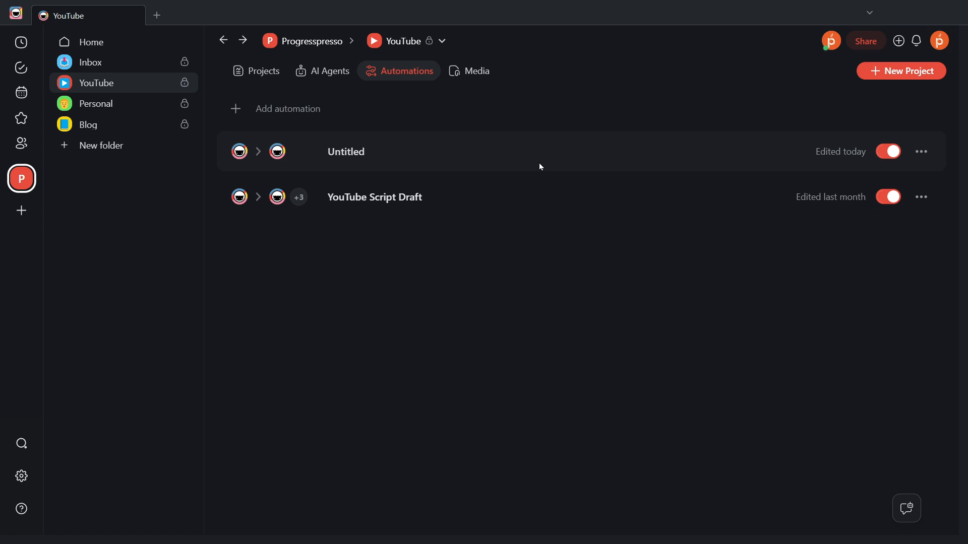
pyautogui.moveTo(364, 159)
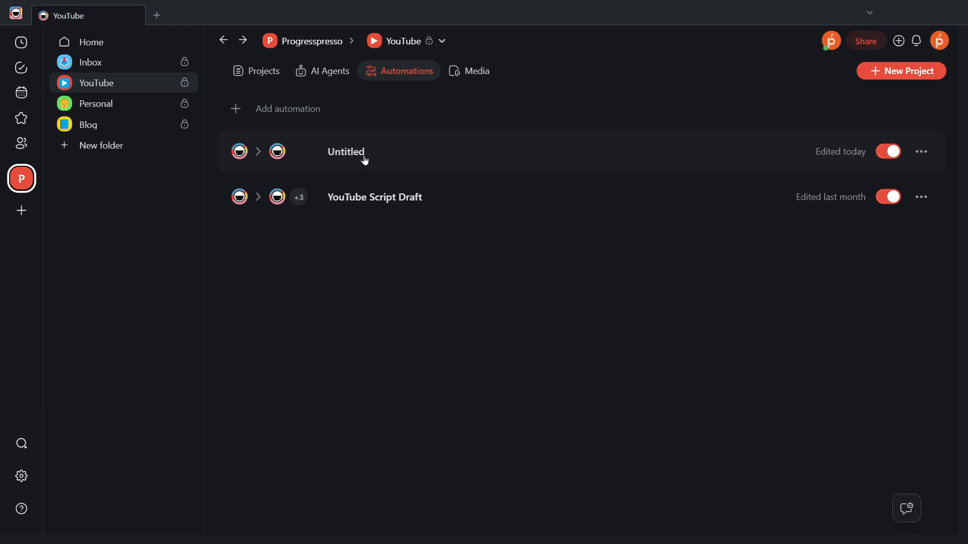
pyautogui.moveTo(348, 127)
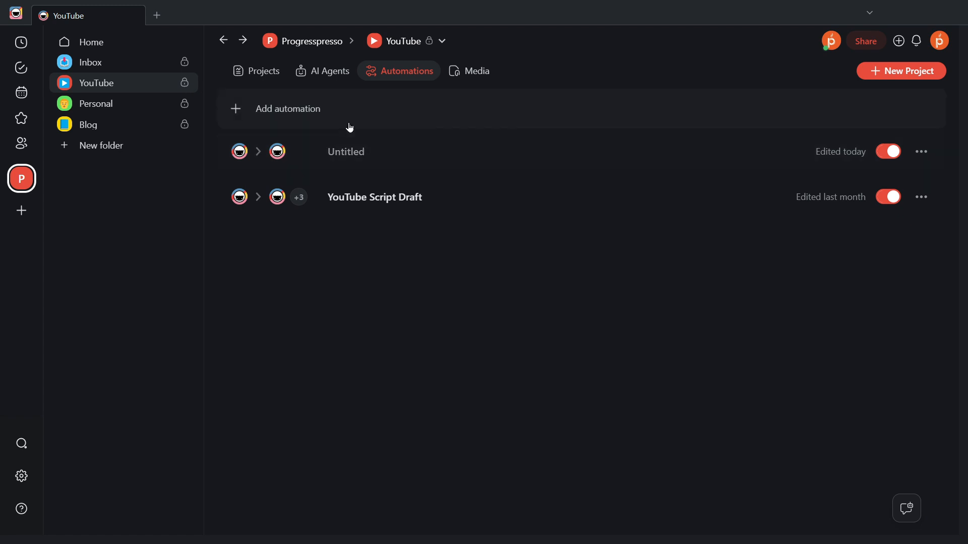
pyautogui.moveTo(322, 71)
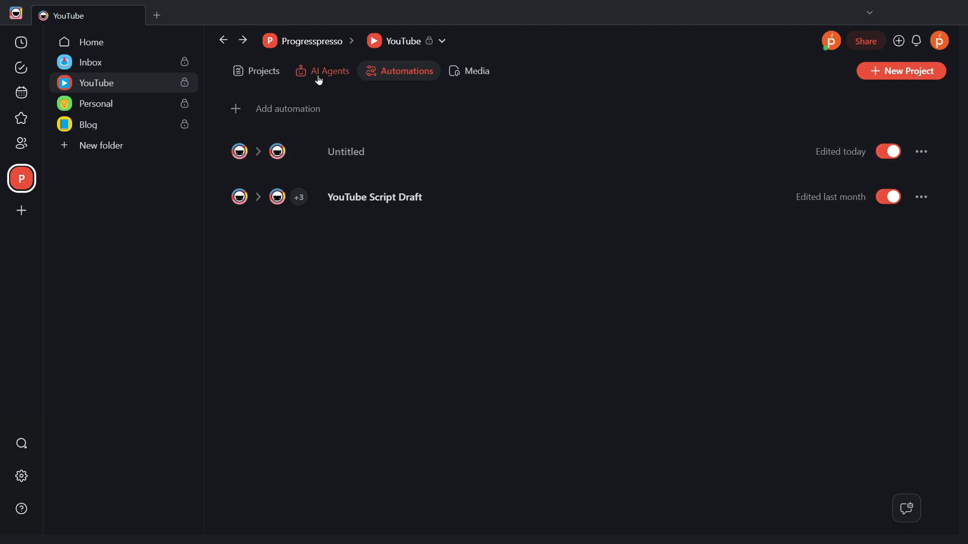
# Switch to the folder's Projects list and open the Youtube Ideas project
pyautogui.click(263, 71)
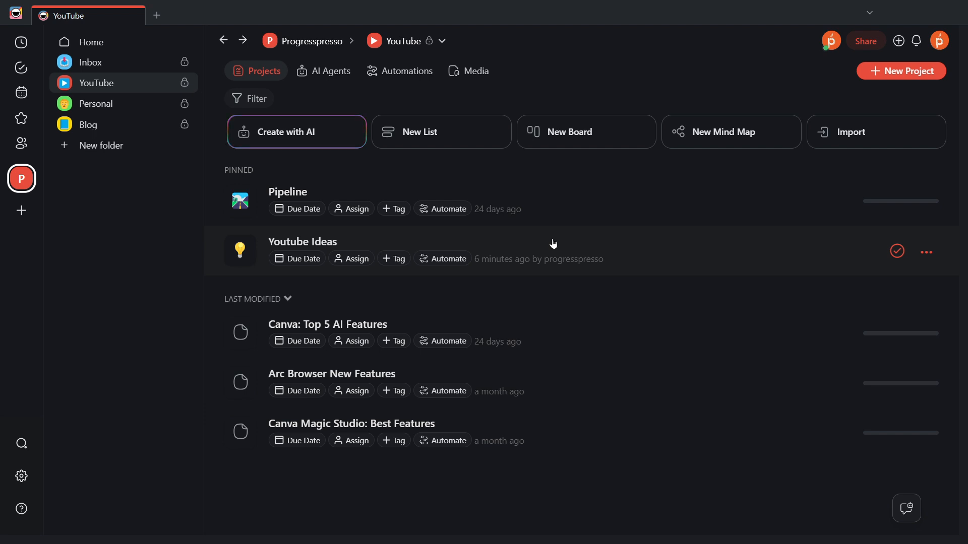
pyautogui.click(302, 241)
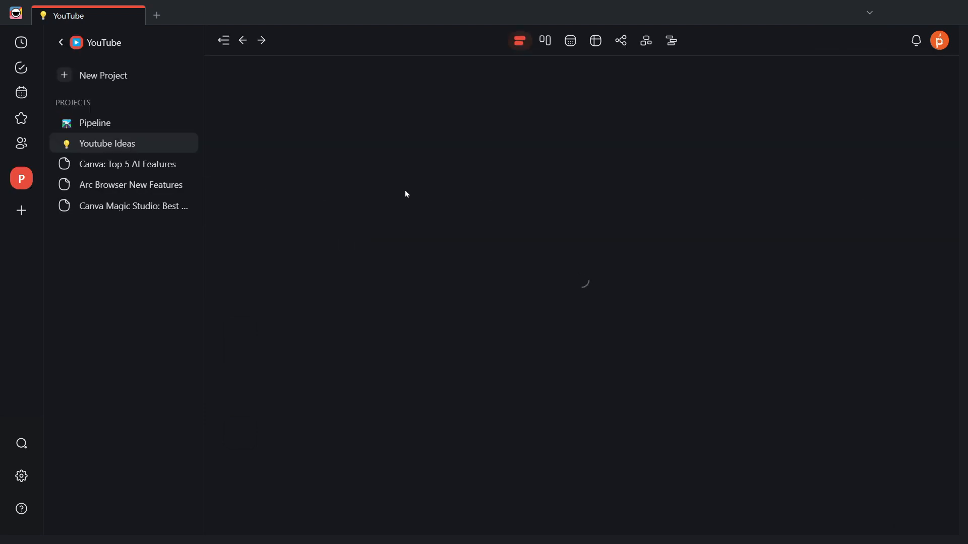
pyautogui.click(107, 144)
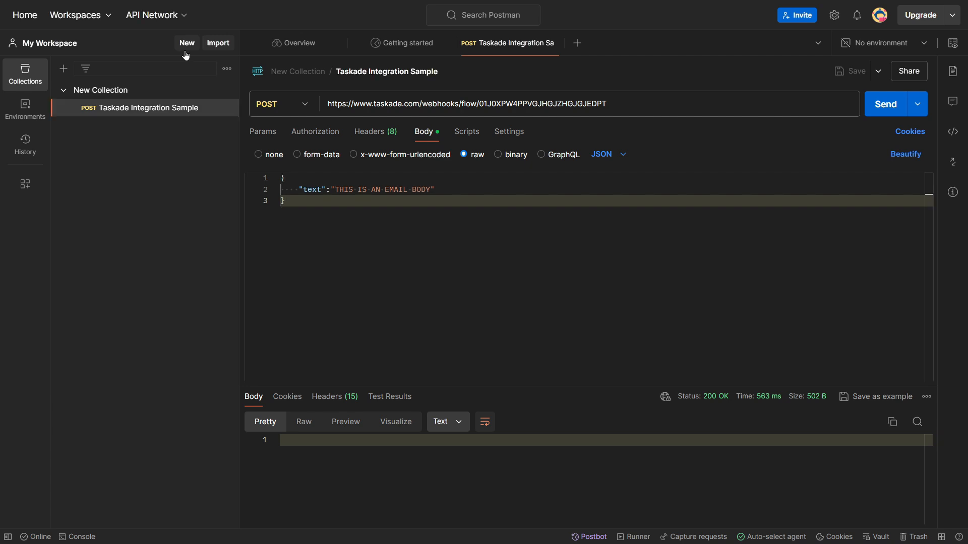
pyautogui.moveTo(155, 15)
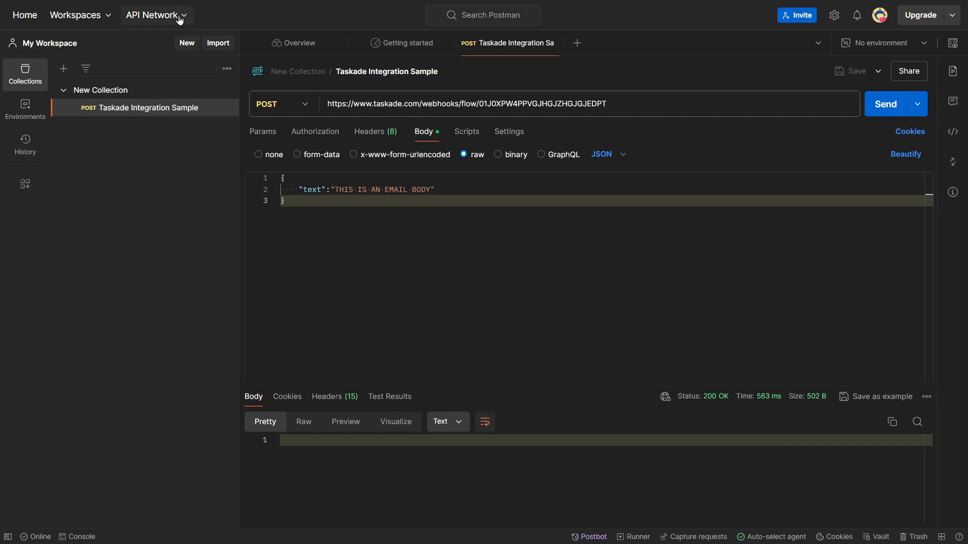
pyautogui.moveTo(255, 82)
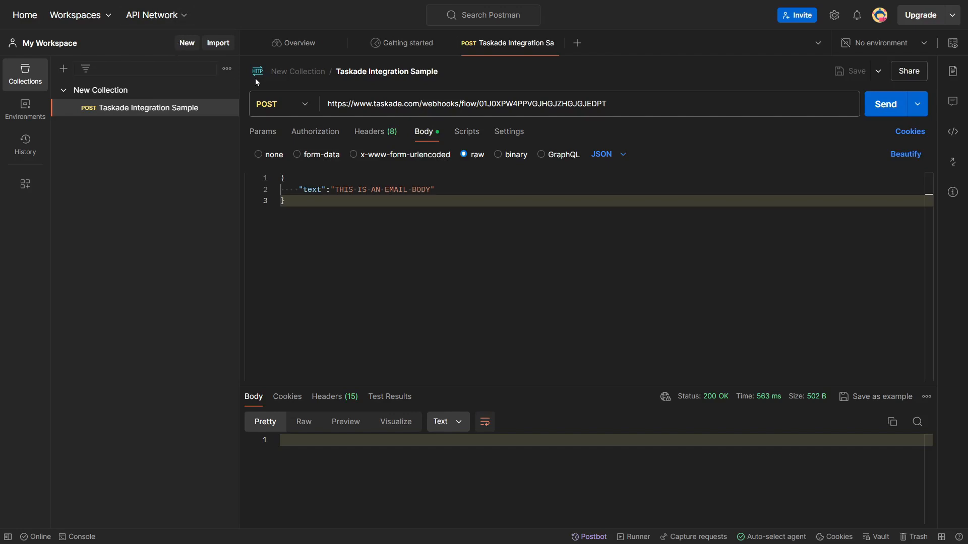
pyautogui.moveTo(184, 57)
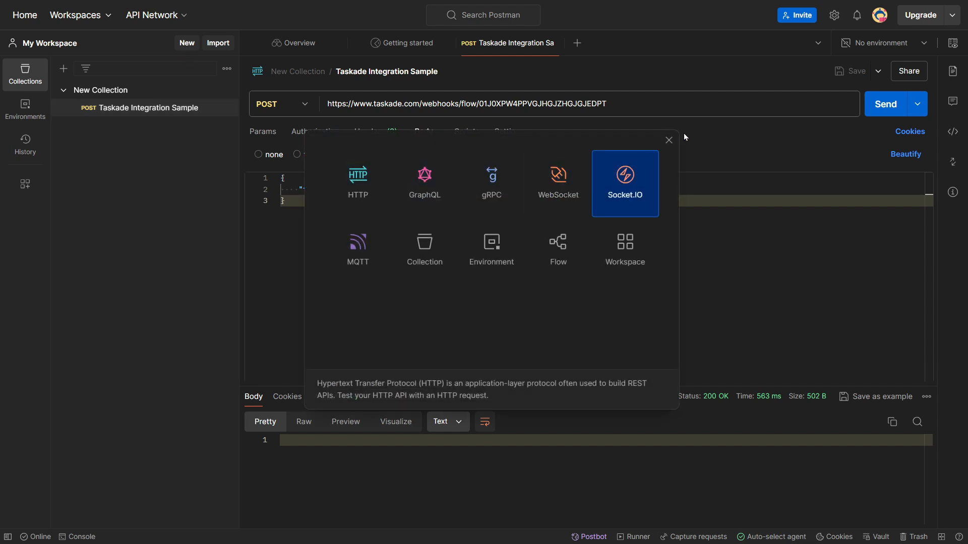
pyautogui.click(667, 141)
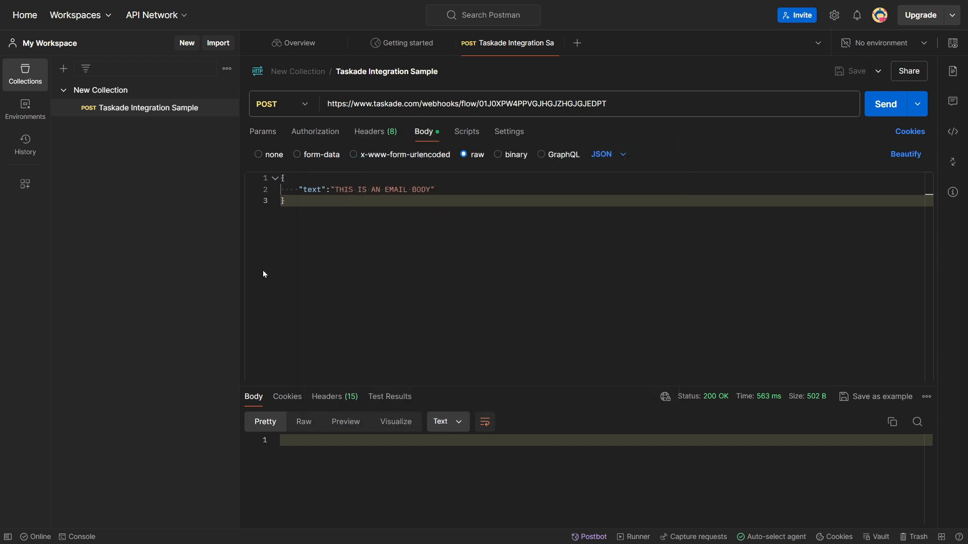
pyautogui.moveTo(317, 112)
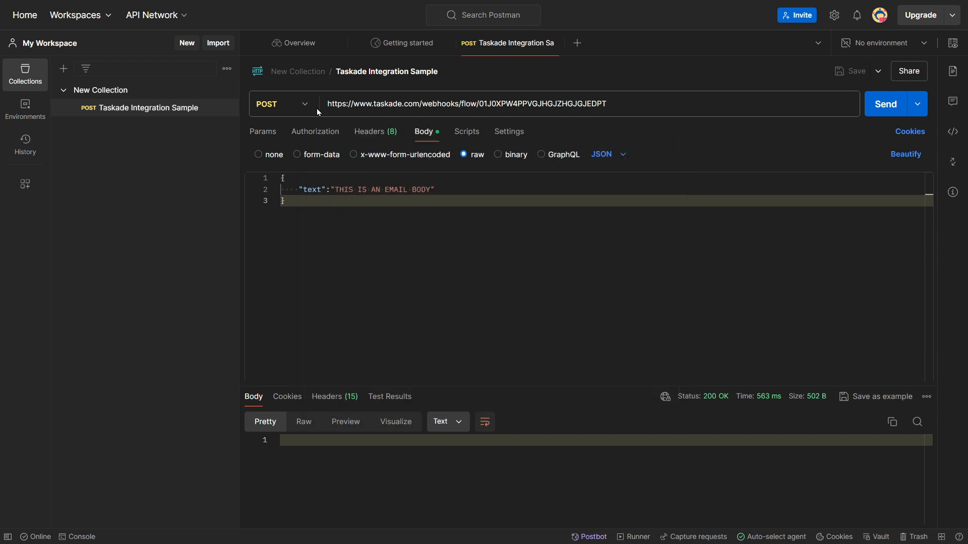
pyautogui.click(304, 103)
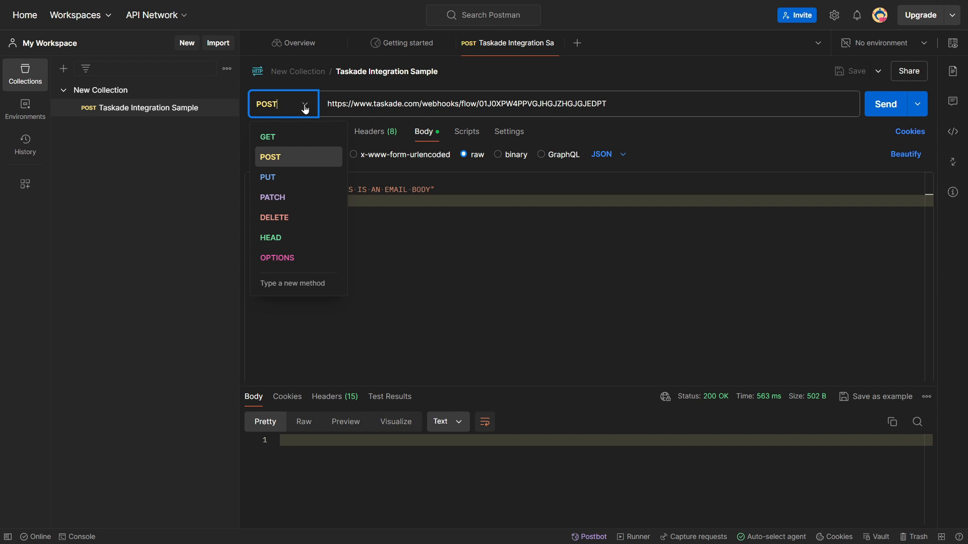
pyautogui.click(269, 157)
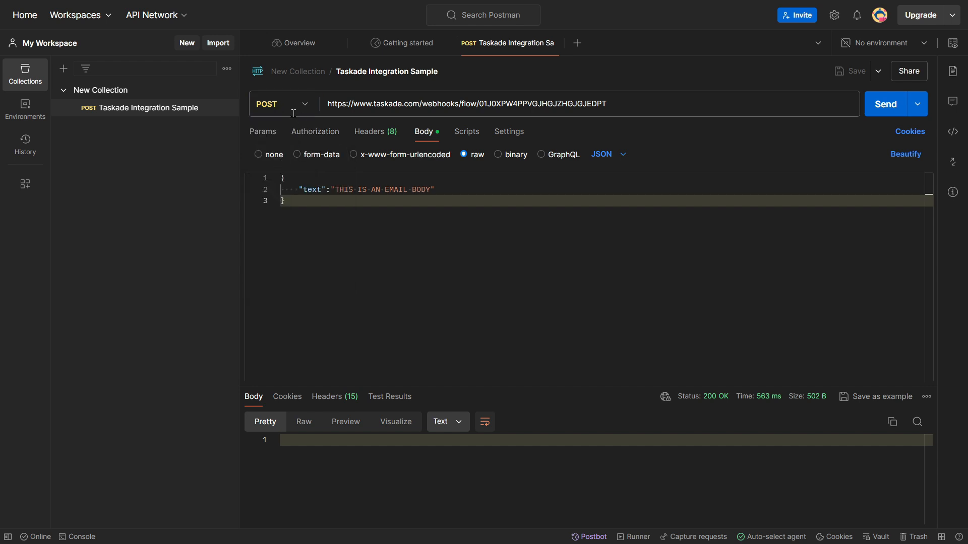
pyautogui.moveTo(301, 118)
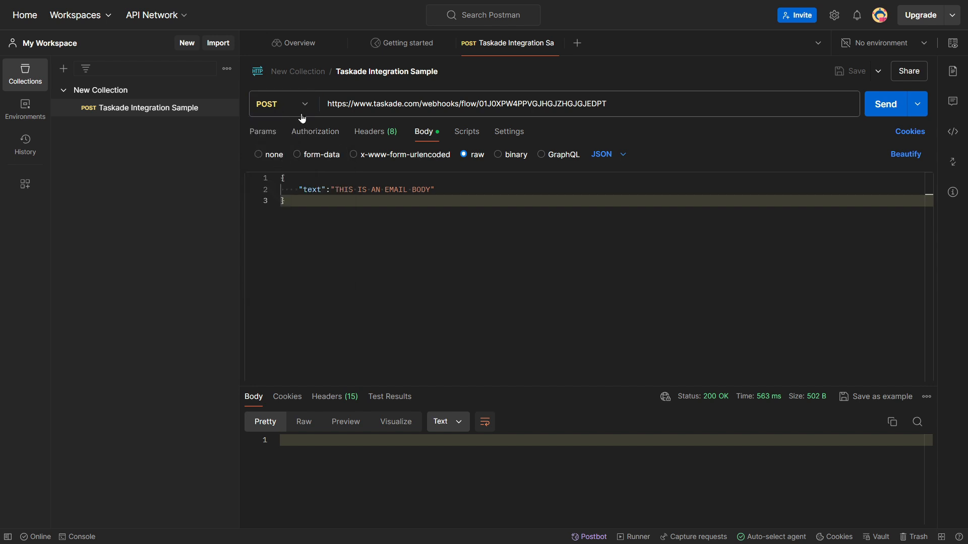
pyautogui.moveTo(324, 96)
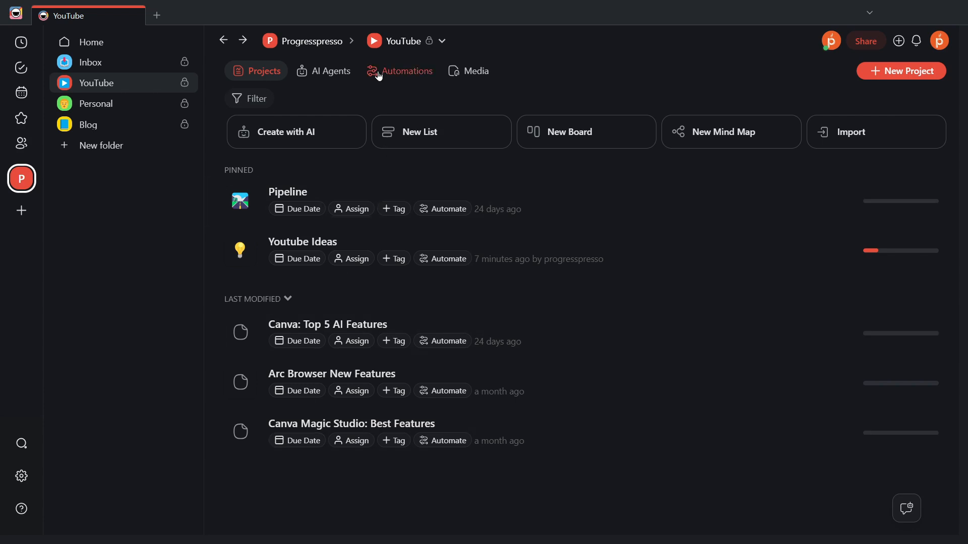
# Show the workspace's Automations and open the Untitled webhook automation
pyautogui.click(405, 71)
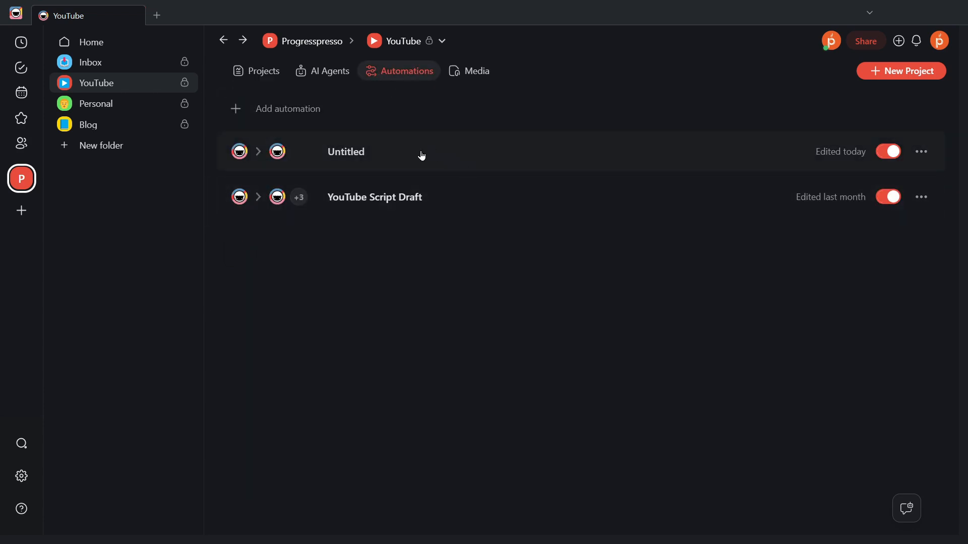
pyautogui.click(345, 152)
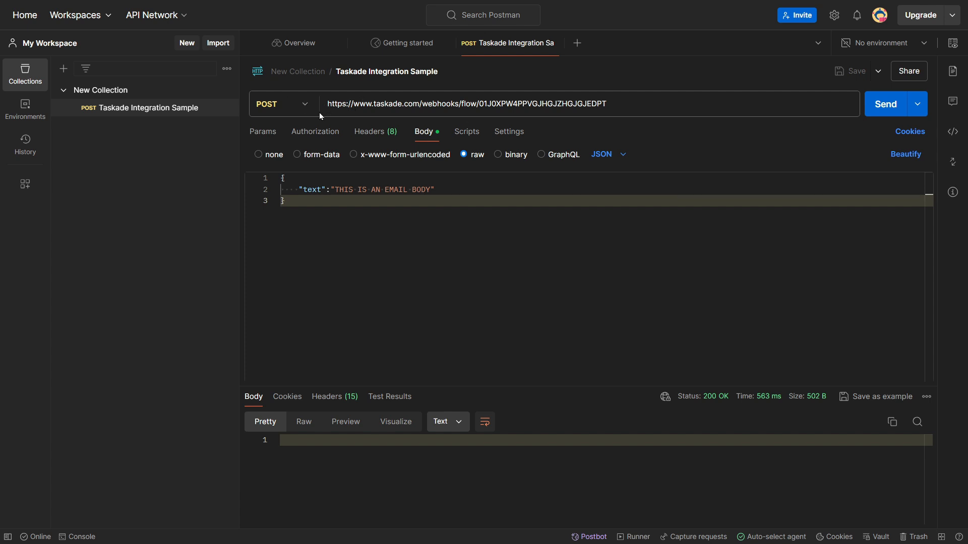
pyautogui.moveTo(373, 136)
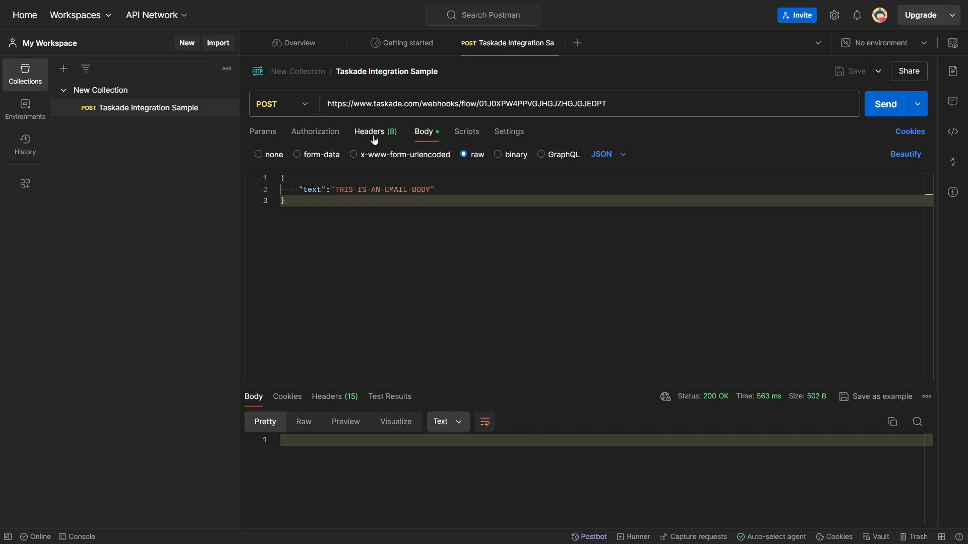
# Confirm the Content-Type application/json header and review the "text" key in the JSON body
pyautogui.click(369, 131)
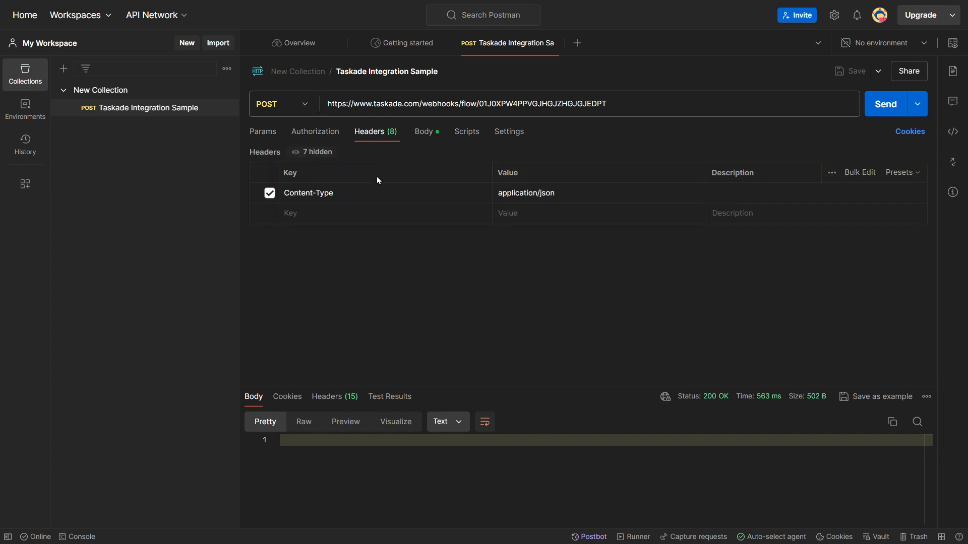
pyautogui.moveTo(329, 199)
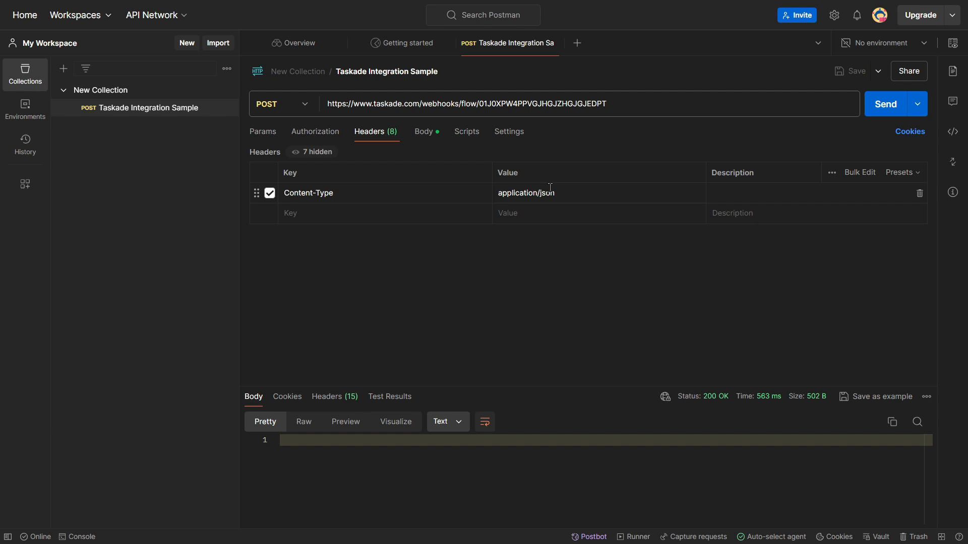
pyautogui.moveTo(424, 131)
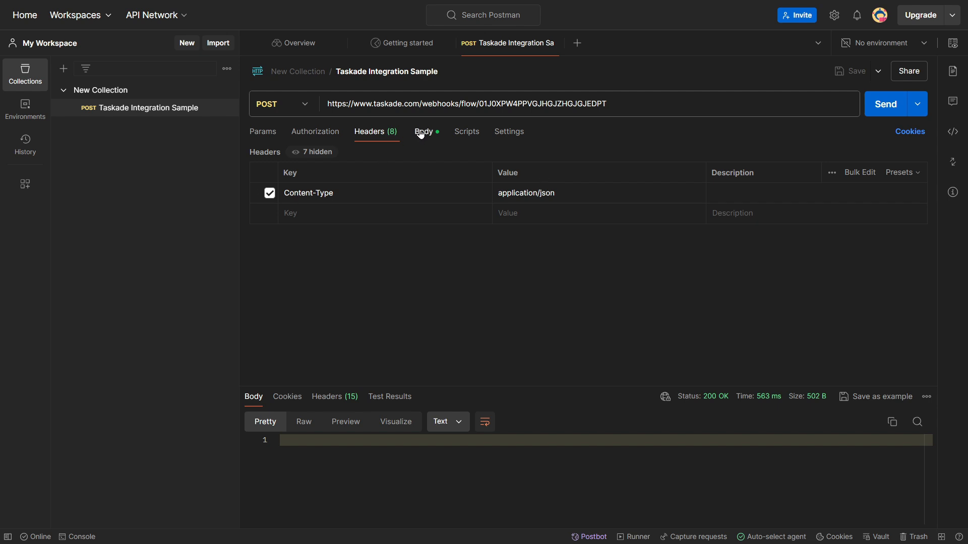
pyautogui.click(423, 131)
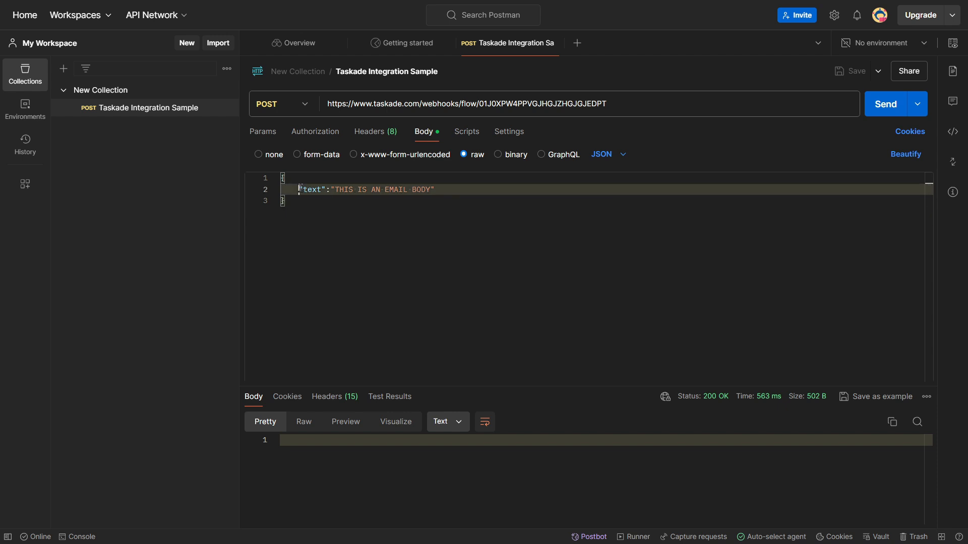
pyautogui.doubleClick(310, 190)
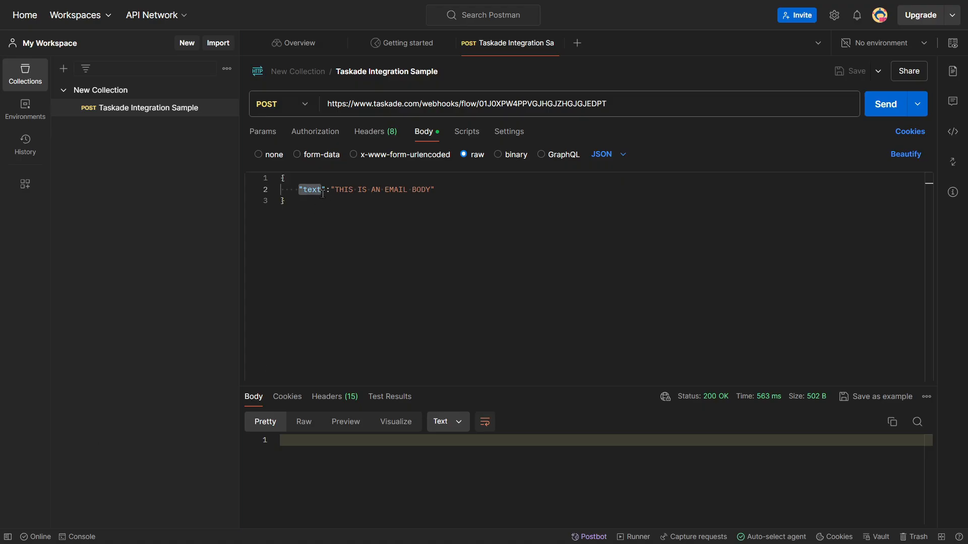
pyautogui.moveTo(370, 203)
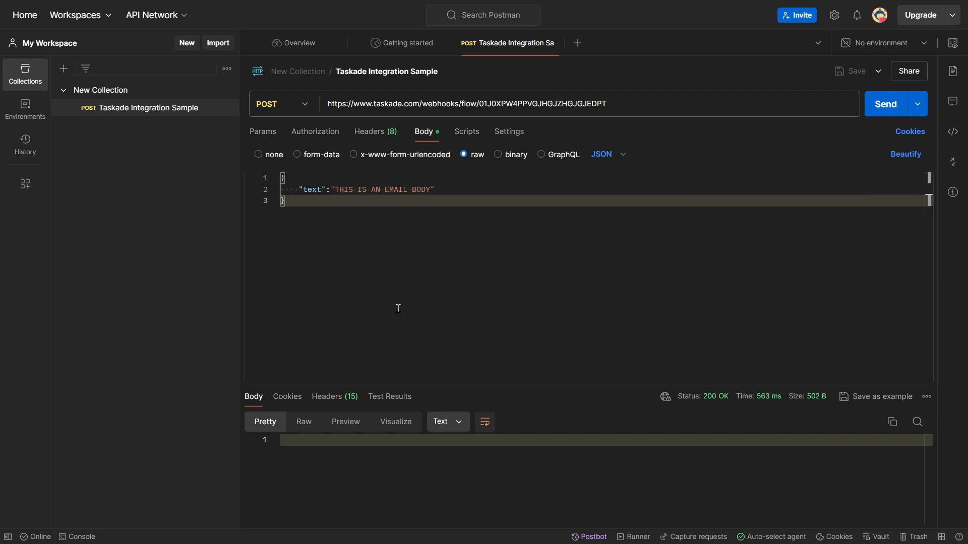
pyautogui.moveTo(885, 103)
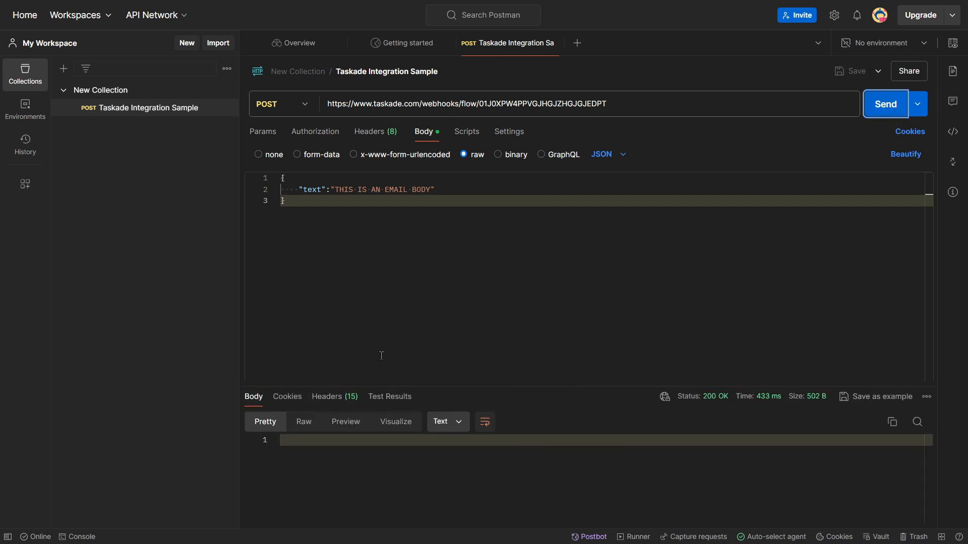
pyautogui.moveTo(442, 216)
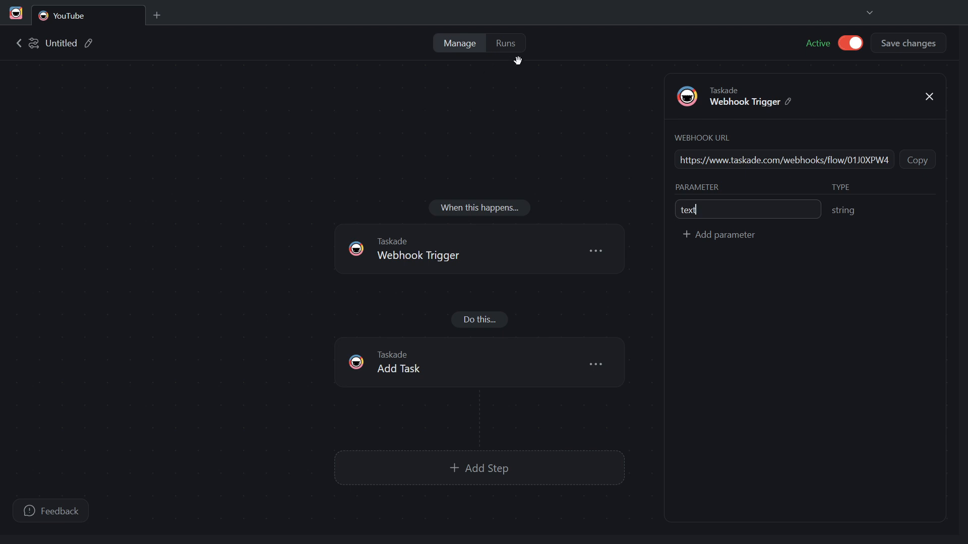
# Check the run history shows completed runs, then reopen the freshly updated Youtube Ideas project
pyautogui.click(505, 42)
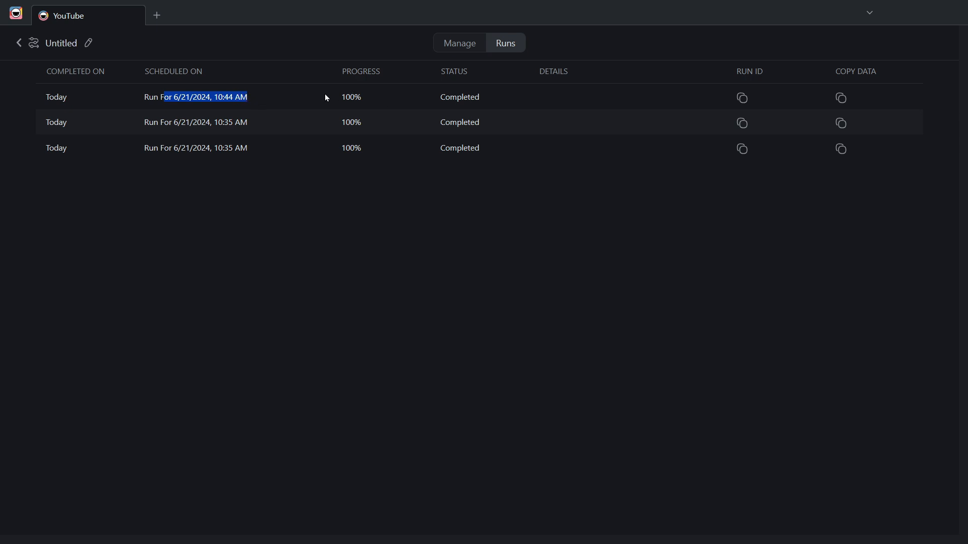
pyautogui.moveTo(438, 103)
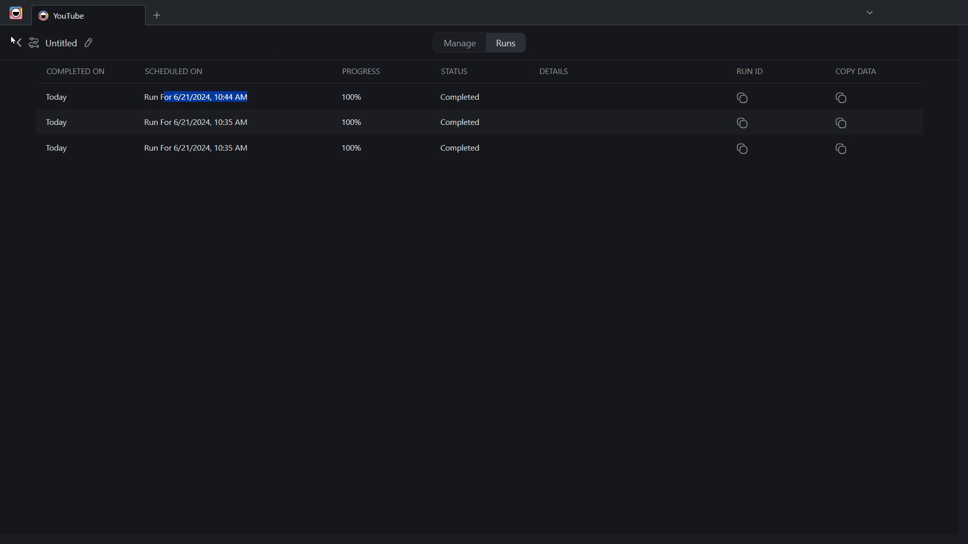
pyautogui.click(15, 42)
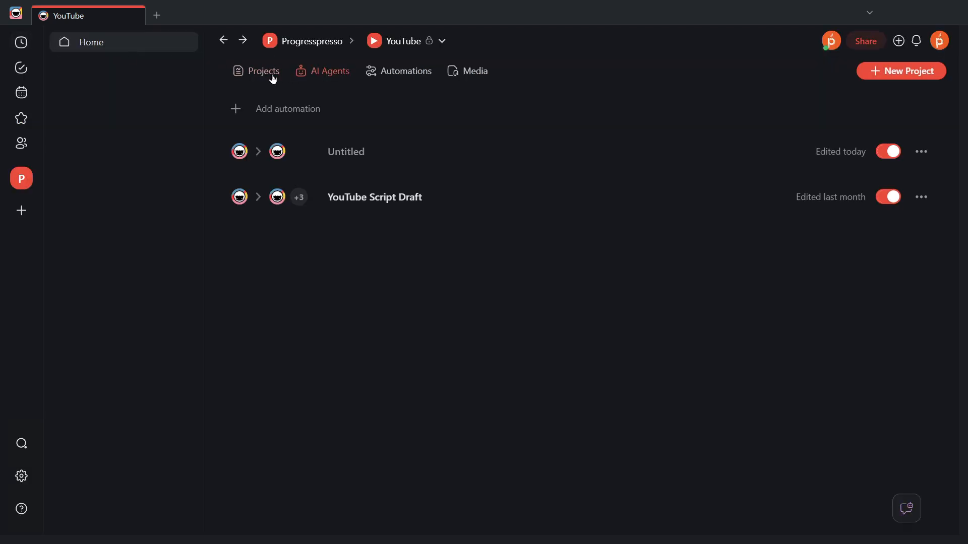
pyautogui.click(263, 70)
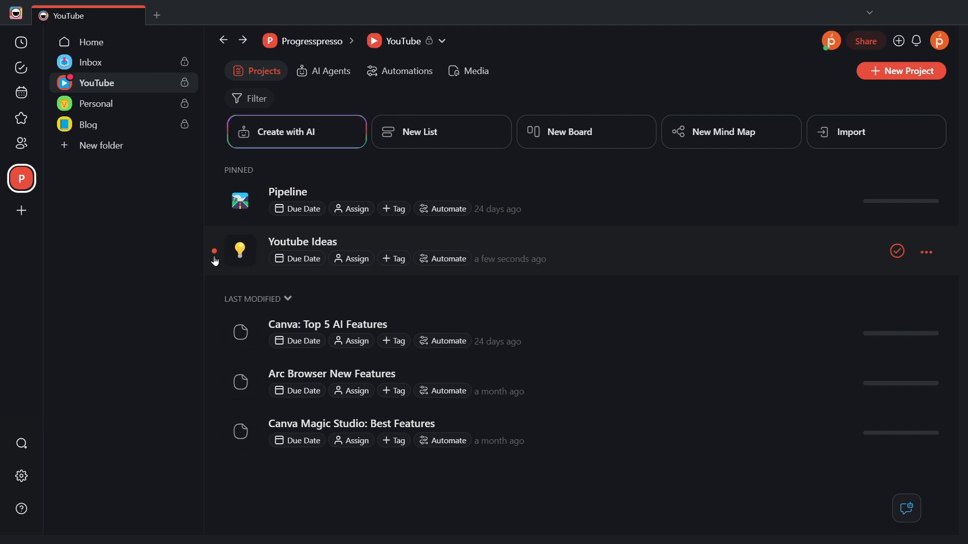
pyautogui.moveTo(336, 242)
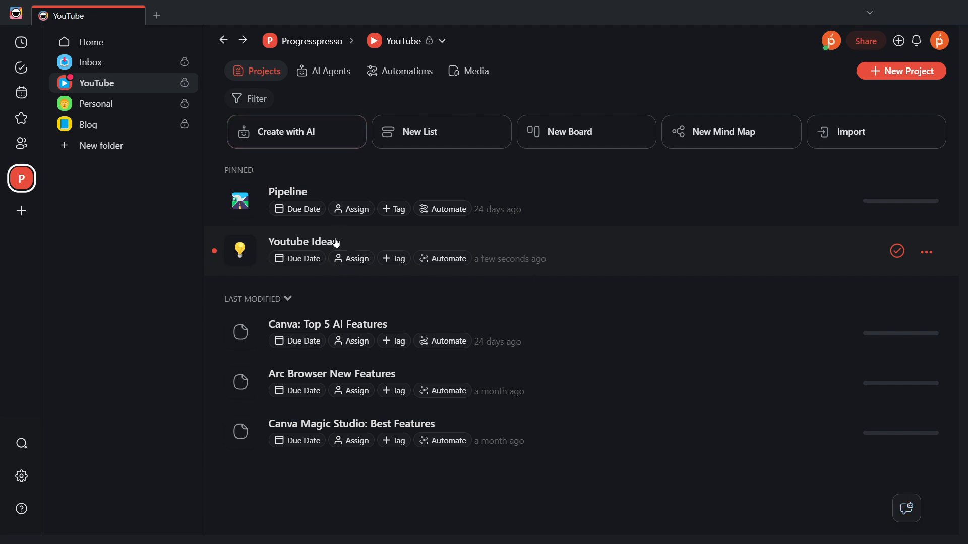
pyautogui.click(303, 241)
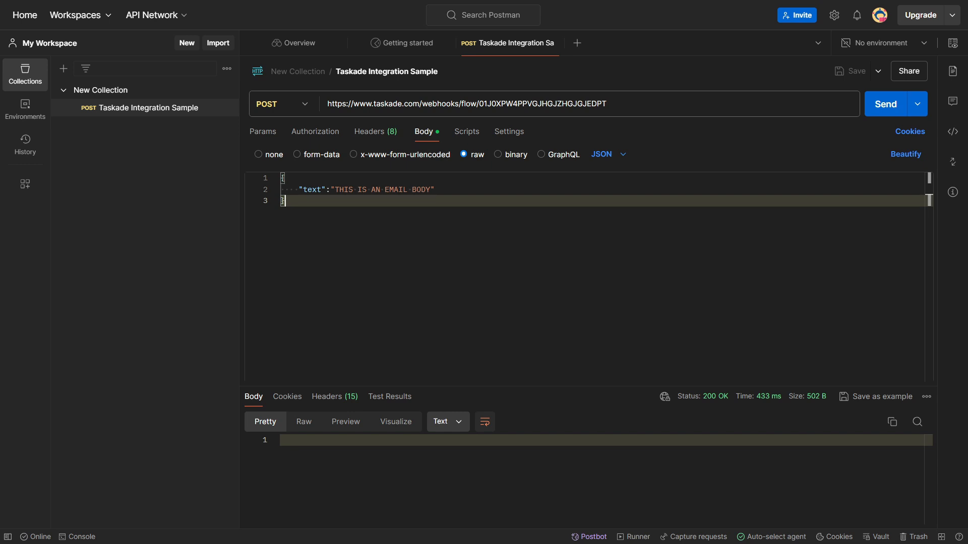
pyautogui.moveTo(523, 116)
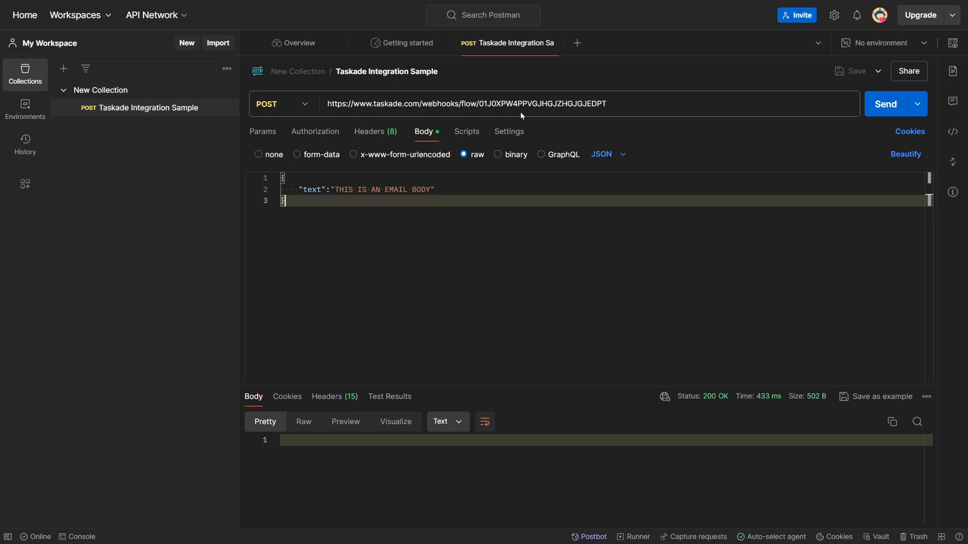
pyautogui.moveTo(255, 113)
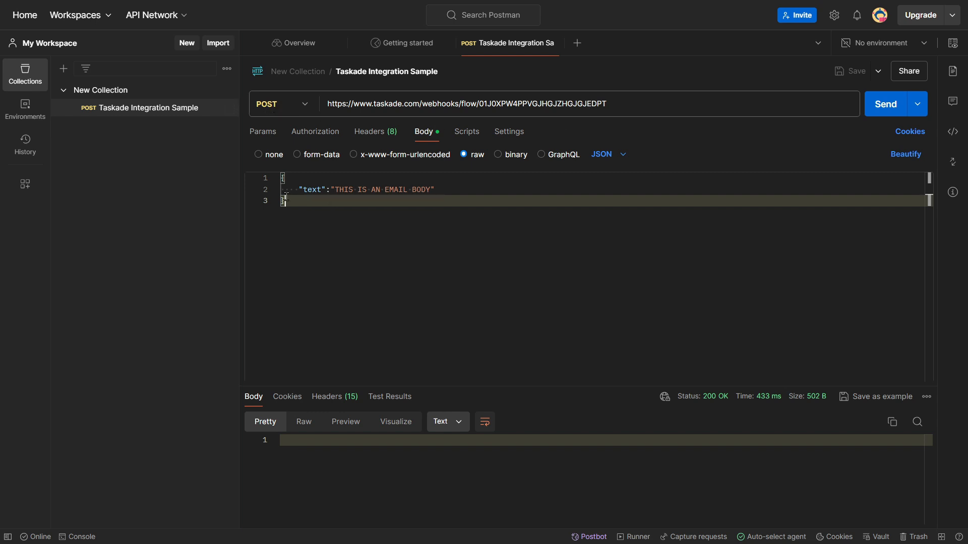
pyautogui.doubleClick(310, 190)
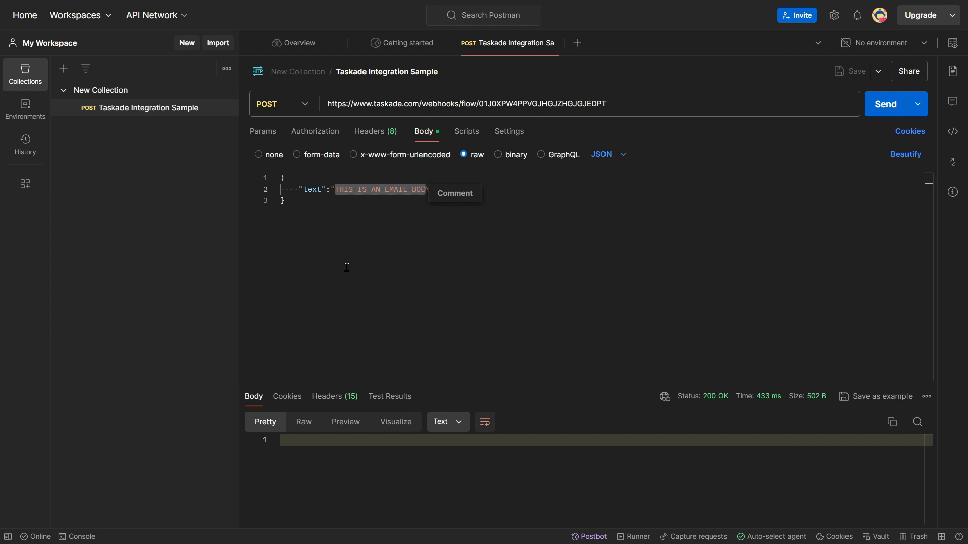
pyautogui.moveTo(542, 349)
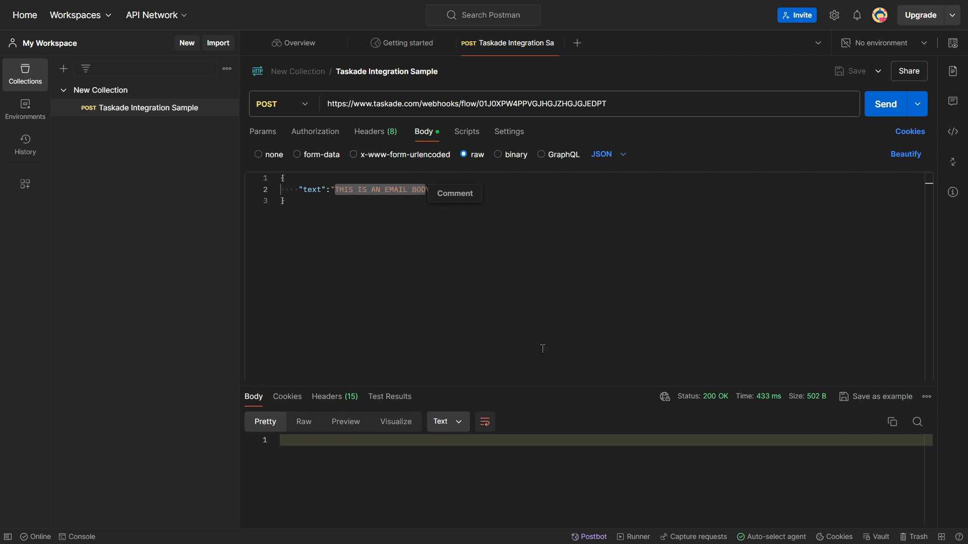
pyautogui.moveTo(512, 354)
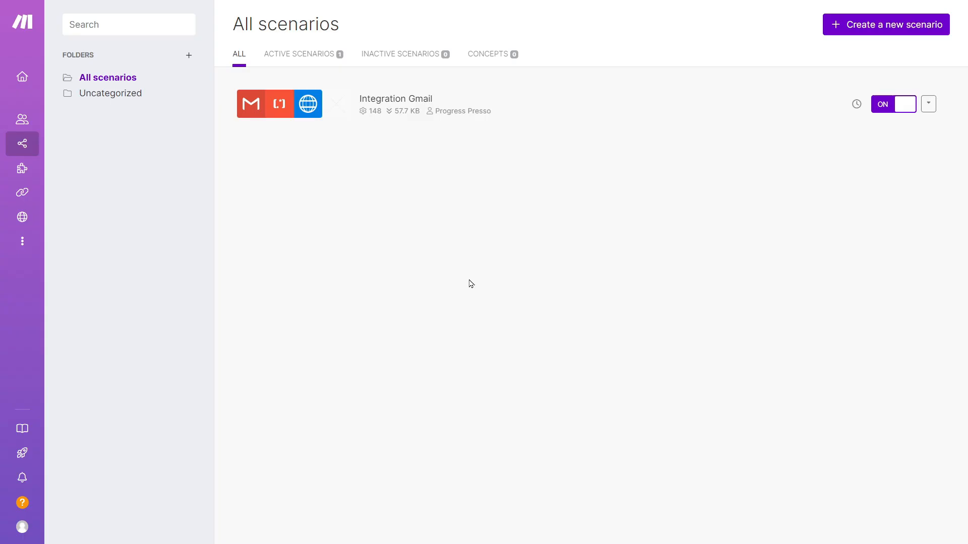
pyautogui.moveTo(467, 279)
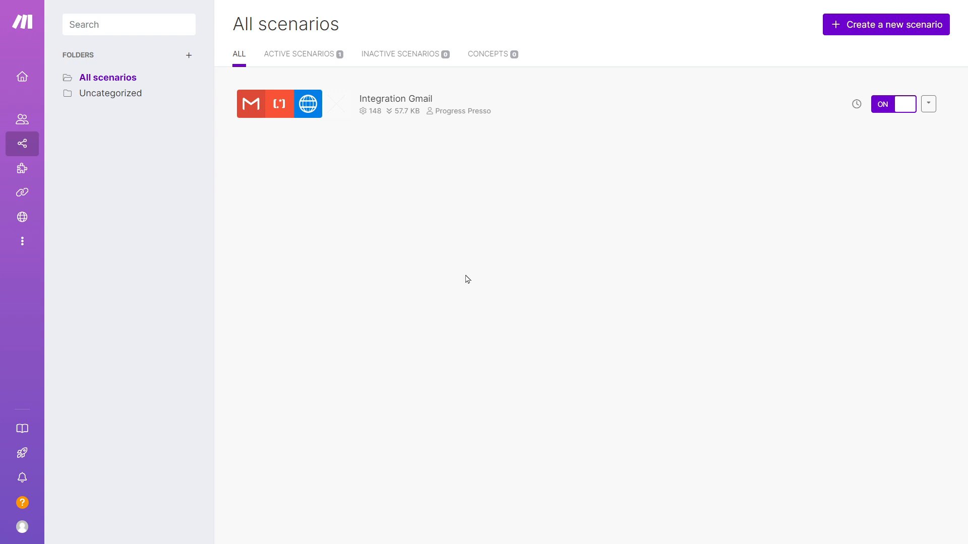
pyautogui.moveTo(459, 211)
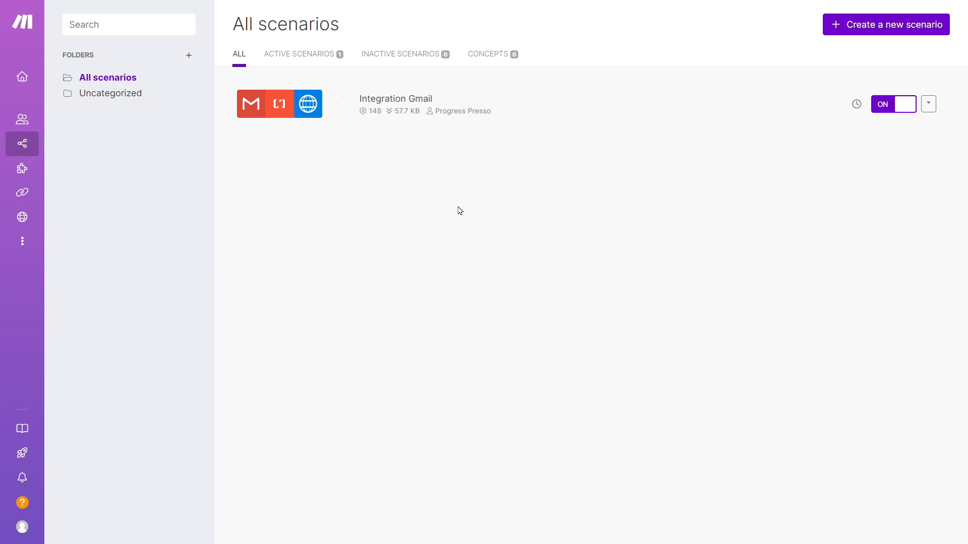
pyautogui.moveTo(463, 128)
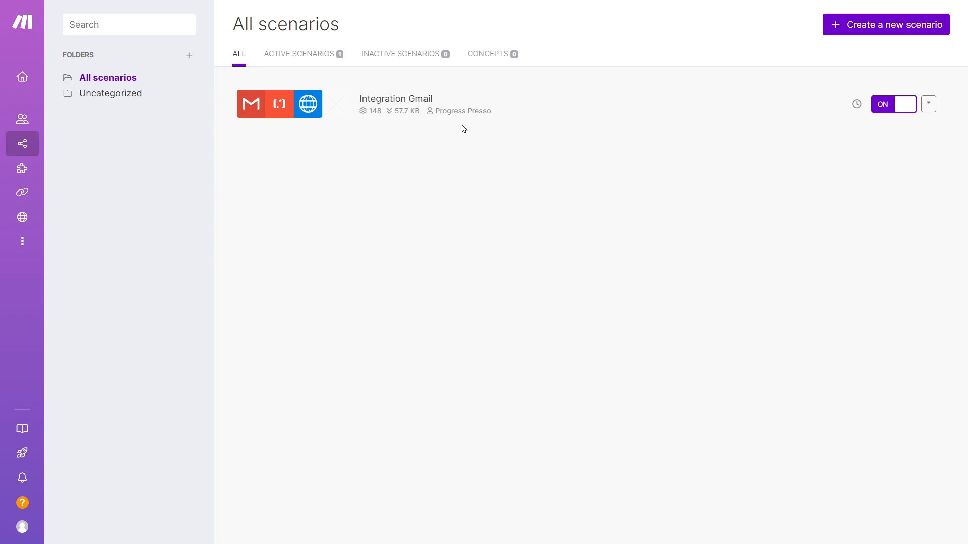
# Open the Integration Gmail scenario showing its Gmail, Text parser and HTTP modules
pyautogui.click(395, 99)
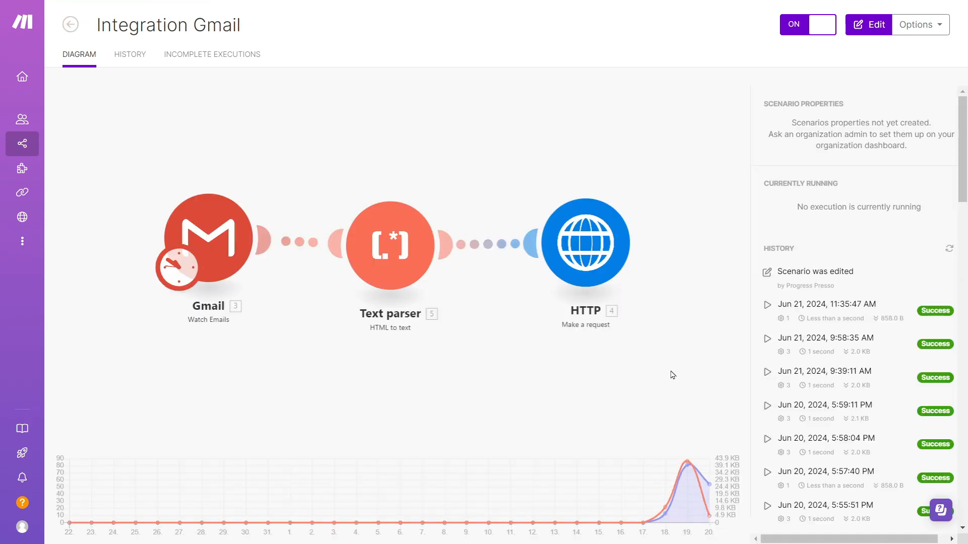
pyautogui.click(868, 24)
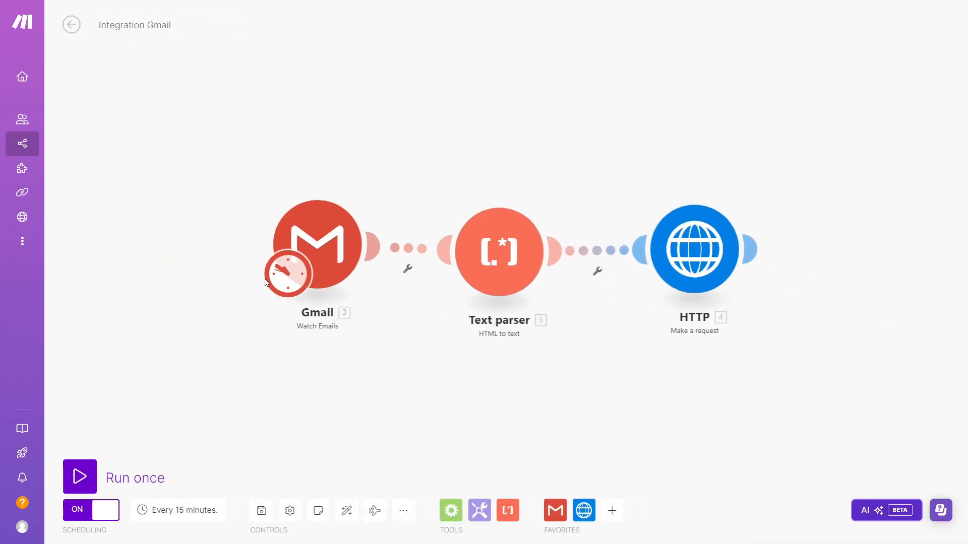
pyautogui.moveTo(578, 356)
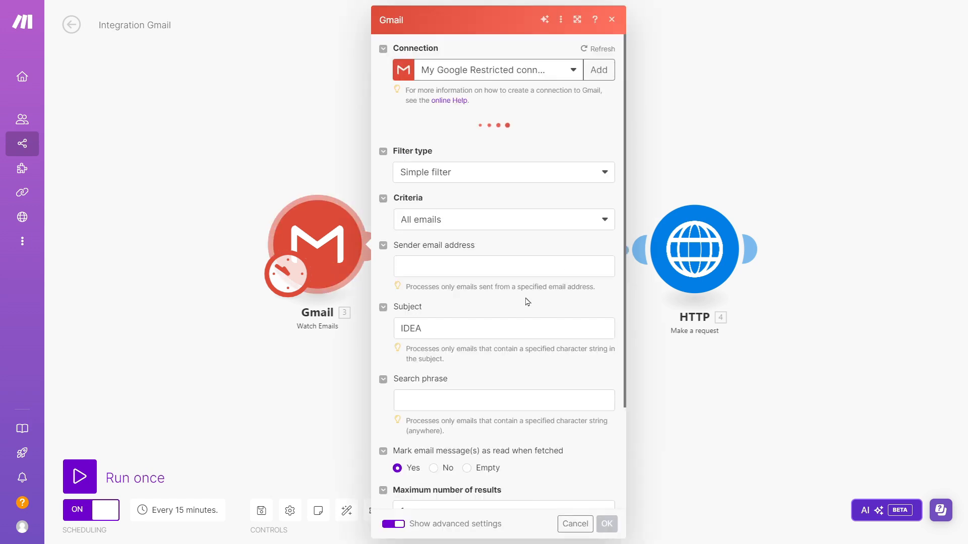
pyautogui.scroll(-3)
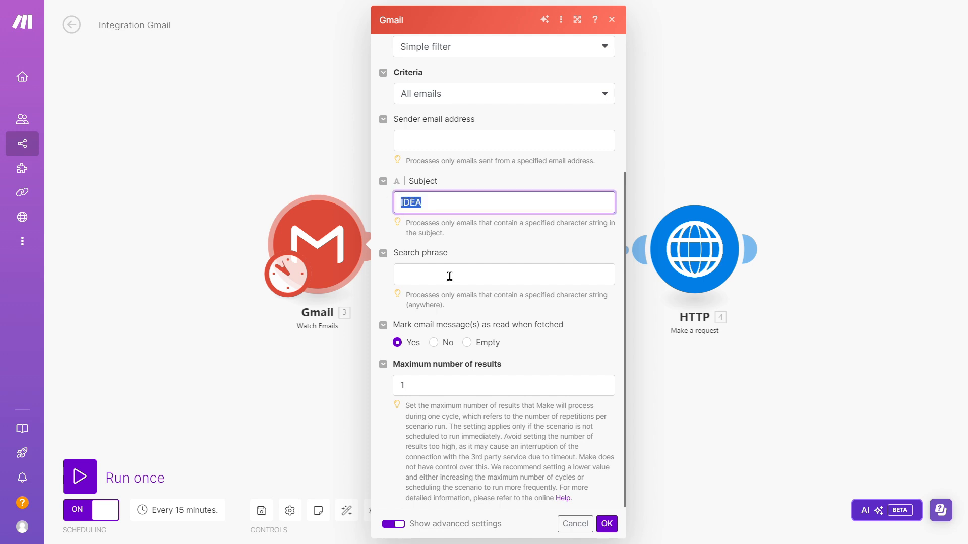
pyautogui.moveTo(324, 391)
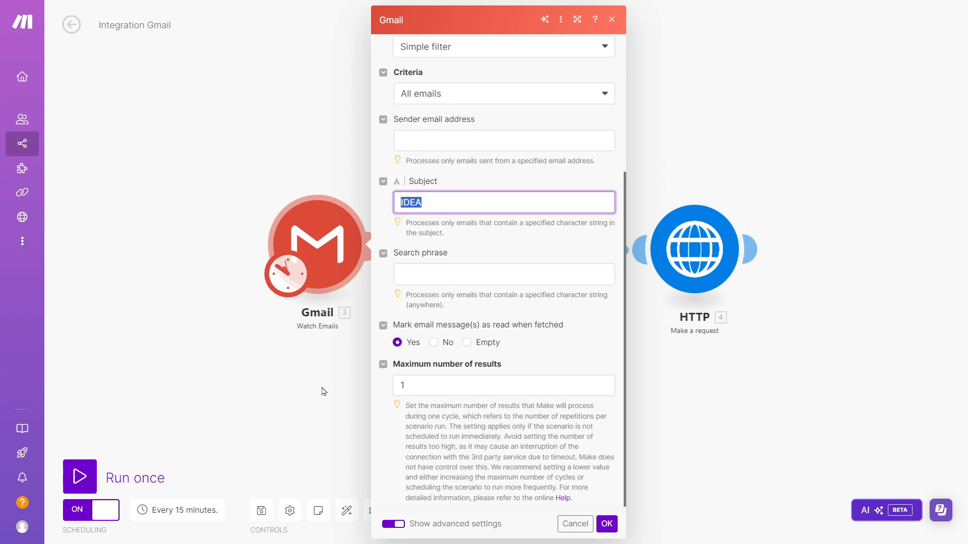
pyautogui.click(606, 524)
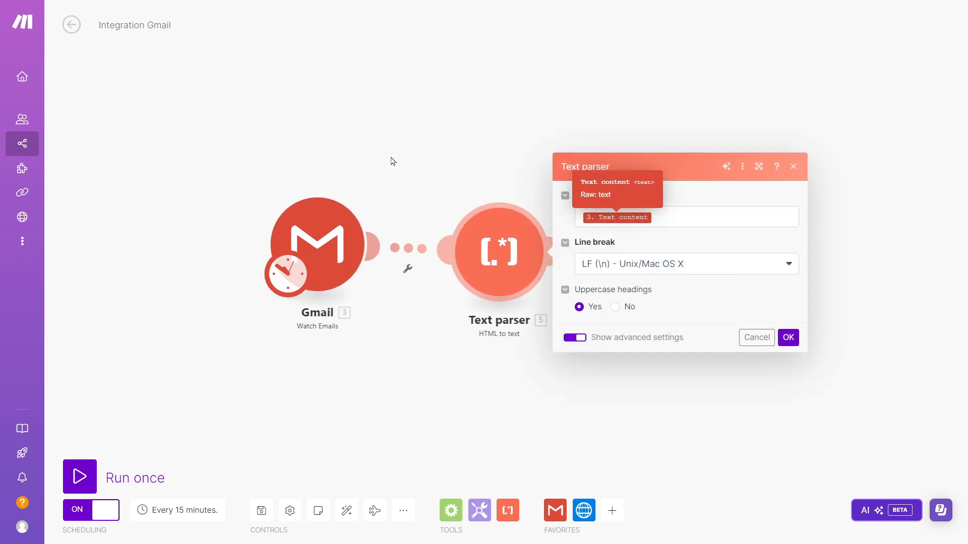
pyautogui.click(787, 338)
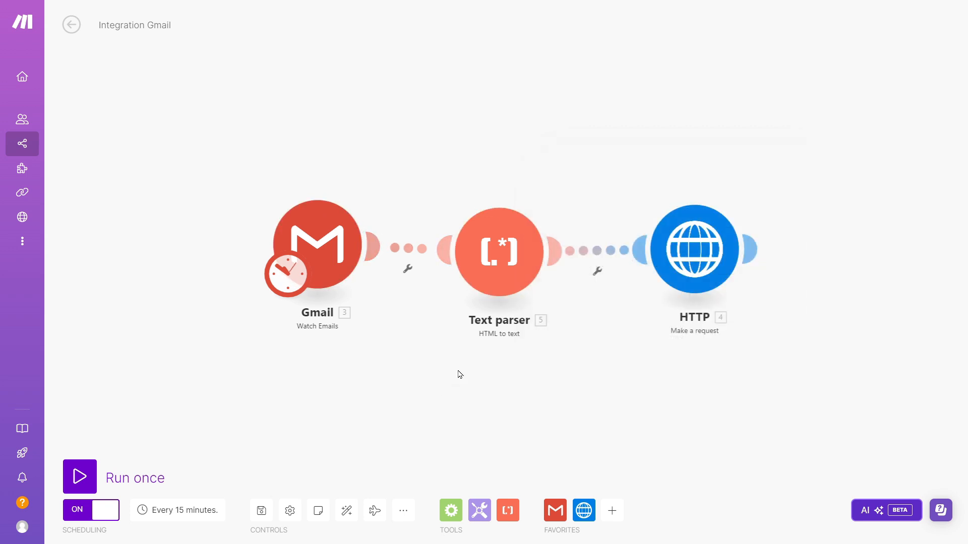
pyautogui.moveTo(527, 285)
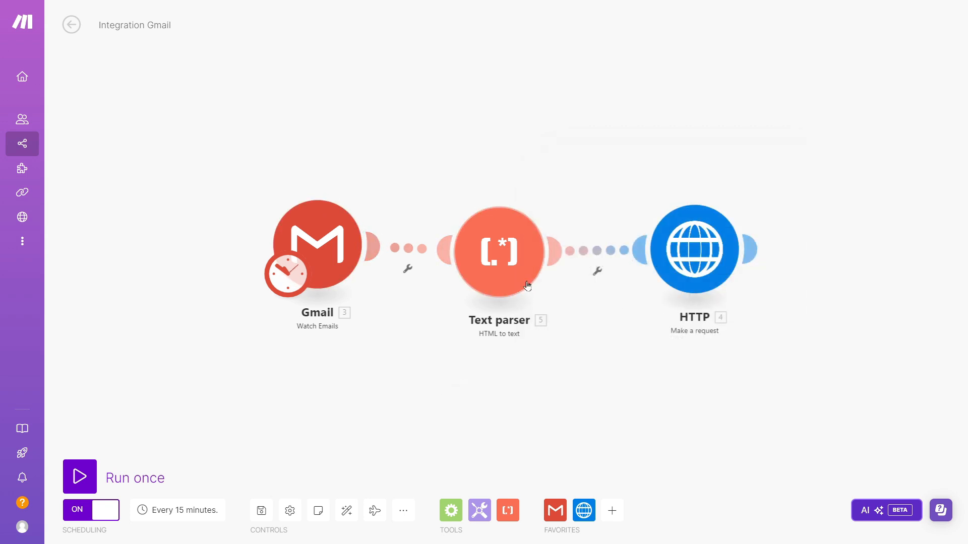
pyautogui.click(695, 249)
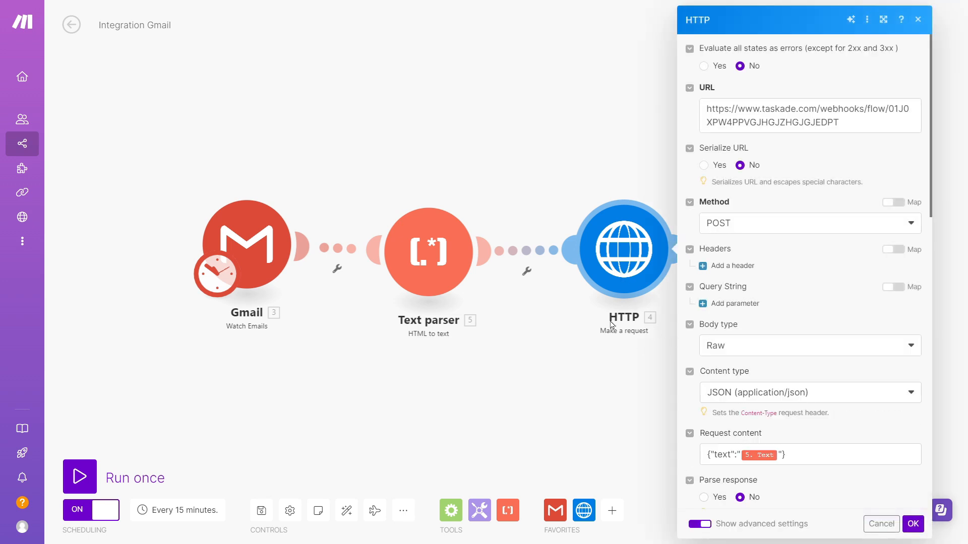
pyautogui.moveTo(628, 339)
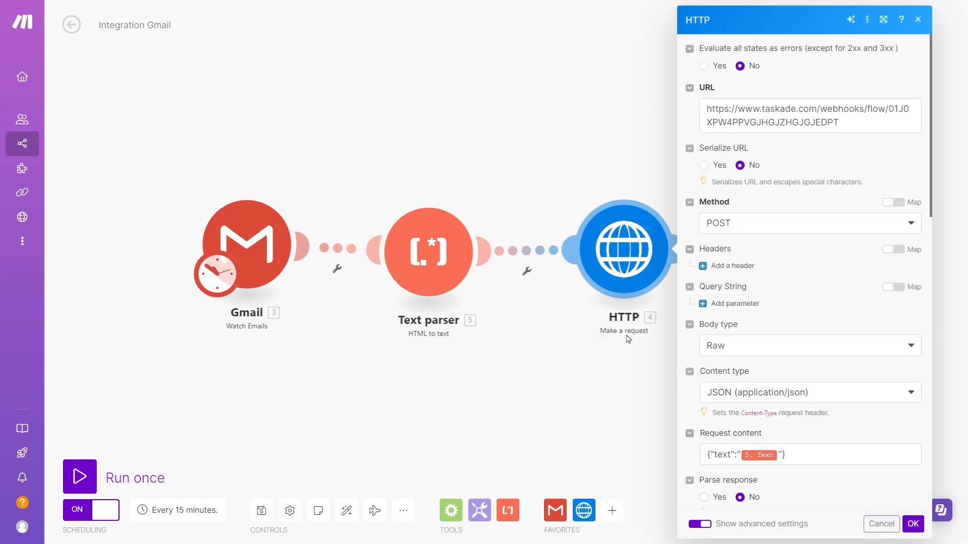
pyautogui.scroll(-3)
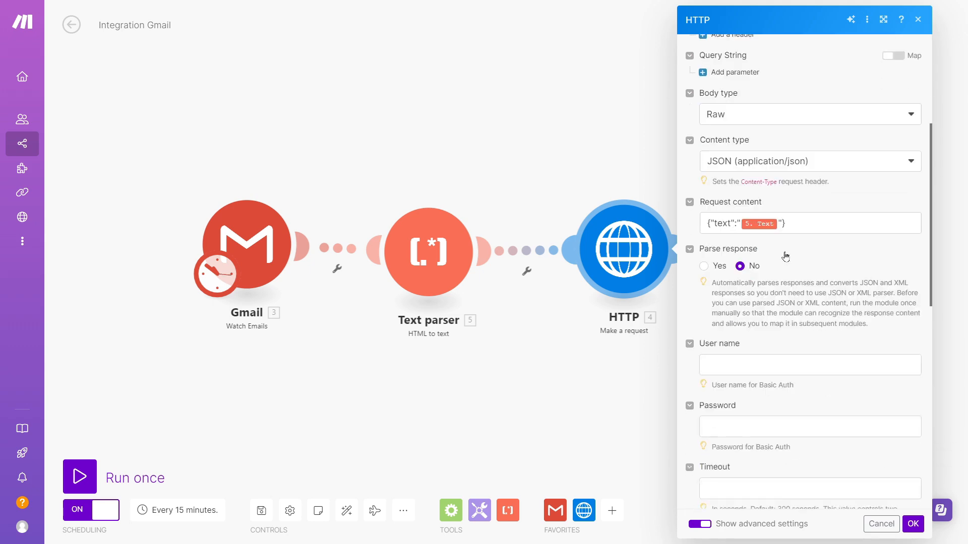
pyautogui.scroll(-3)
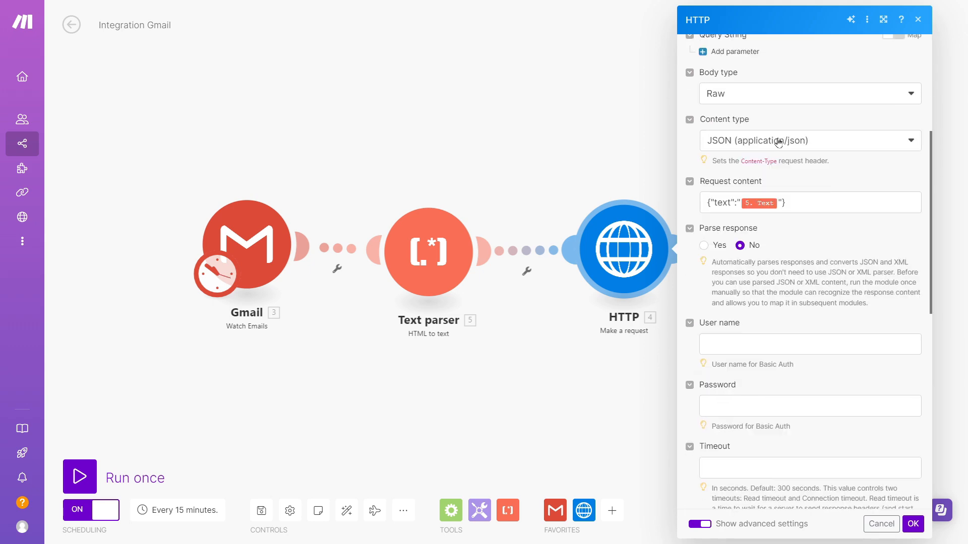
pyautogui.moveTo(774, 254)
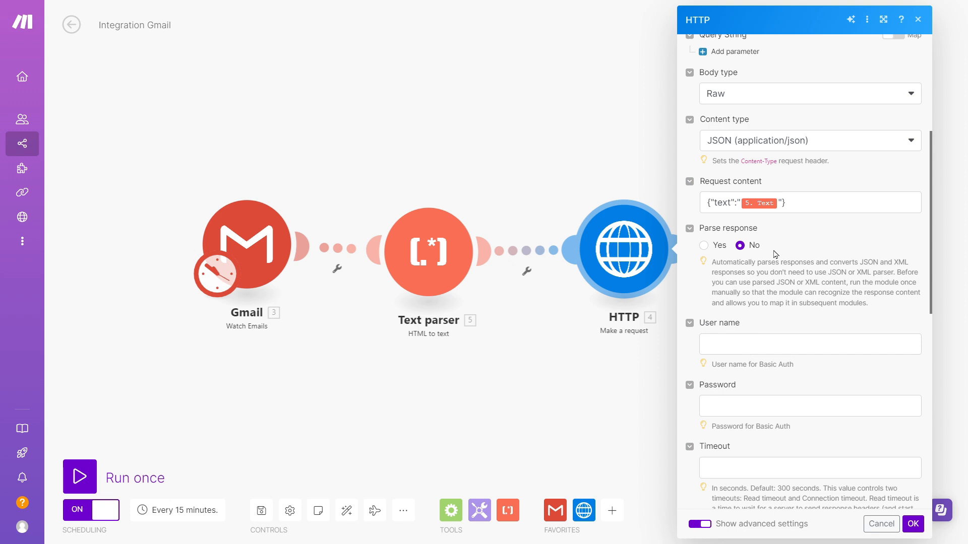
pyautogui.moveTo(727, 205)
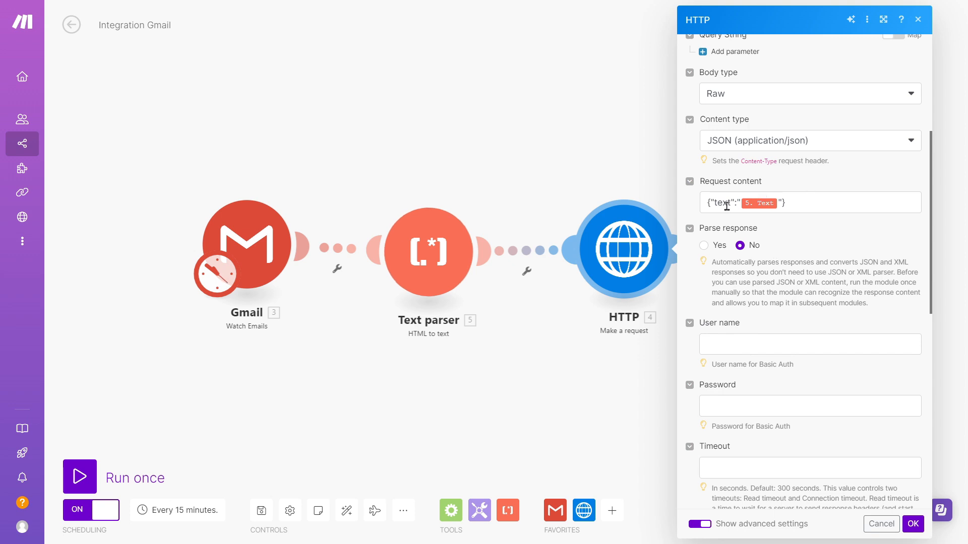
pyautogui.moveTo(760, 202)
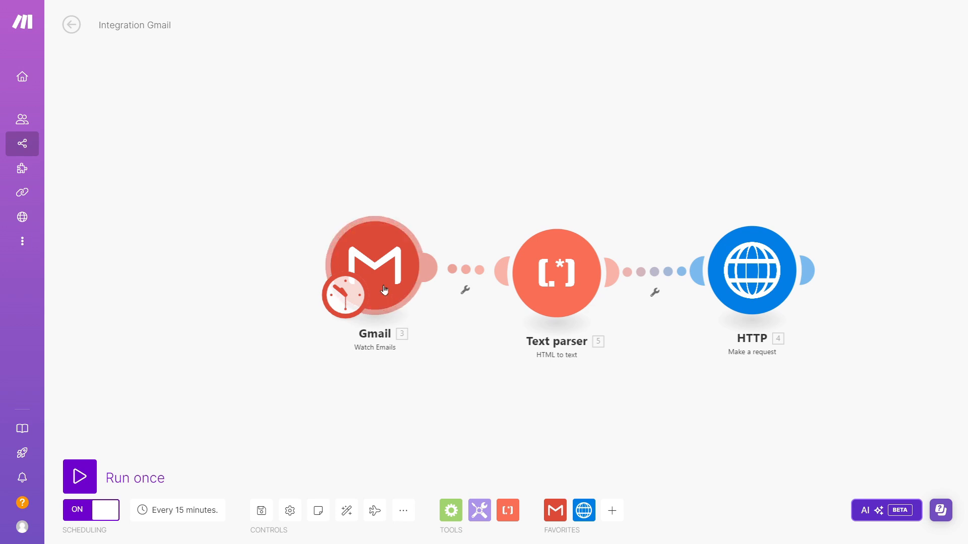
# Reopen the Gmail Watch Emails trigger, watching All Mail with subject filter IDEA
pyautogui.click(374, 267)
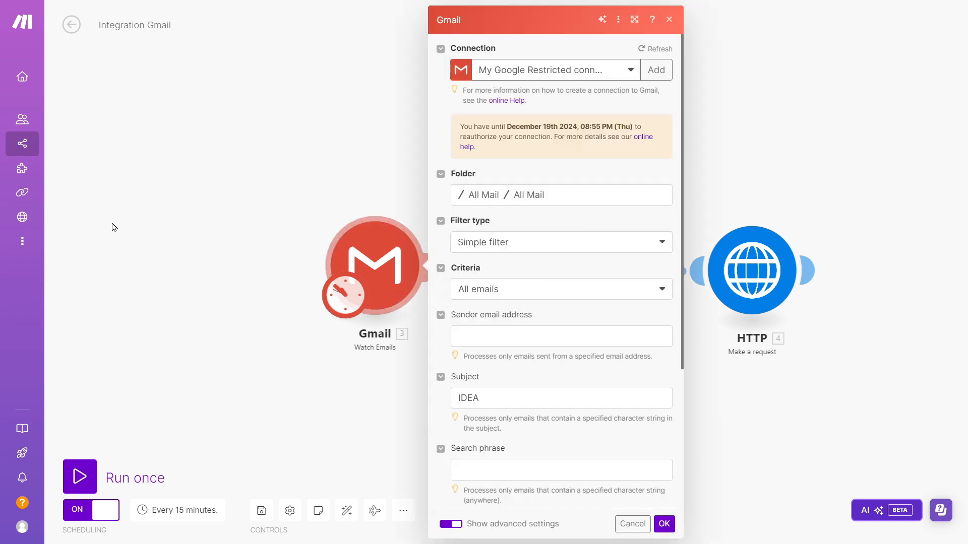
pyautogui.moveTo(314, 325)
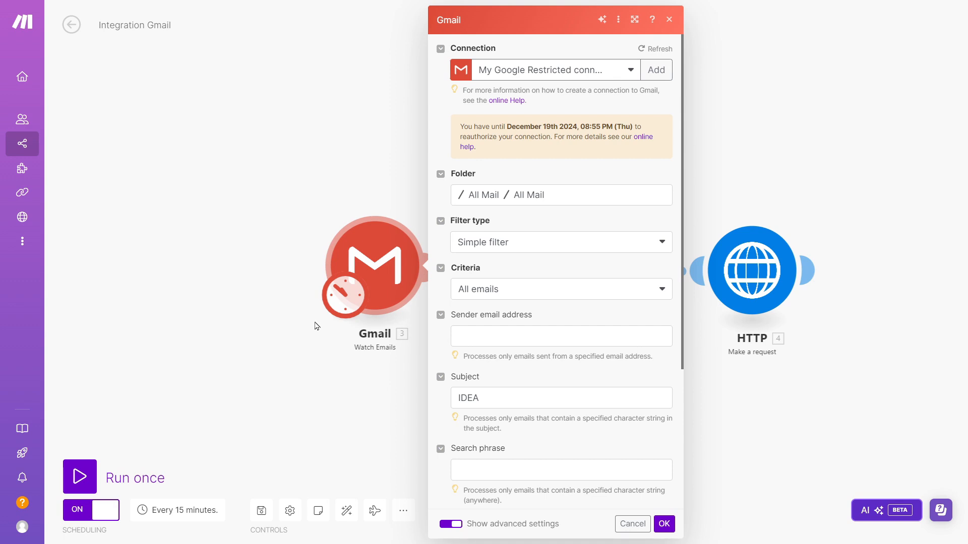
pyautogui.moveTo(373, 376)
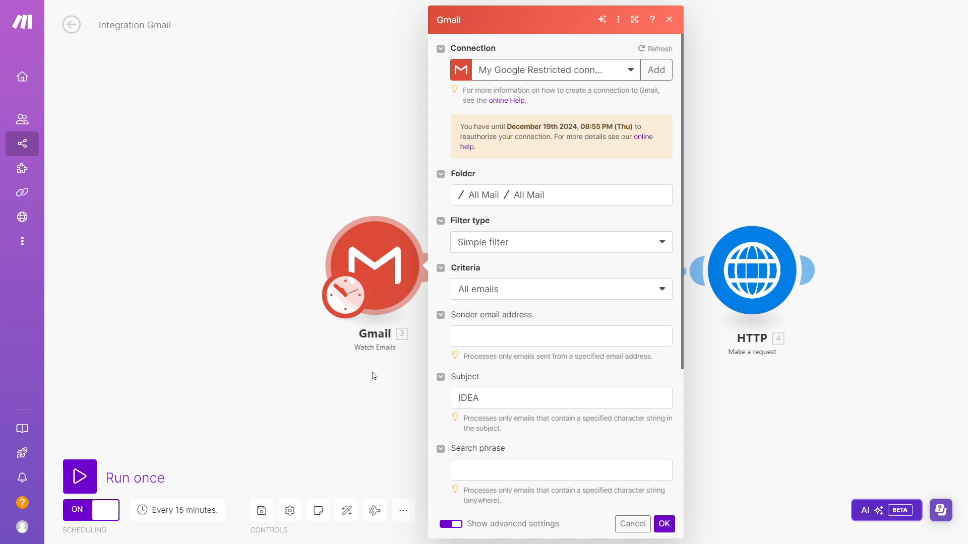
pyautogui.moveTo(372, 364)
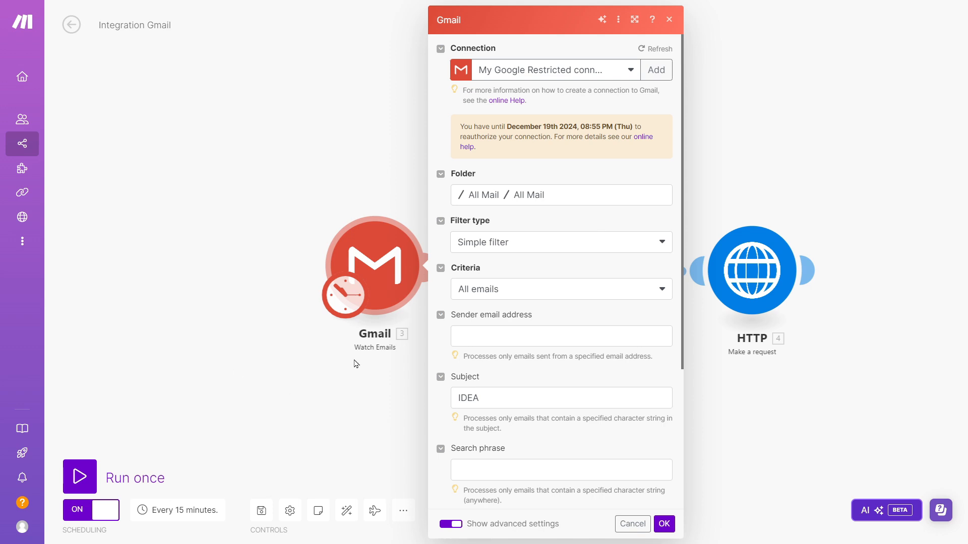
pyautogui.moveTo(361, 278)
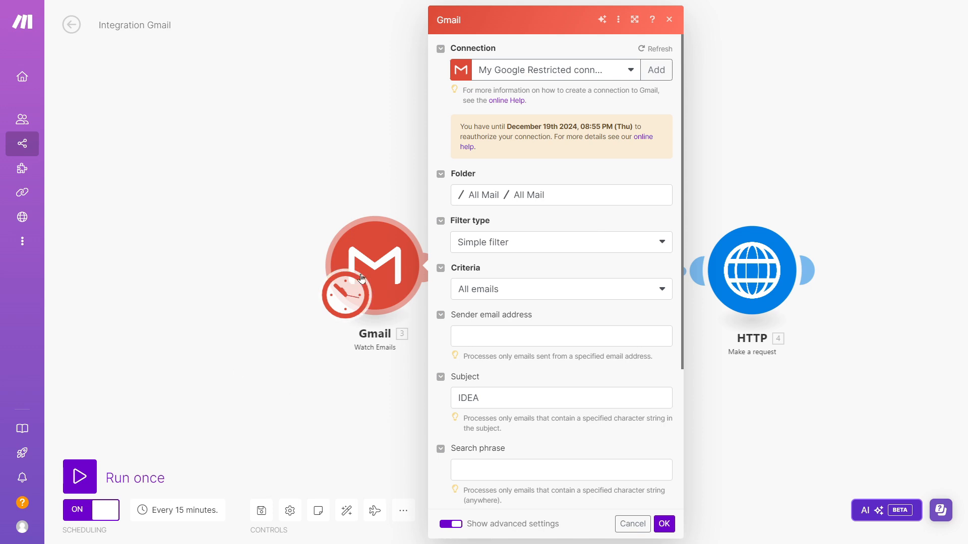
pyautogui.moveTo(401, 282)
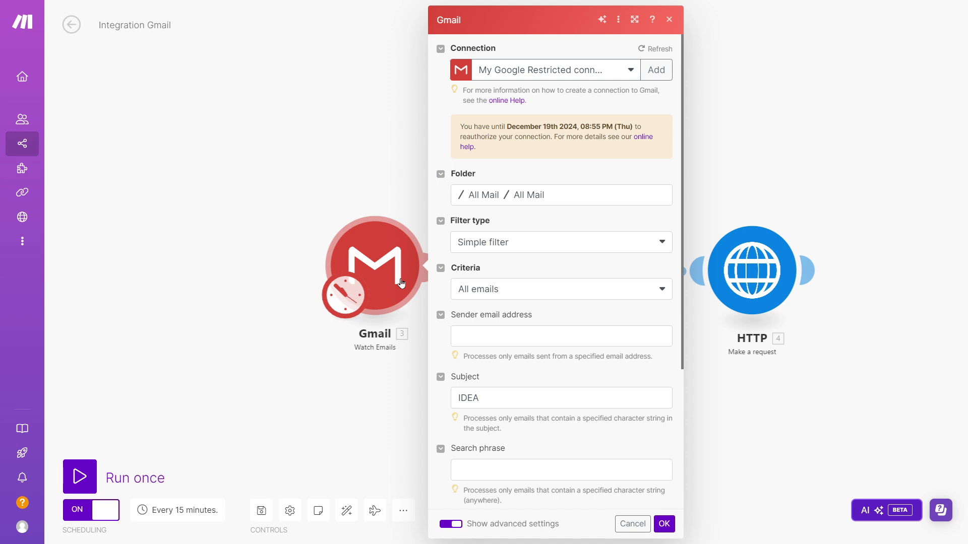
pyautogui.moveTo(363, 326)
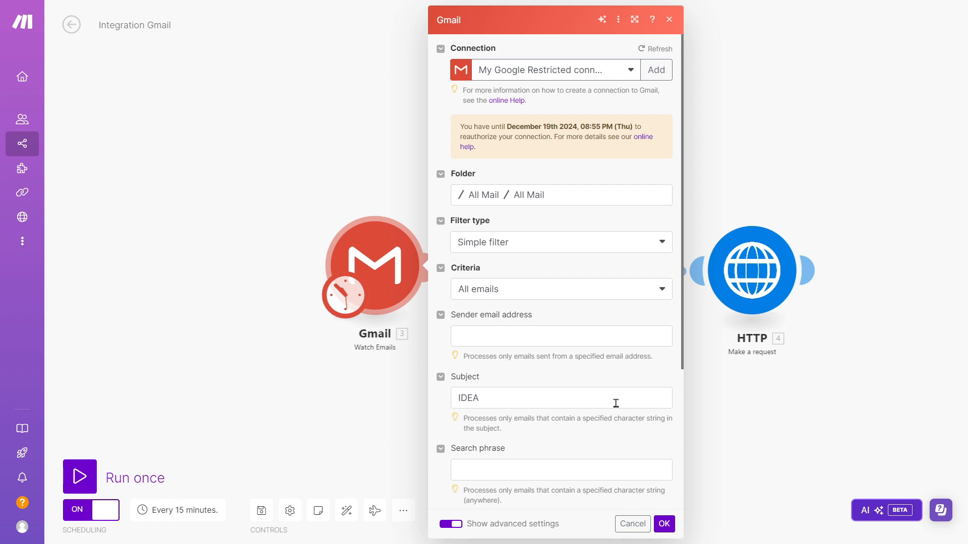
pyautogui.moveTo(327, 417)
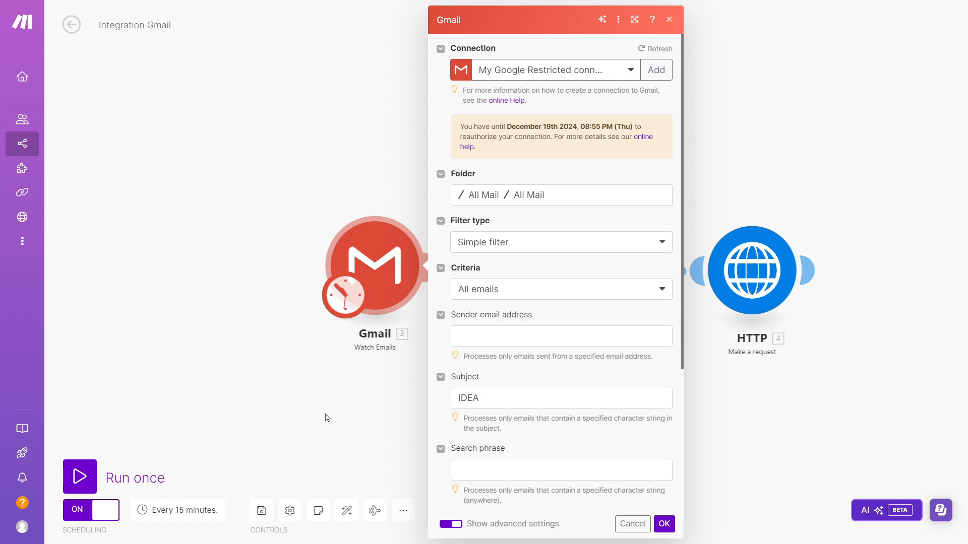
pyautogui.moveTo(466, 79)
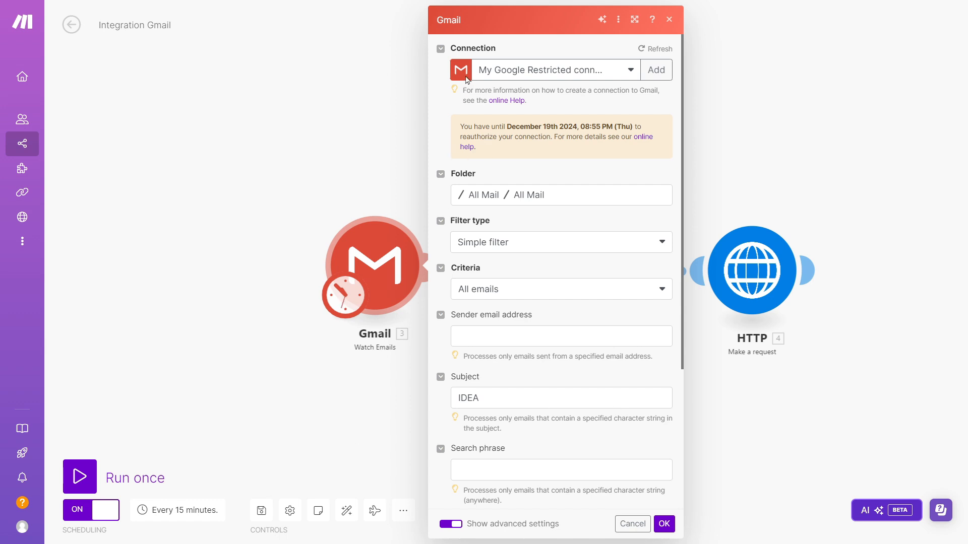
pyautogui.moveTo(610, 92)
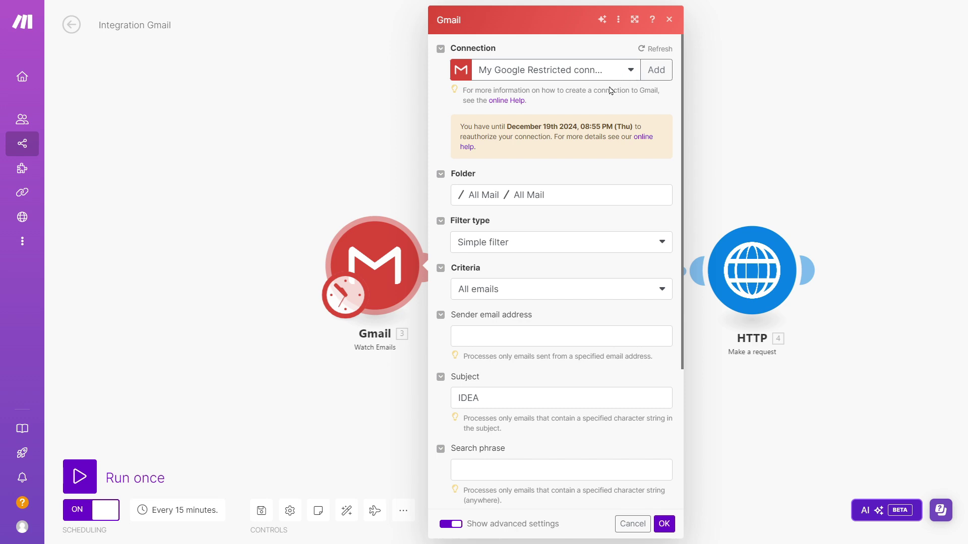
pyautogui.moveTo(557, 199)
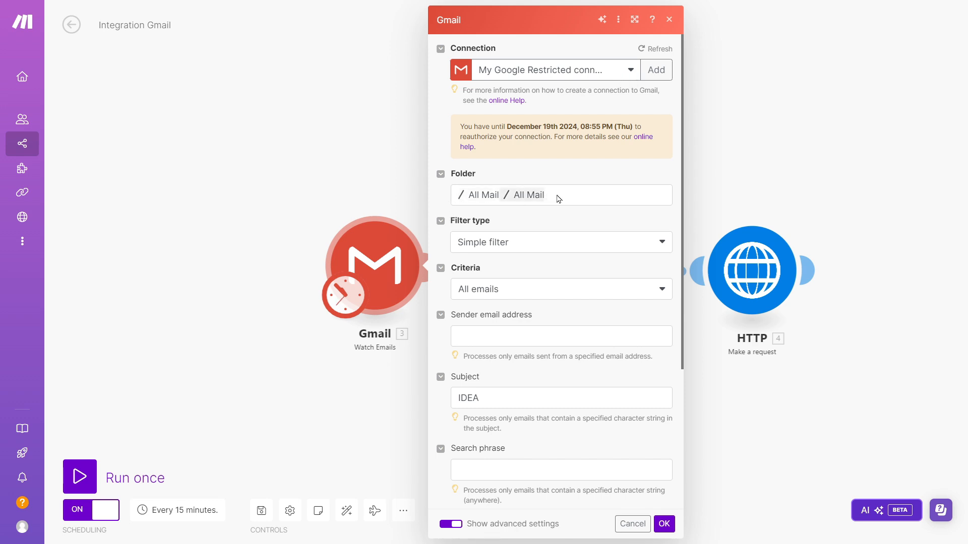
pyautogui.moveTo(558, 205)
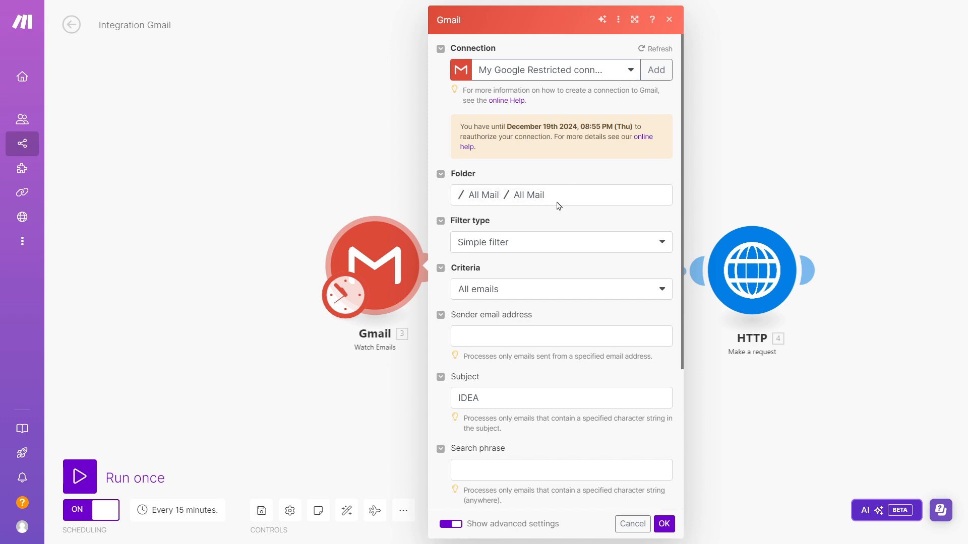
# Review the sender, search phrase and subject filters, leaving only subject IDEA set
pyautogui.scroll(-3)
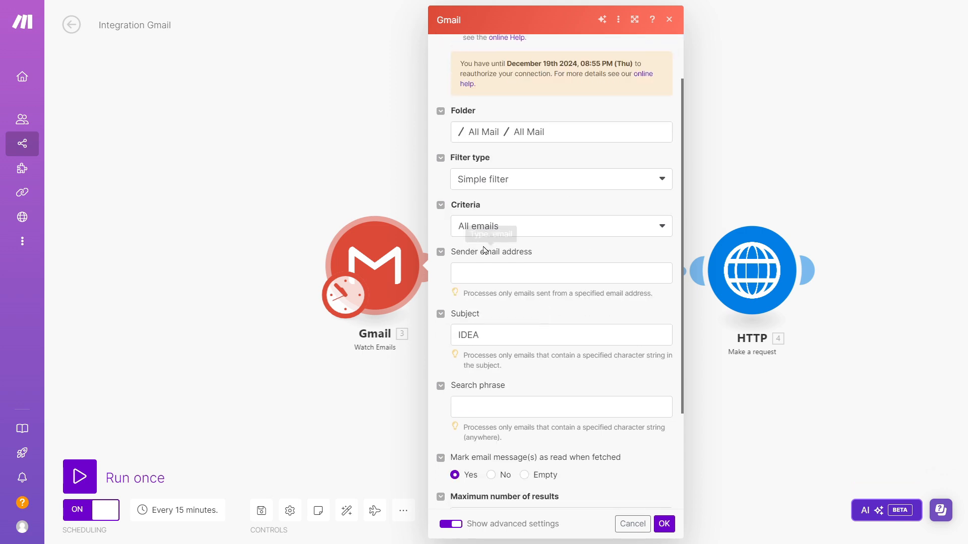
pyautogui.scroll(-3)
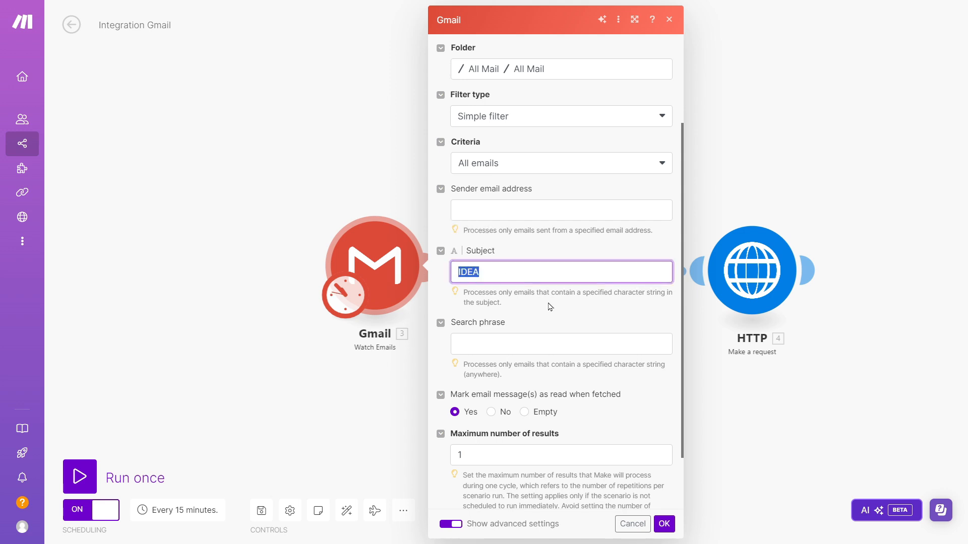
pyautogui.moveTo(520, 303)
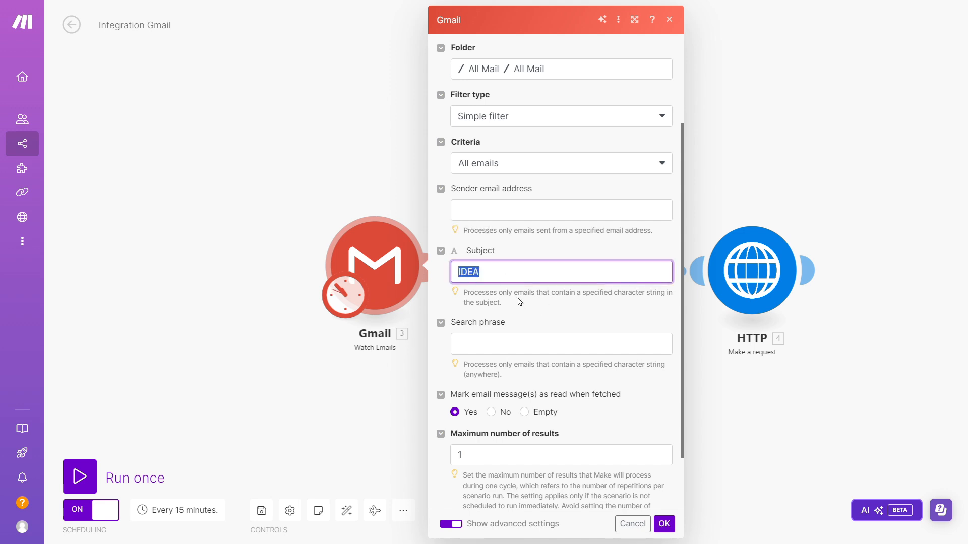
pyautogui.click(561, 209)
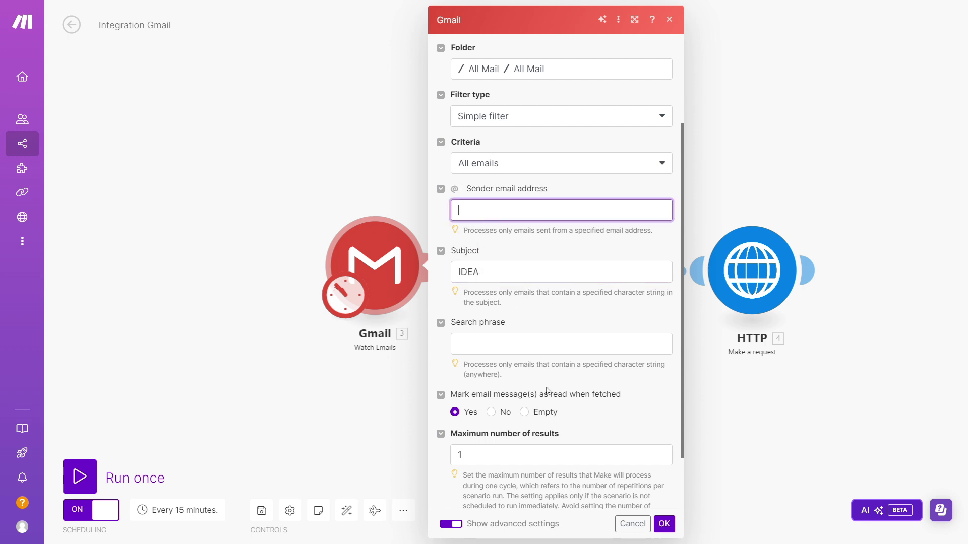
pyautogui.moveTo(521, 387)
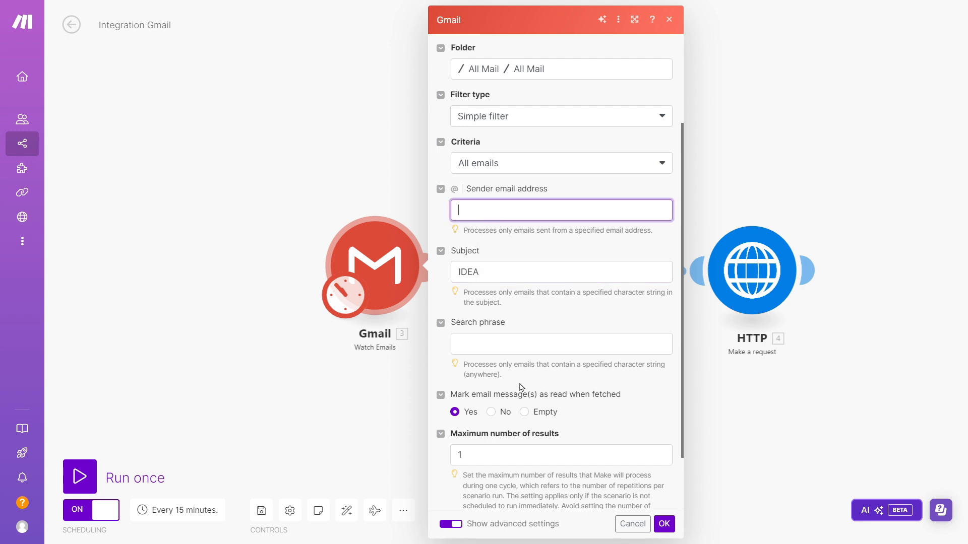
pyautogui.click(561, 344)
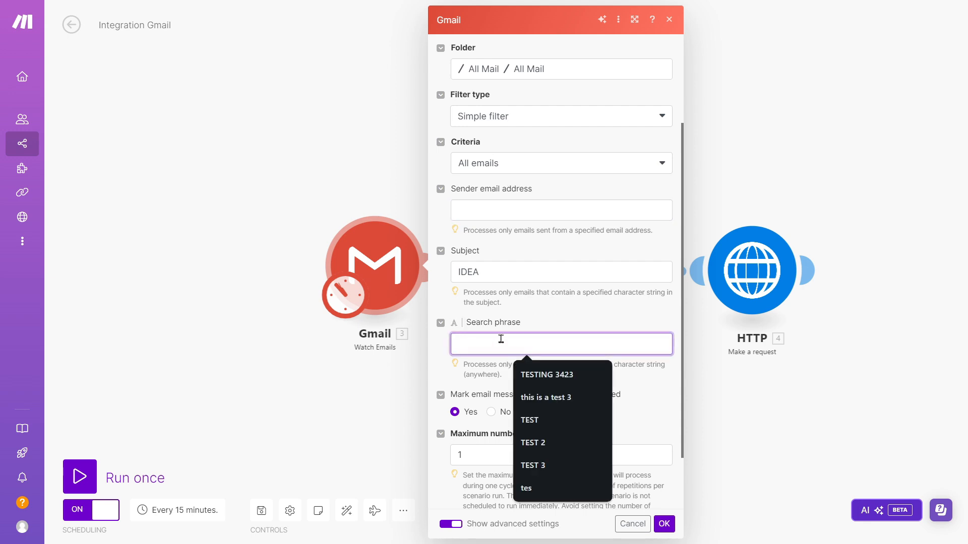
pyautogui.moveTo(526, 277)
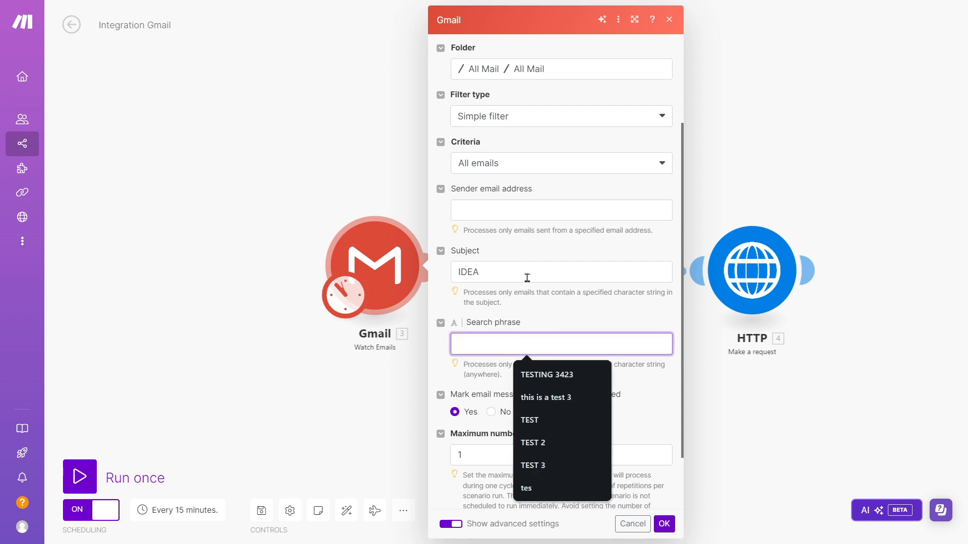
pyautogui.click(560, 271)
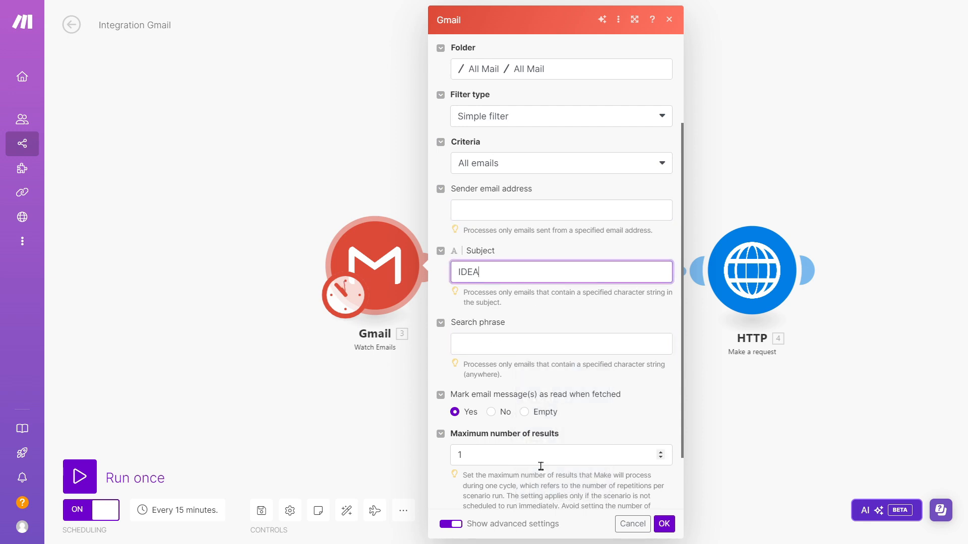
pyautogui.moveTo(537, 420)
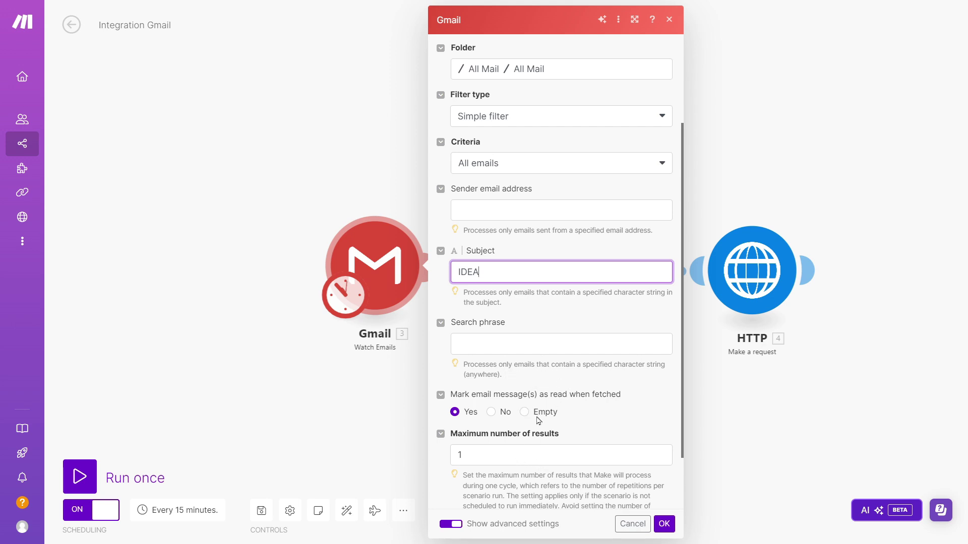
# Keep maximum results at 1 with mark-as-read Yes and confirm the trigger settings
pyautogui.scroll(-3)
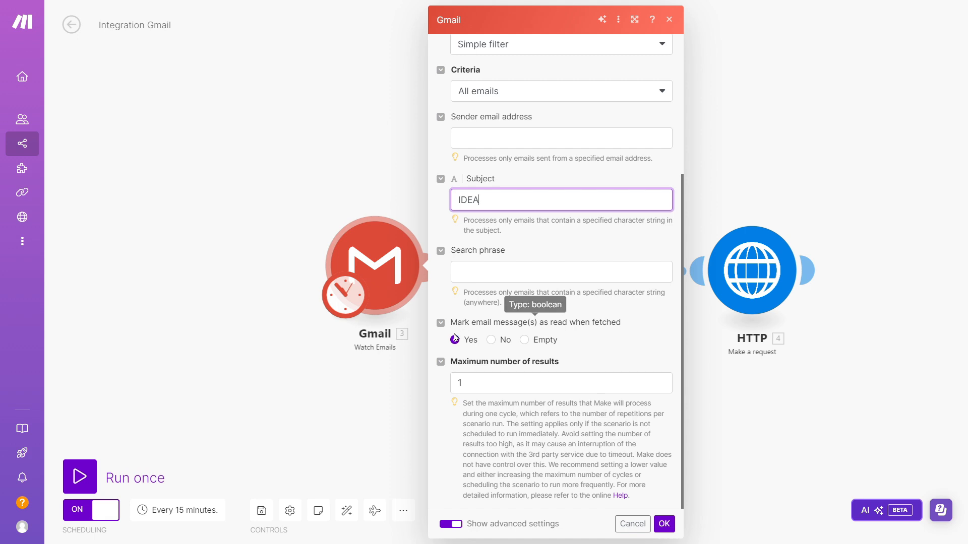
pyautogui.moveTo(524, 405)
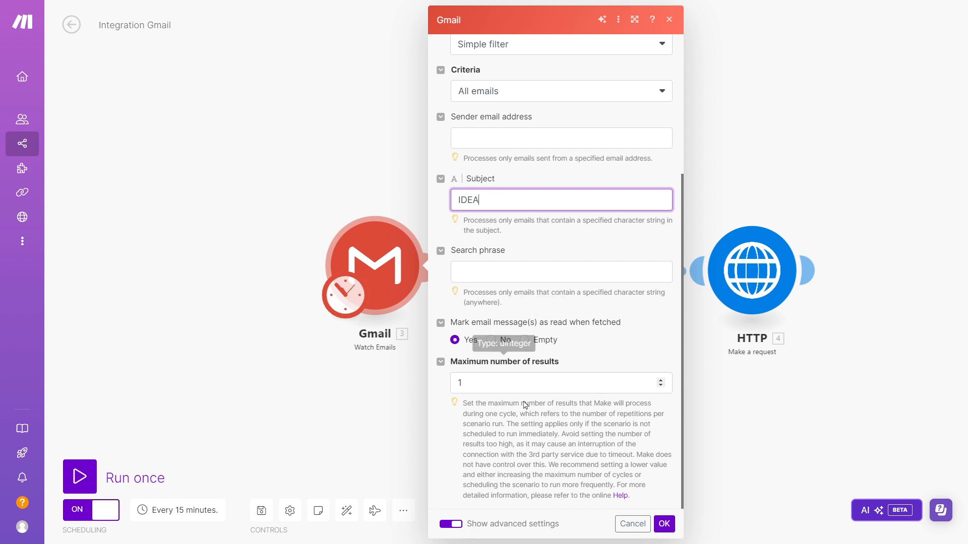
pyautogui.click(558, 383)
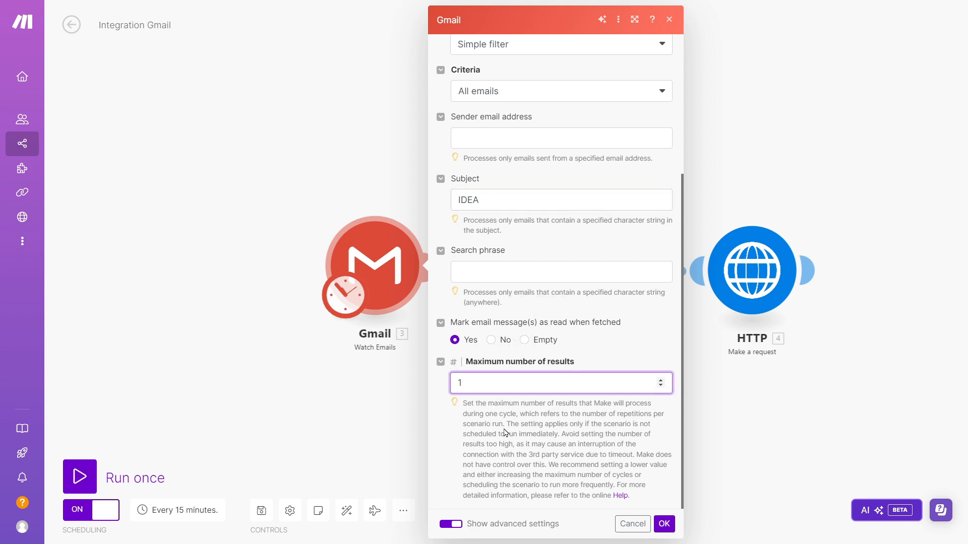
pyautogui.click(561, 383)
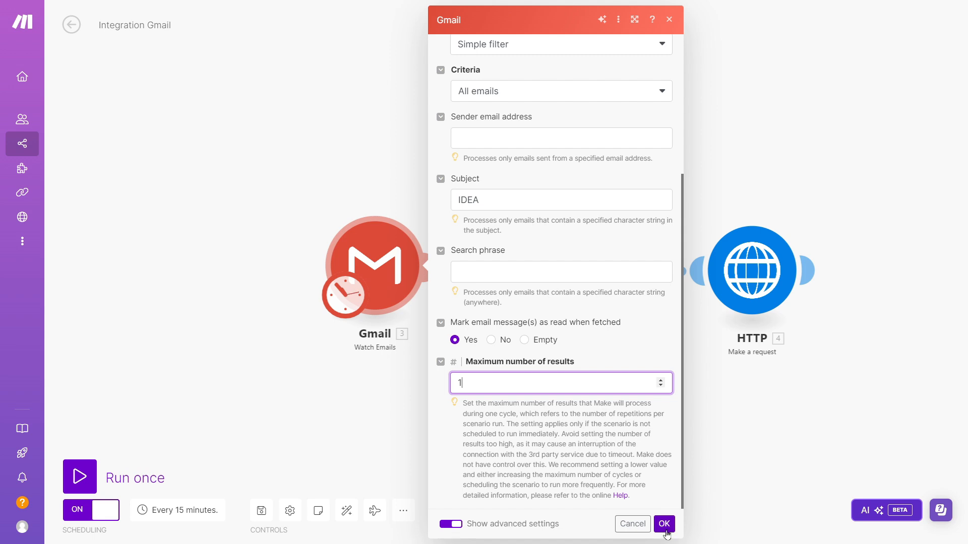
pyautogui.click(663, 524)
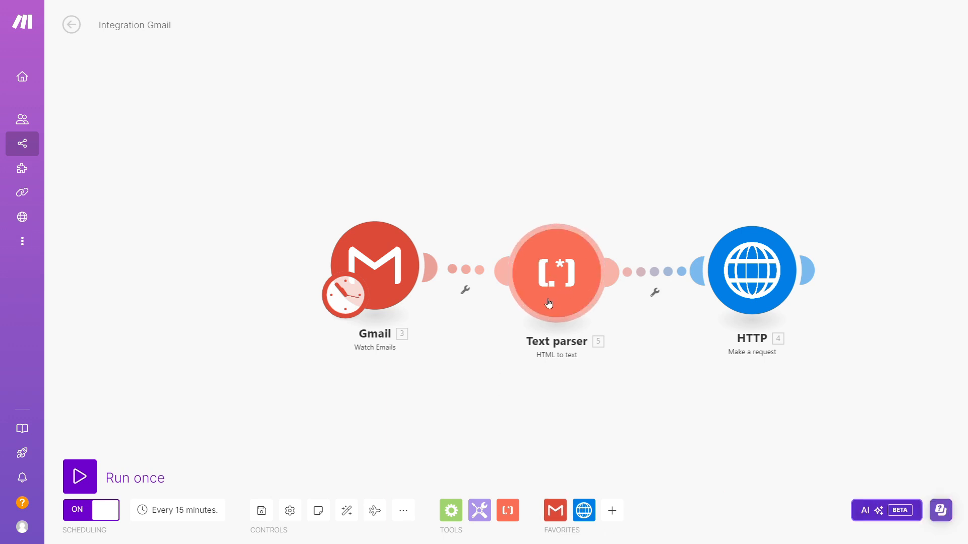
pyautogui.moveTo(561, 282)
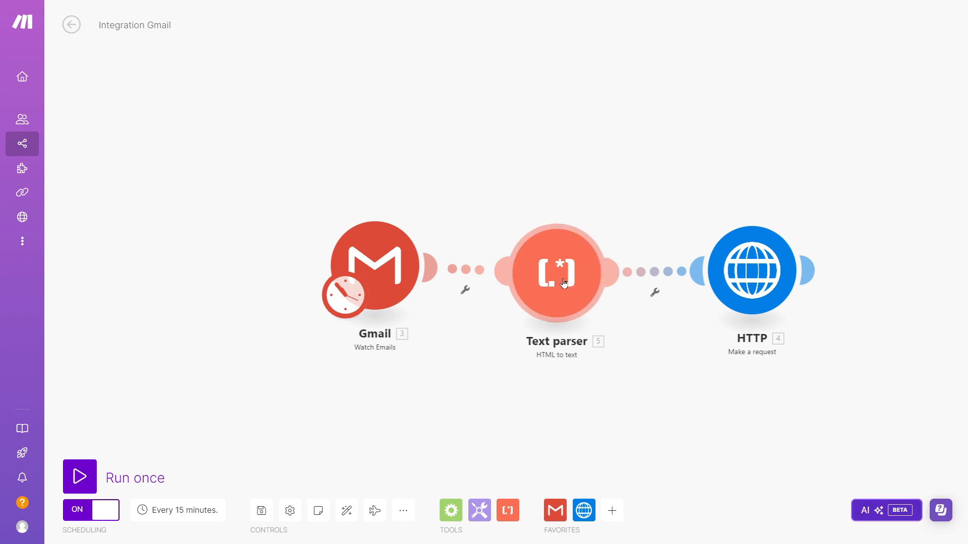
# Open the Text parser step and check its HTML field maps Gmail's Text content
pyautogui.click(557, 271)
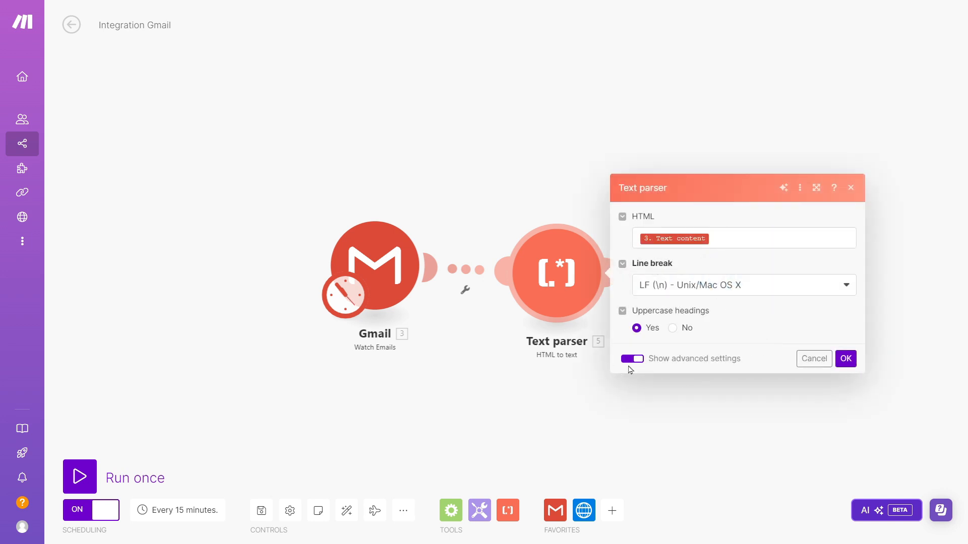
pyautogui.moveTo(684, 355)
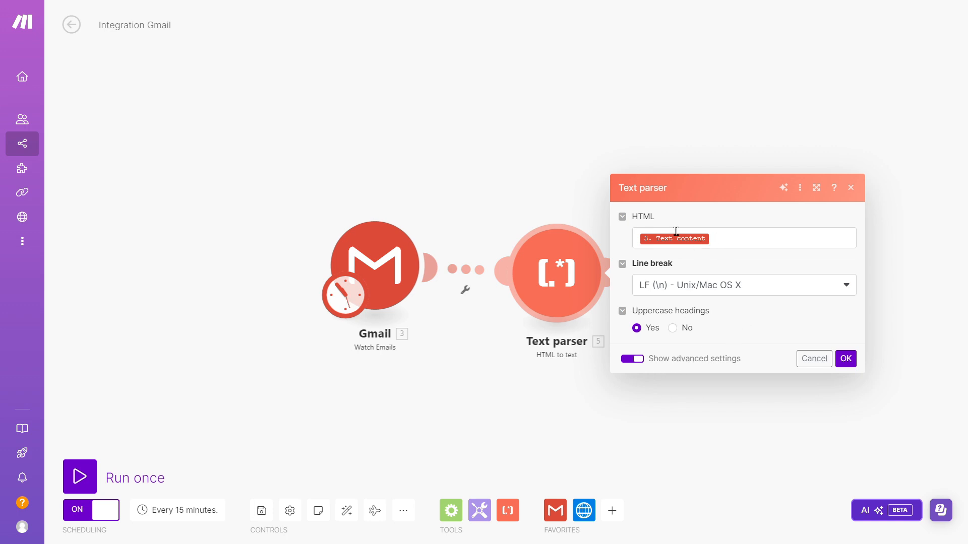
pyautogui.click(679, 238)
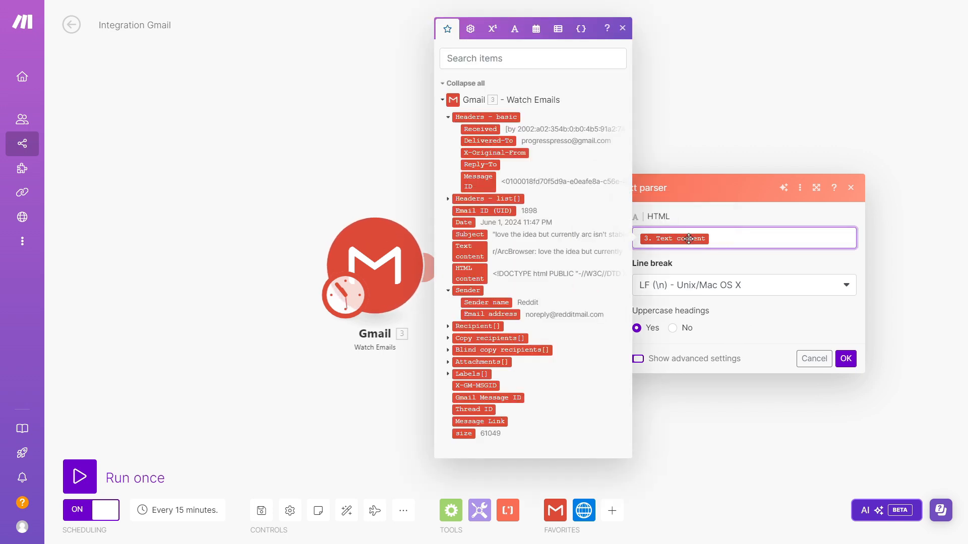
pyautogui.moveTo(471, 247)
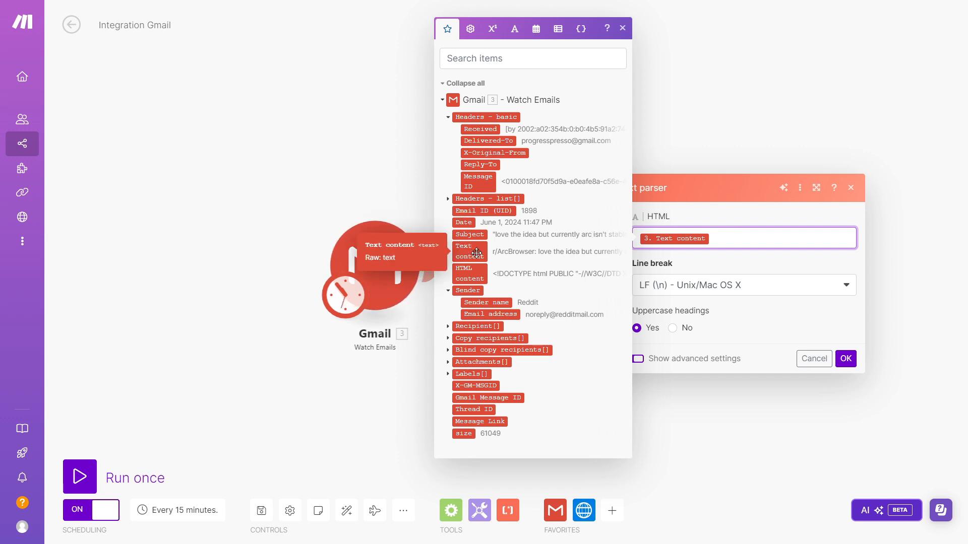
pyautogui.moveTo(494, 253)
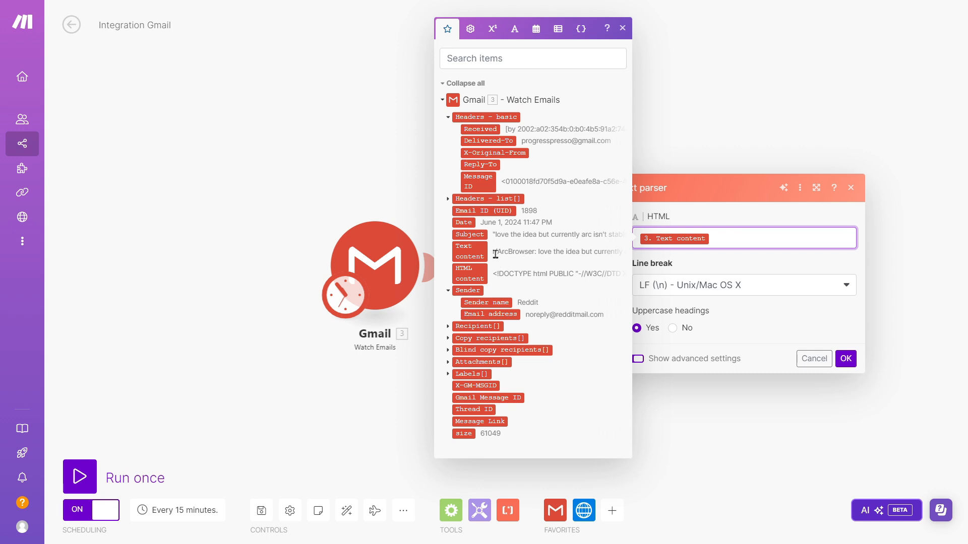
pyautogui.moveTo(770, 268)
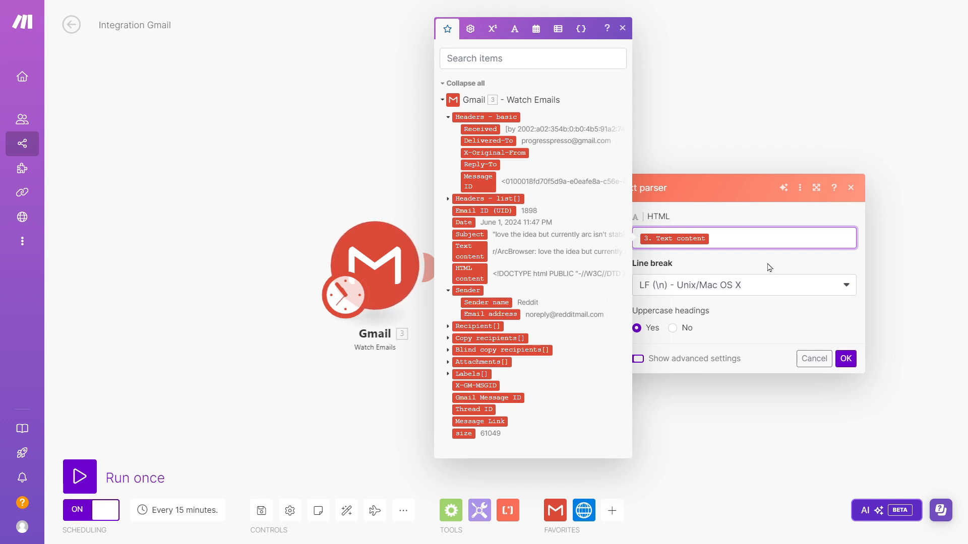
pyautogui.click(631, 359)
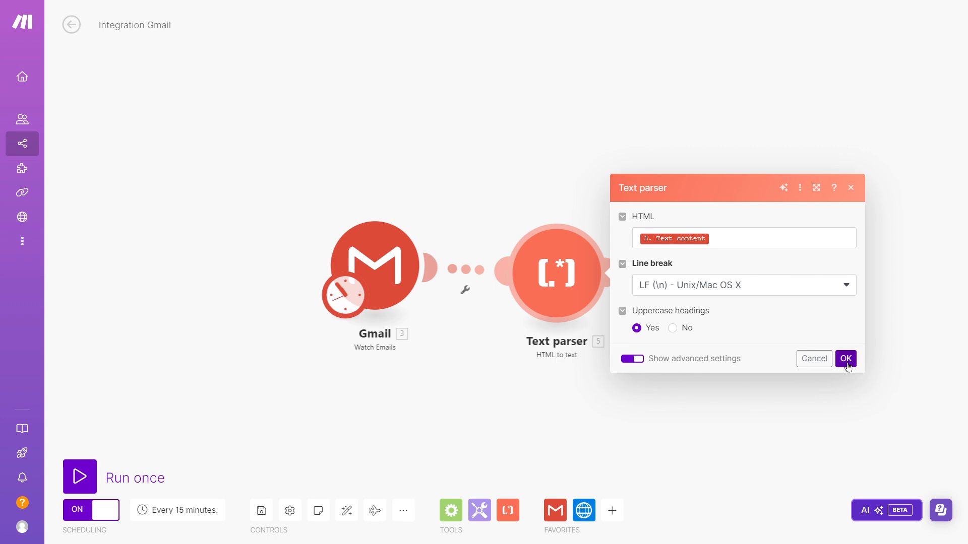
# Confirm the Text parser settings and reopen the HTTP request module
pyautogui.click(845, 359)
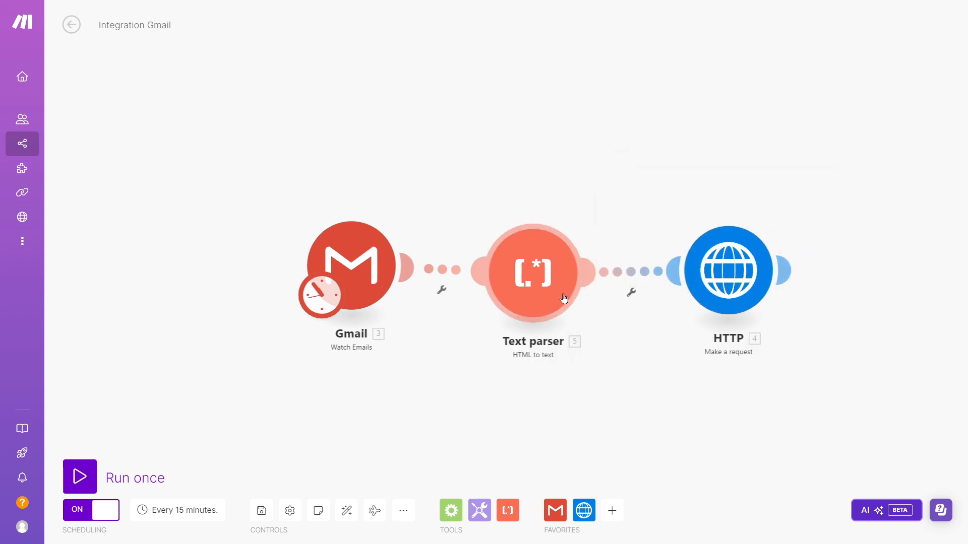
pyautogui.click(728, 270)
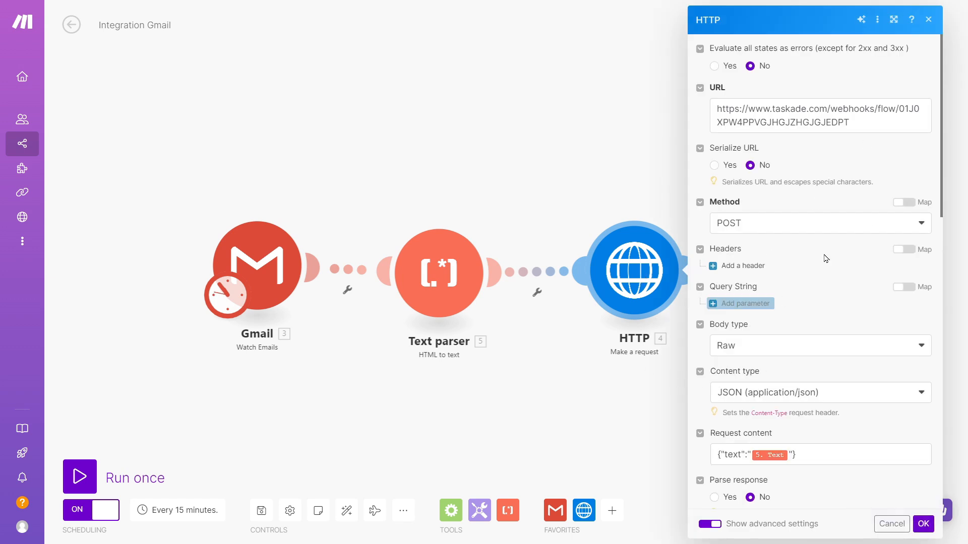
pyautogui.moveTo(858, 127)
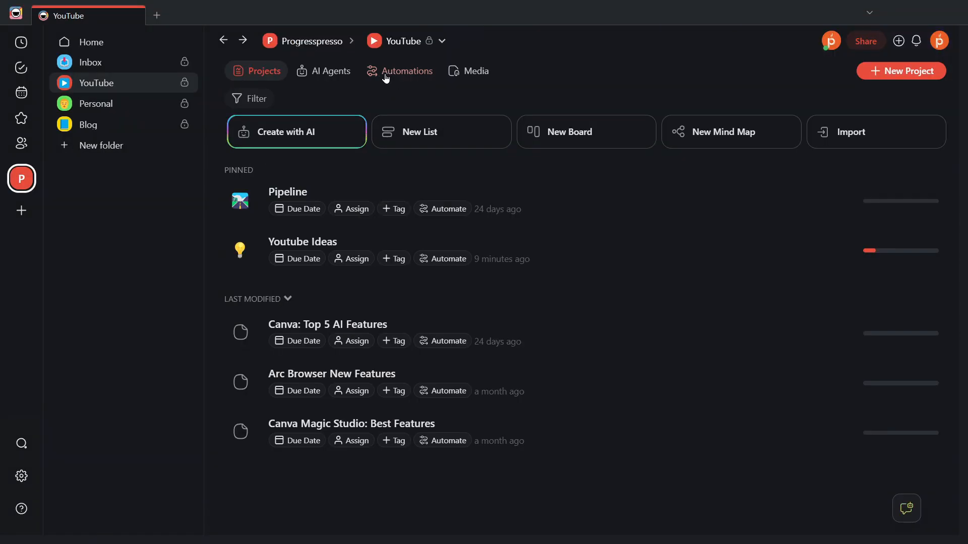
# View the YouTube workspace's Webhook Trigger → Add Task automation in Taskade
pyautogui.click(406, 71)
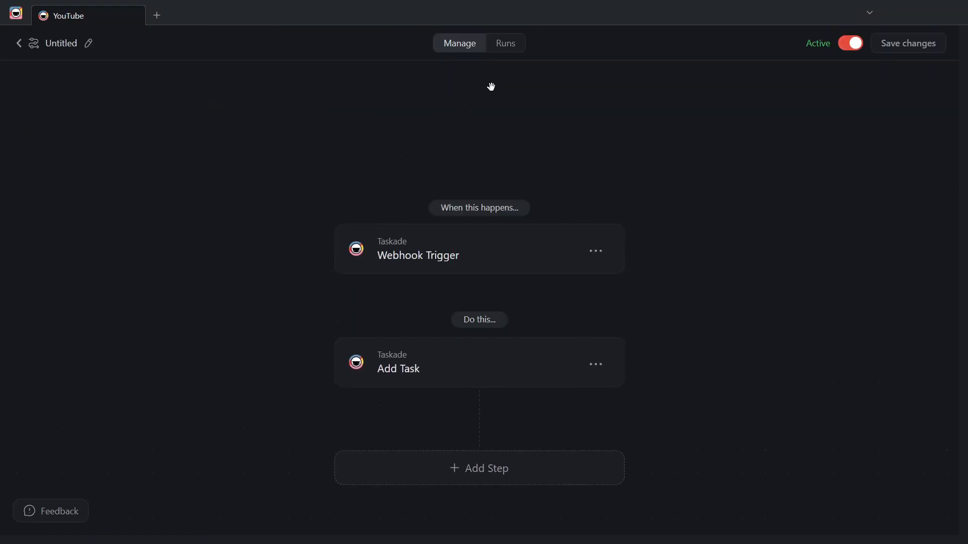
pyautogui.click(417, 249)
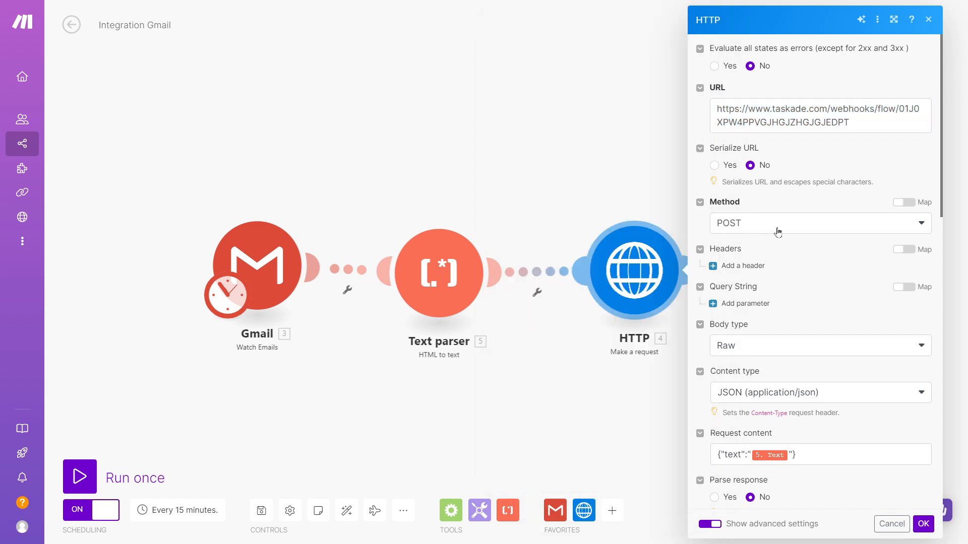
# Review the HTTP module's JSON request body mapping the parsed Text value
pyautogui.scroll(-3)
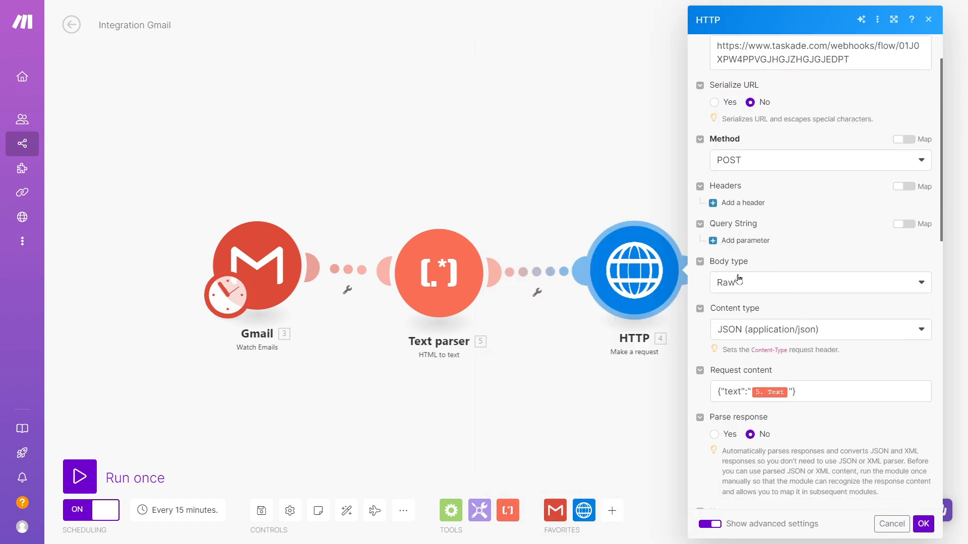
pyautogui.moveTo(750, 350)
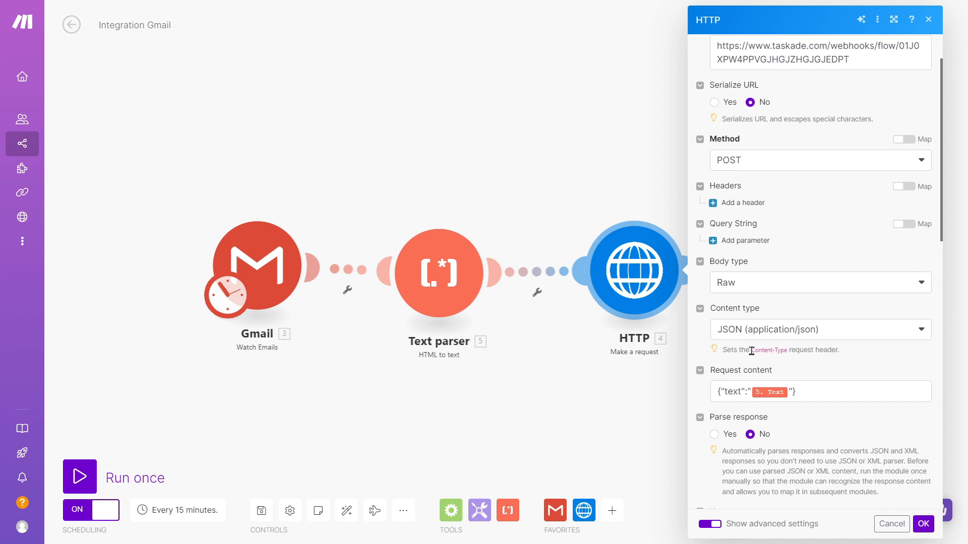
pyautogui.moveTo(738, 343)
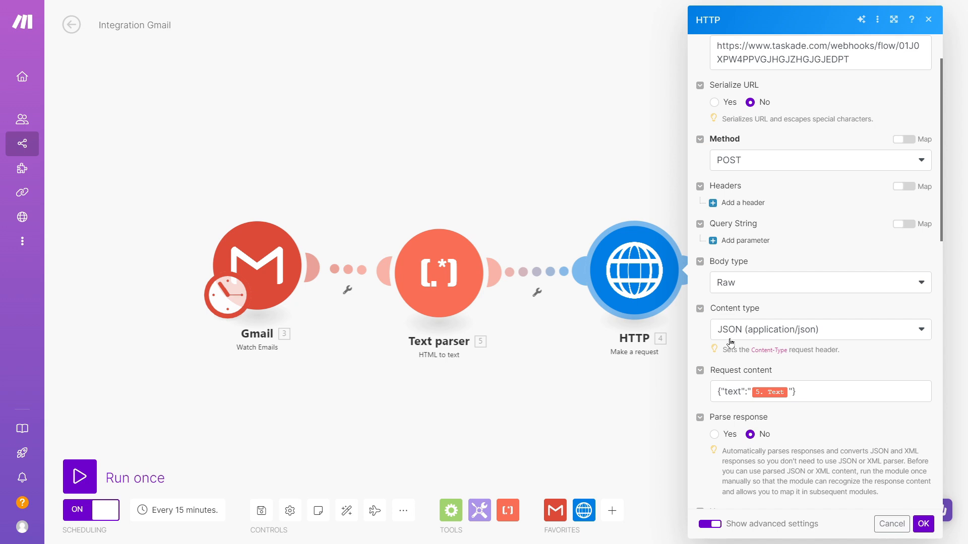
pyautogui.moveTo(802, 343)
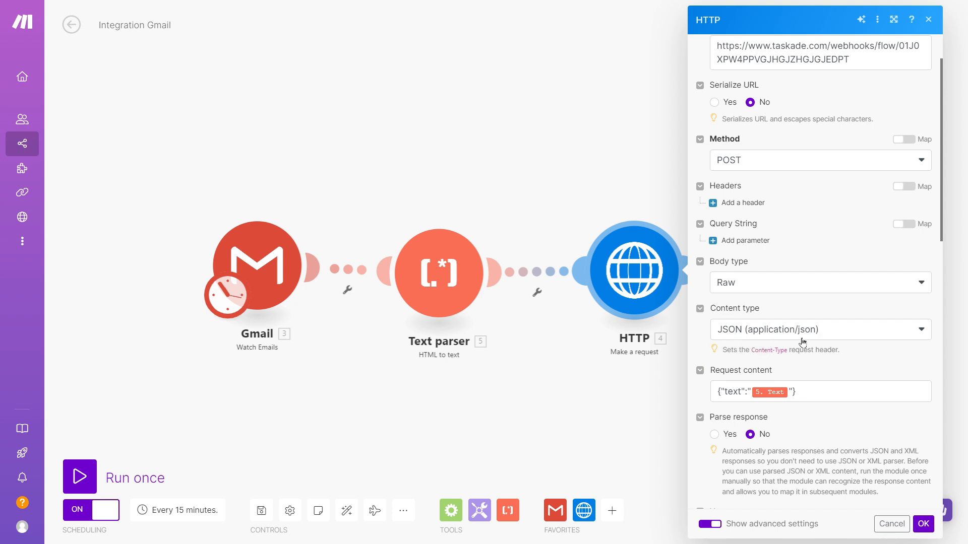
pyautogui.scroll(-3)
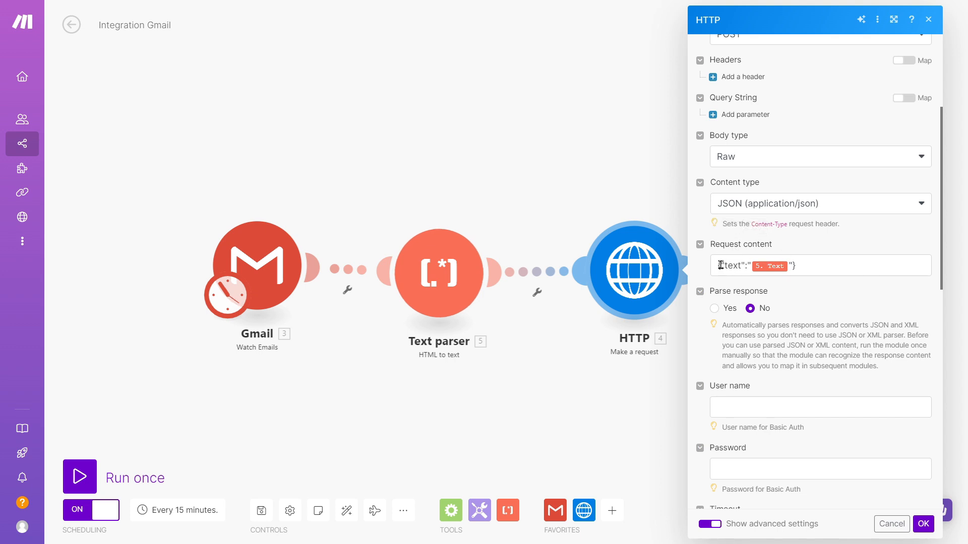
pyautogui.click(725, 265)
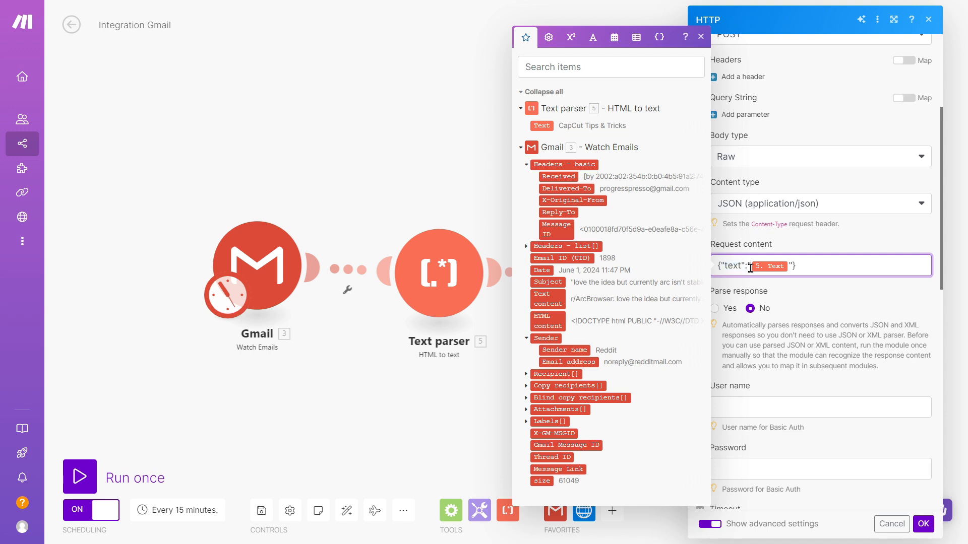
pyautogui.click(701, 37)
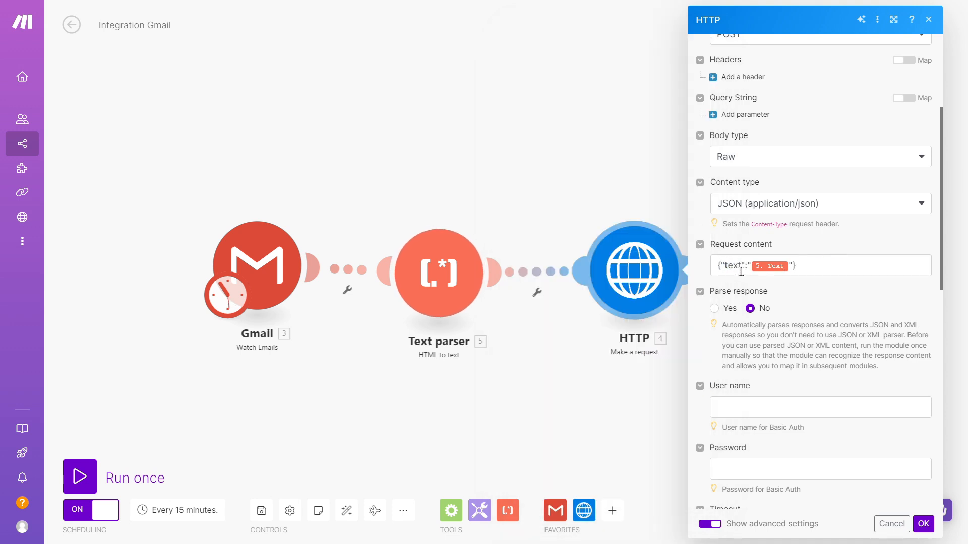
pyautogui.moveTo(770, 265)
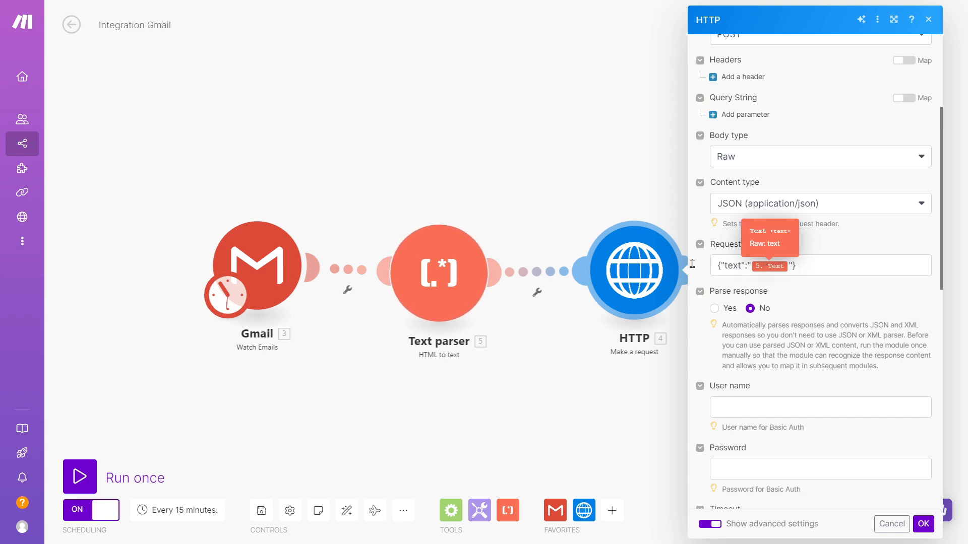
pyautogui.moveTo(439, 272)
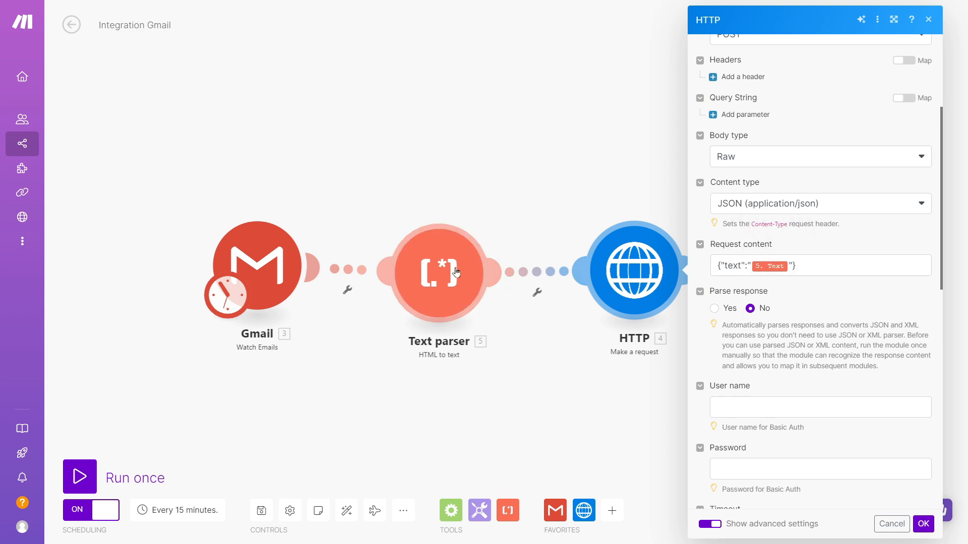
pyautogui.moveTo(777, 269)
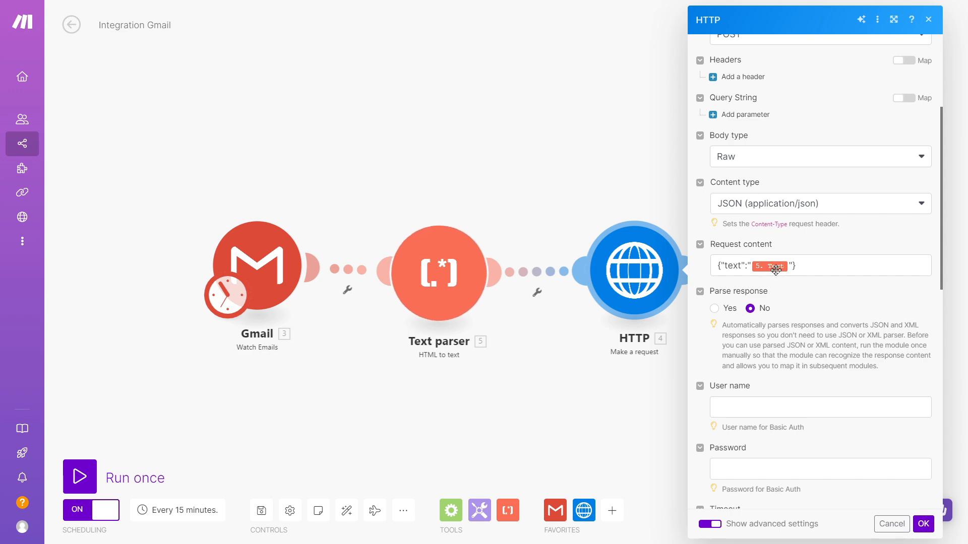
# Scroll through the remaining advanced settings and confirm the HTTP request module
pyautogui.scroll(-3)
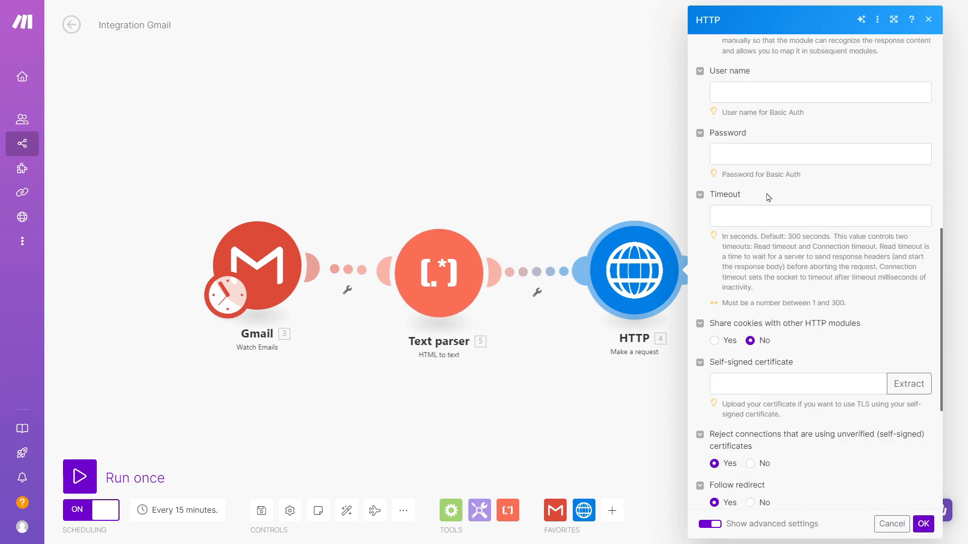
pyautogui.scroll(-3)
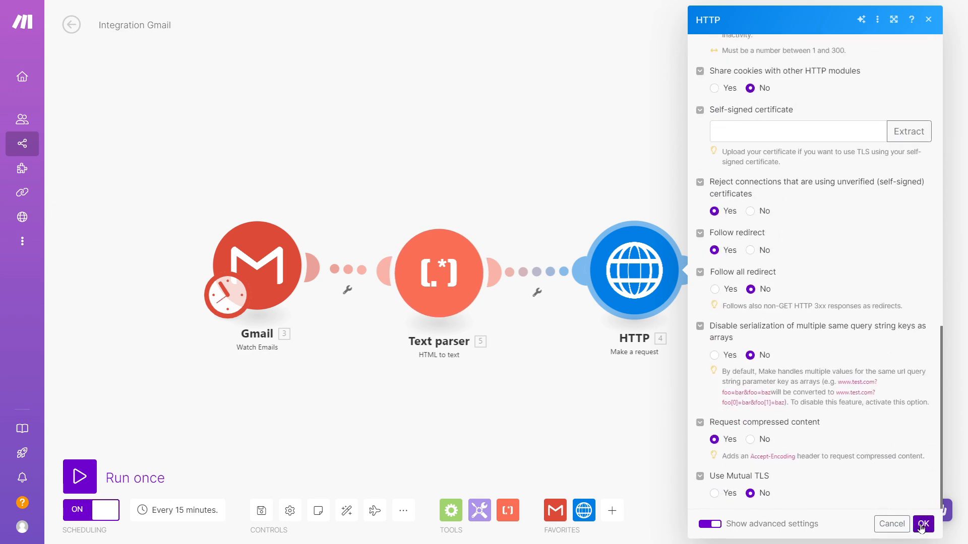
pyautogui.click(922, 524)
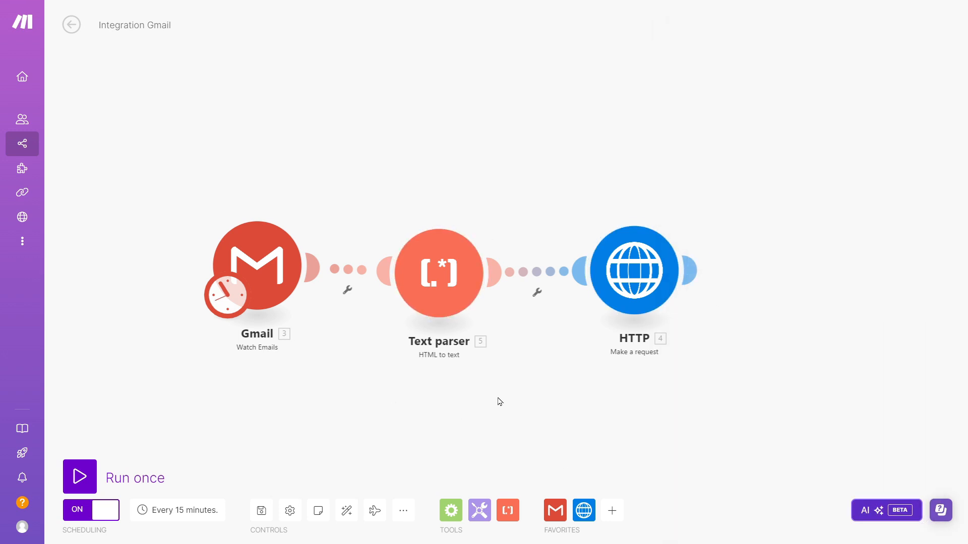
pyautogui.moveTo(450, 411)
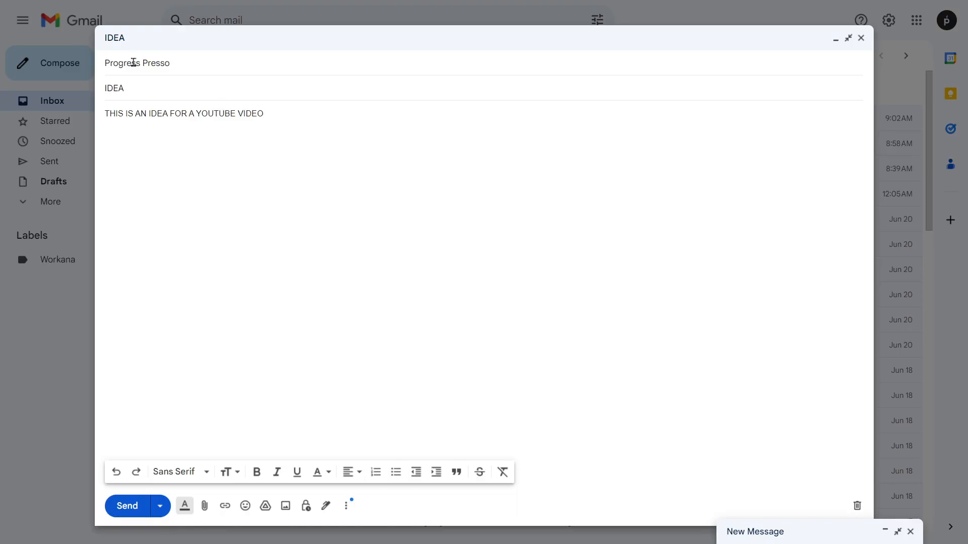
# Extend the draft's subject to 'IDEA : YOUTUBE' for the YouTube idea email
pyautogui.click(117, 88)
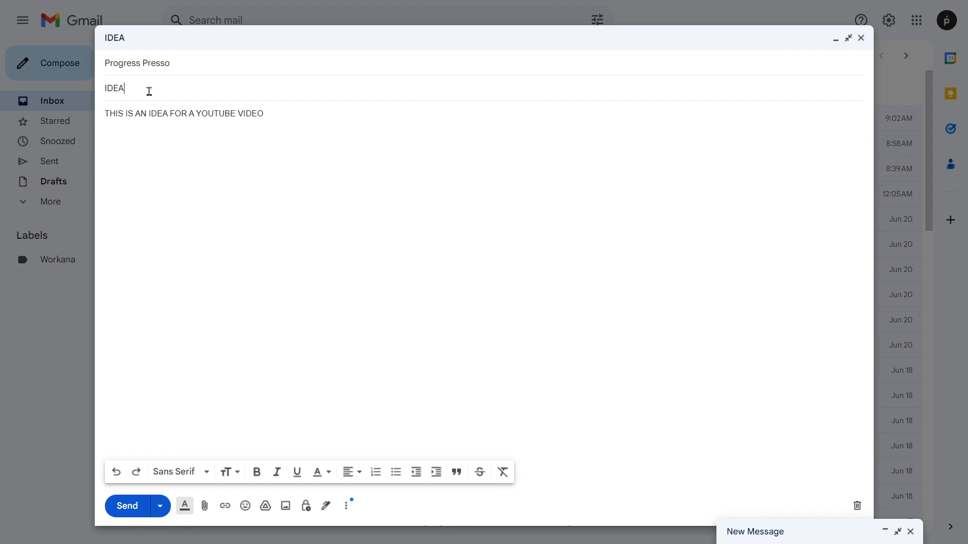
pyautogui.write(':')
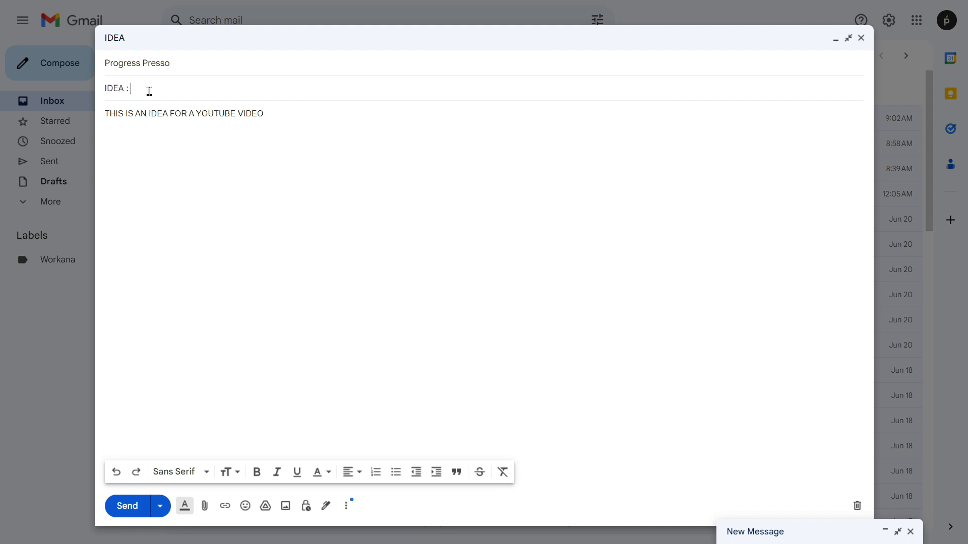
pyautogui.write('YOUTUBE')
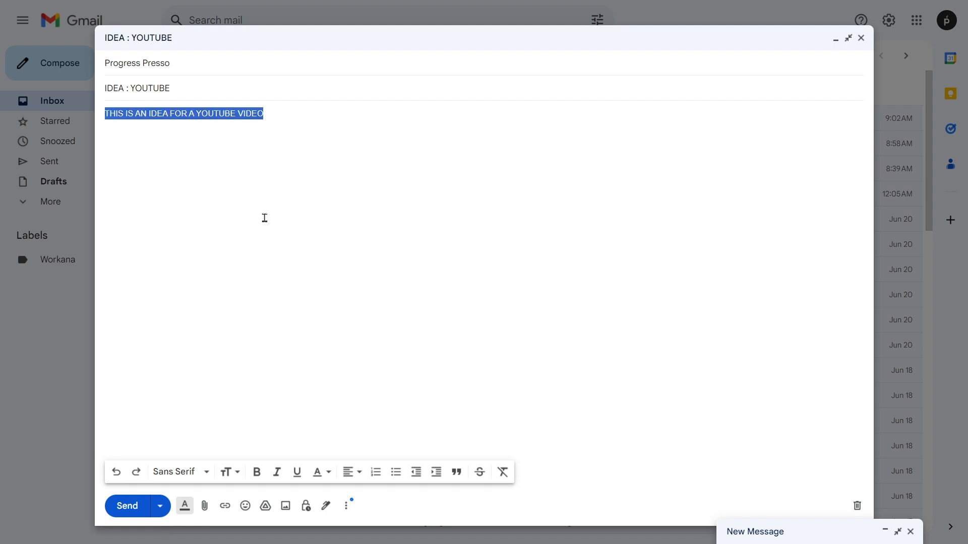
pyautogui.moveTo(81, 460)
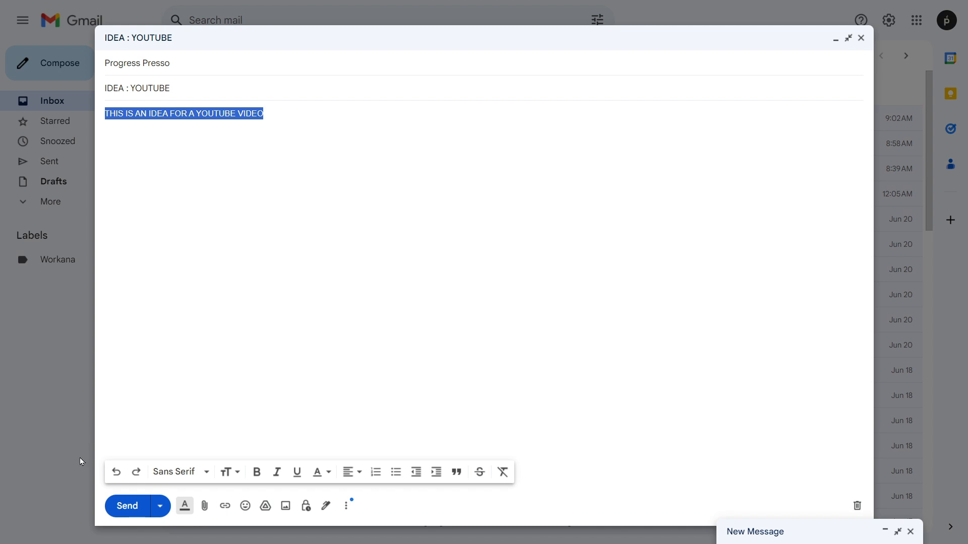
pyautogui.moveTo(127, 506)
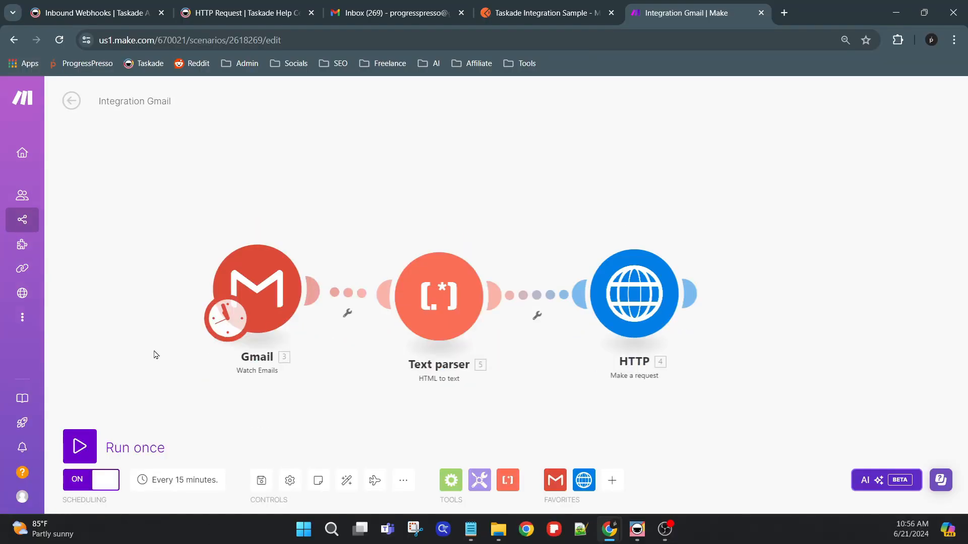
# Run the scenario once in full screen and check the Gmail output's Text content
pyautogui.press('F11')
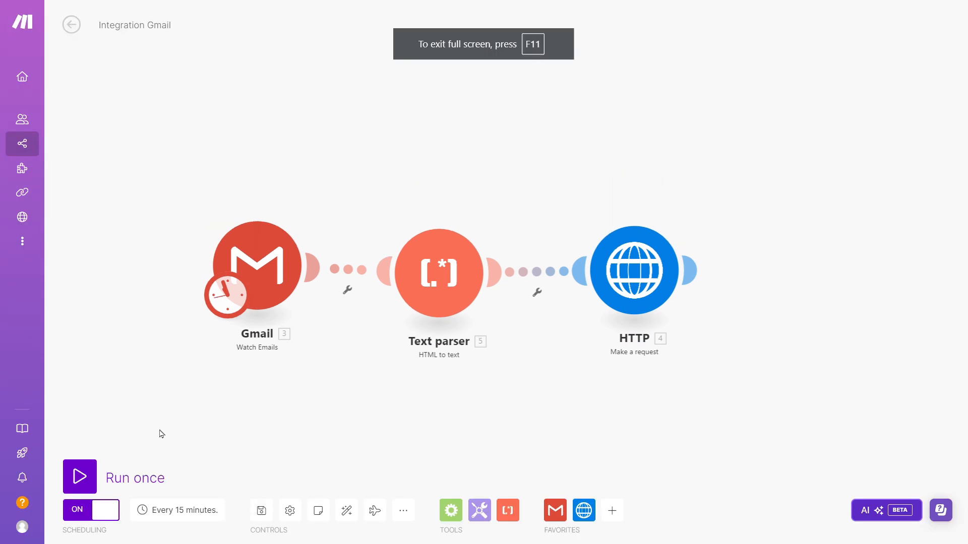
pyautogui.moveTo(78, 476)
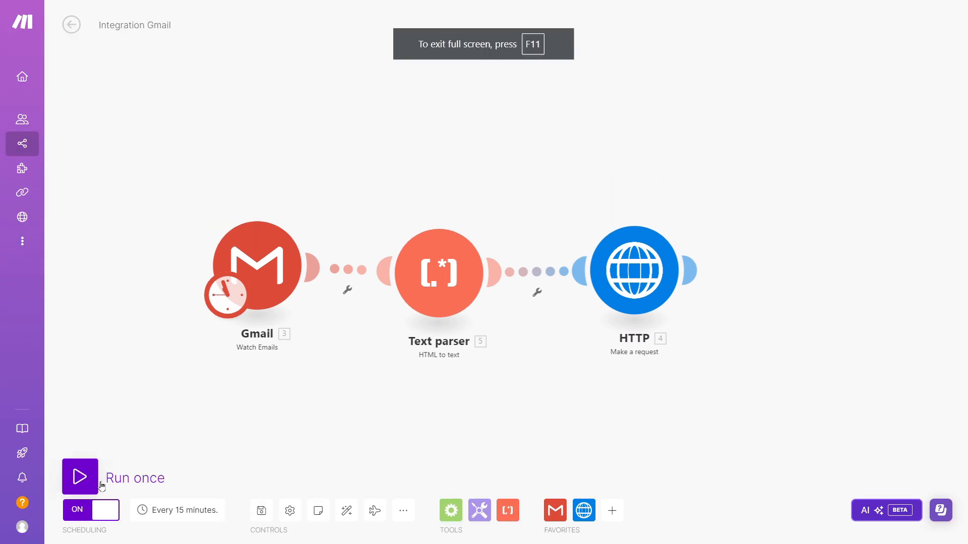
pyautogui.moveTo(177, 510)
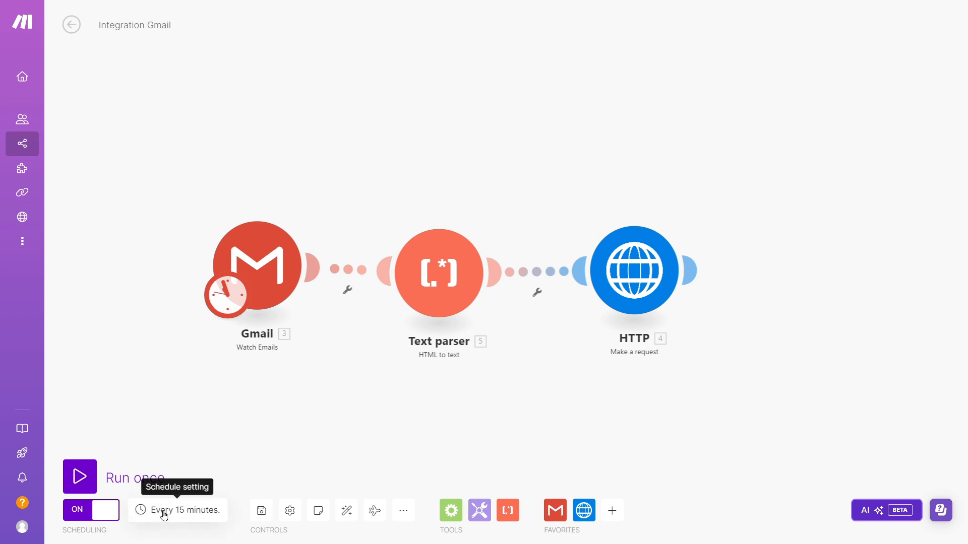
pyautogui.moveTo(79, 475)
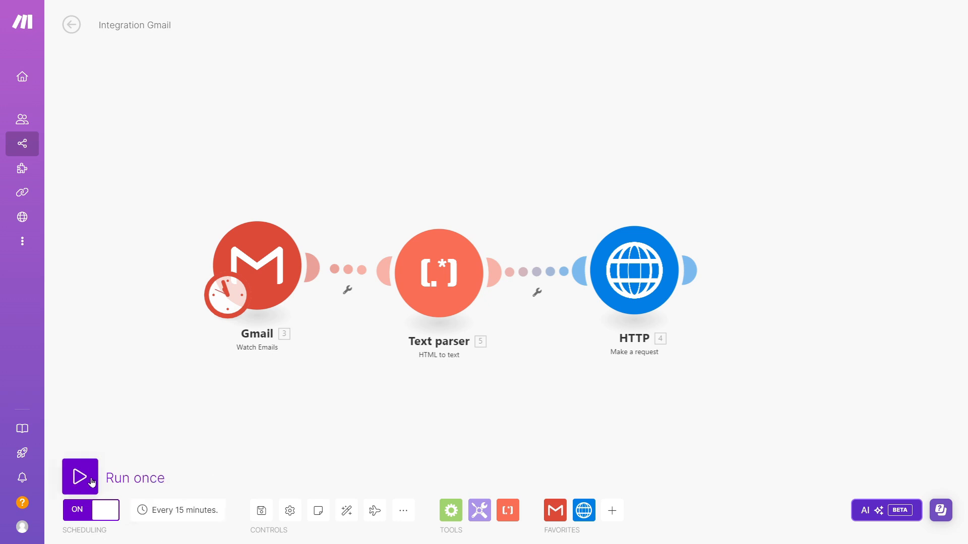
pyautogui.click(80, 477)
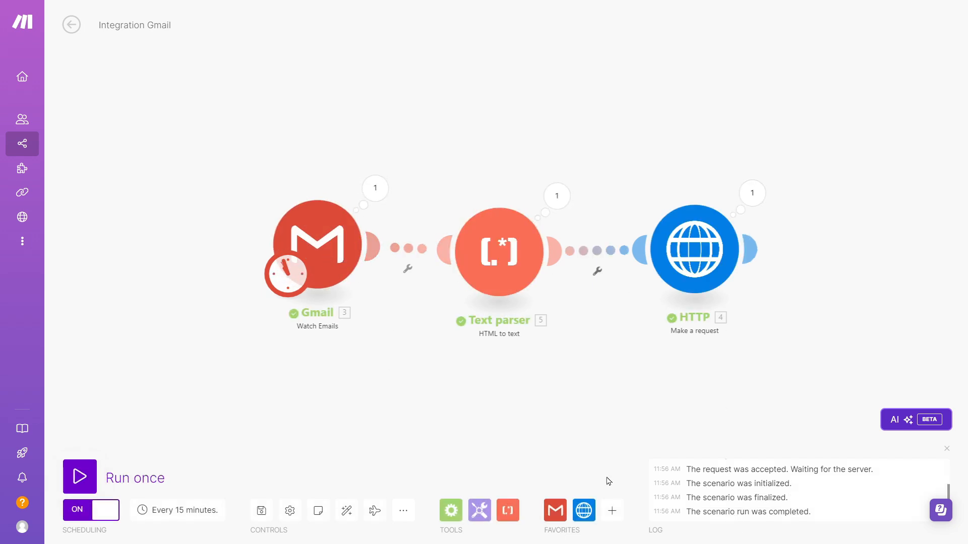
pyautogui.moveTo(375, 188)
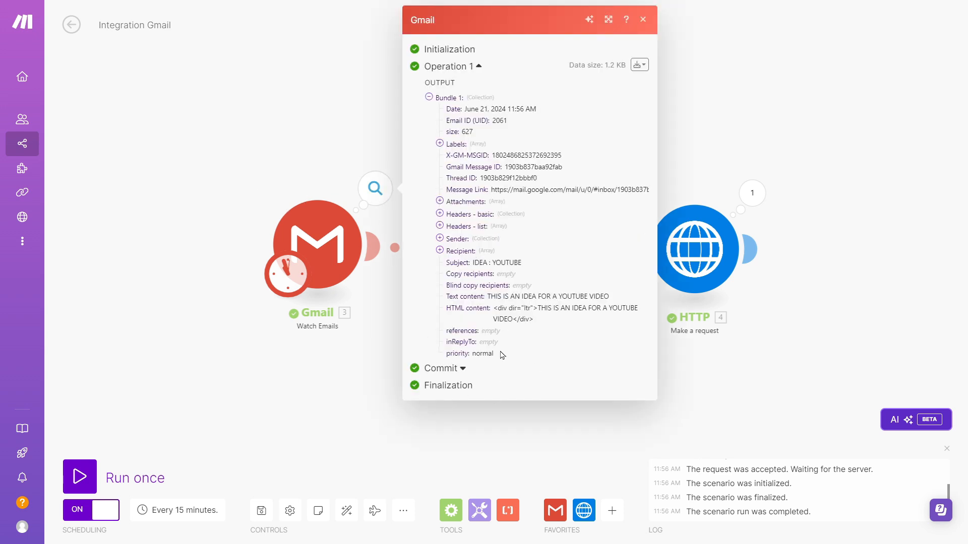
pyautogui.moveTo(546, 265)
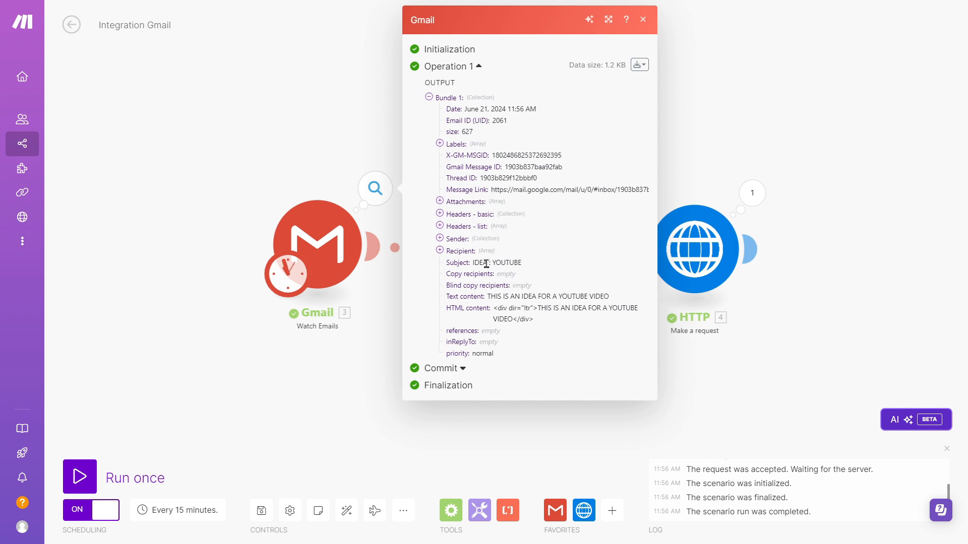
pyautogui.doubleClick(482, 262)
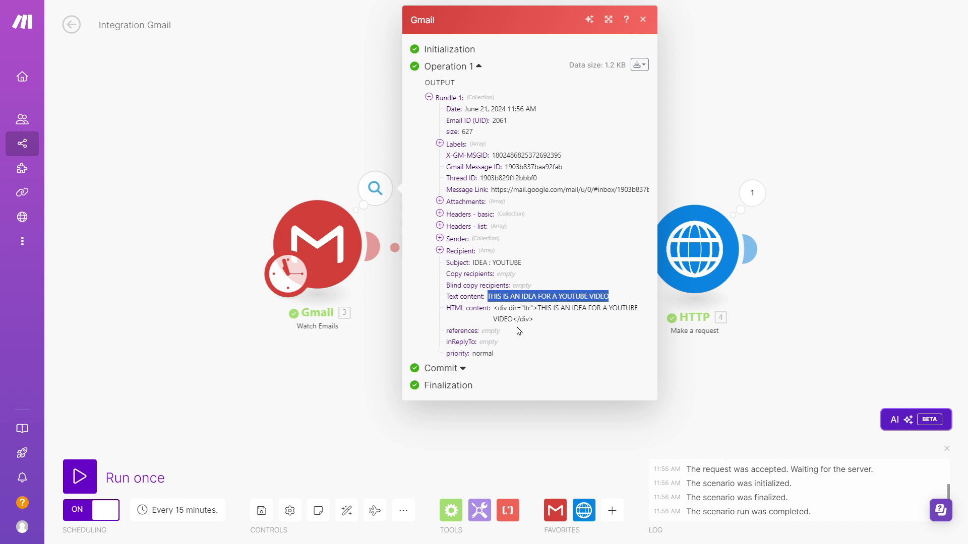
pyautogui.click(642, 20)
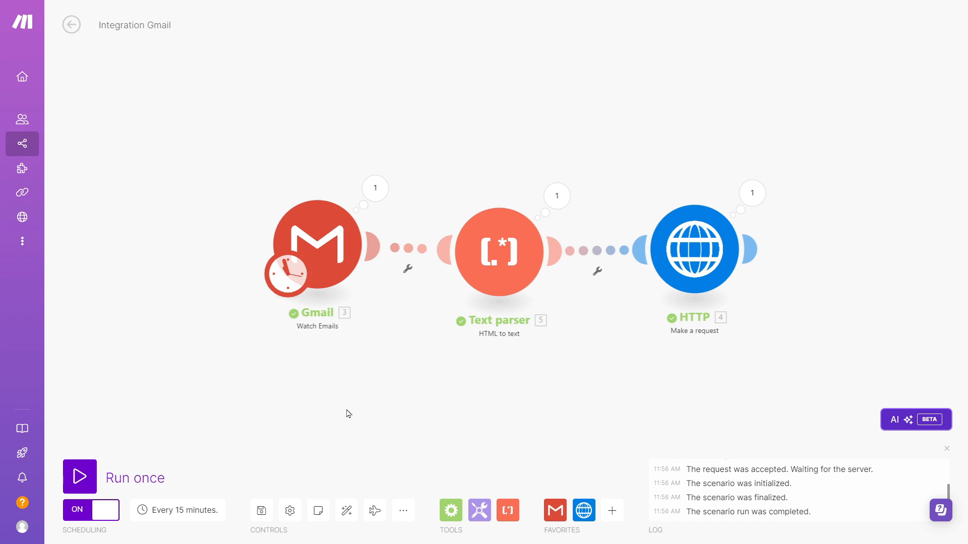
# Inspect the Text parser output and HTTP bundle carrying 'THIS IS AN IDEA FOR A YOUTUBE VIDEO'
pyautogui.click(556, 196)
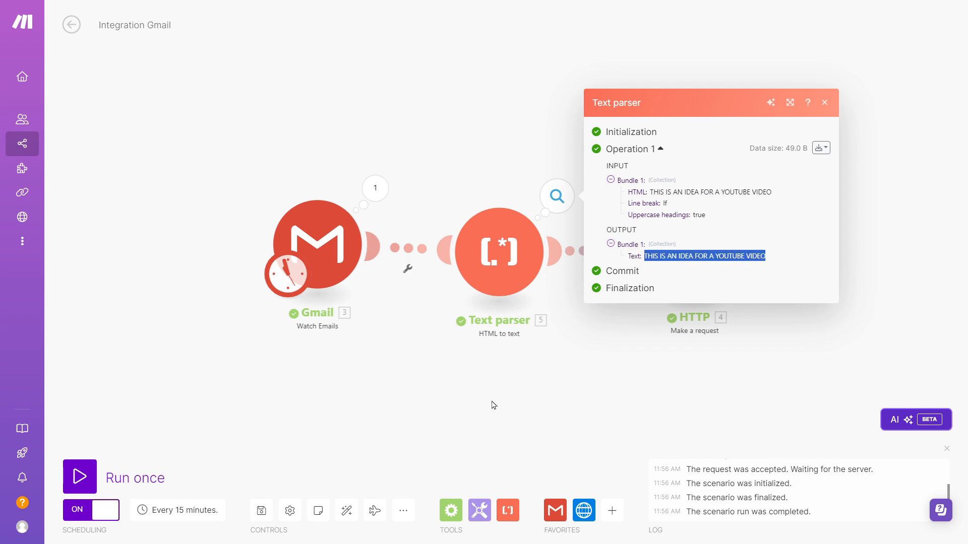
pyautogui.click(824, 102)
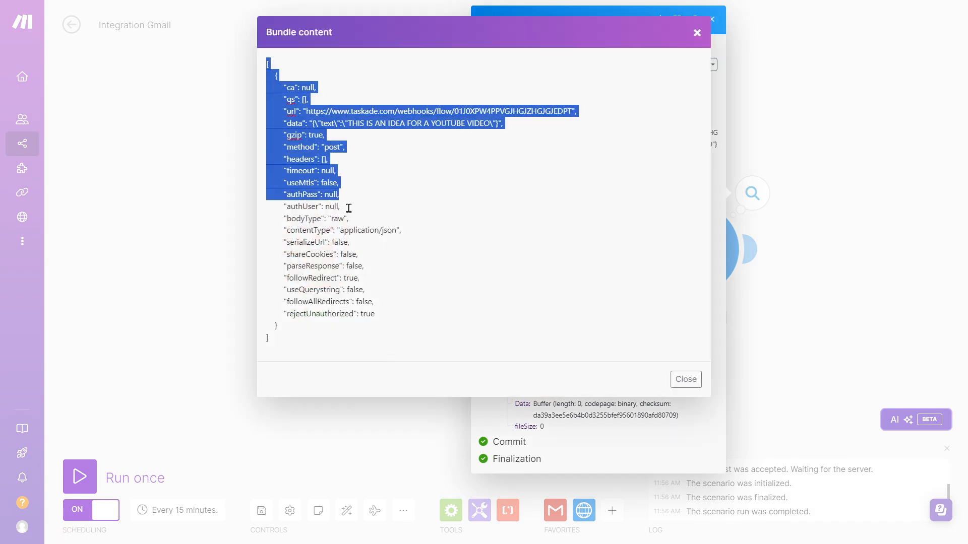
pyautogui.click(317, 103)
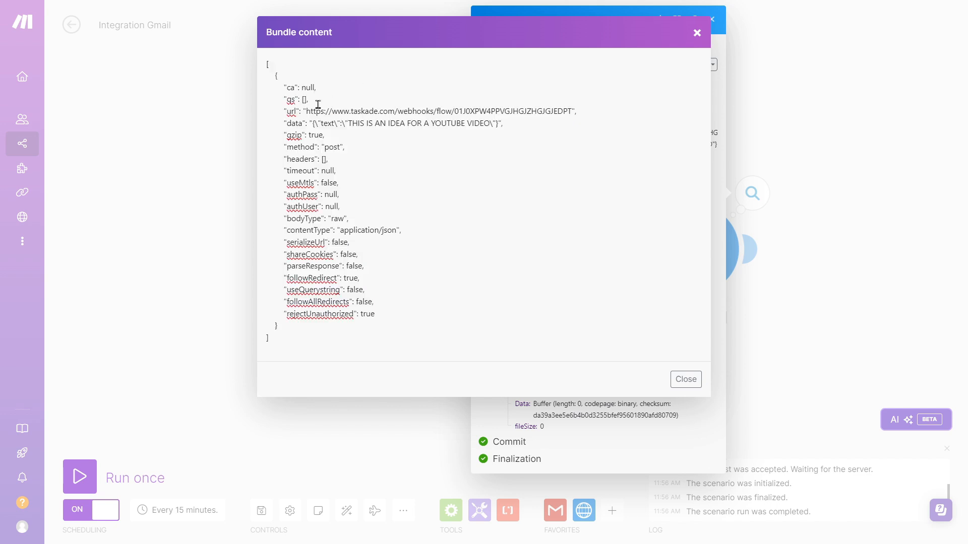
pyautogui.doubleClick(438, 111)
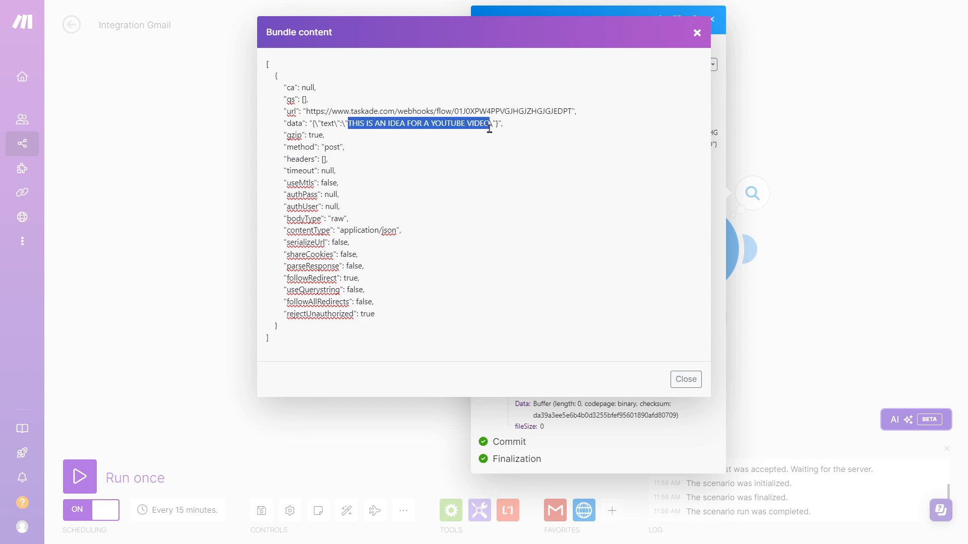
pyautogui.moveTo(686, 379)
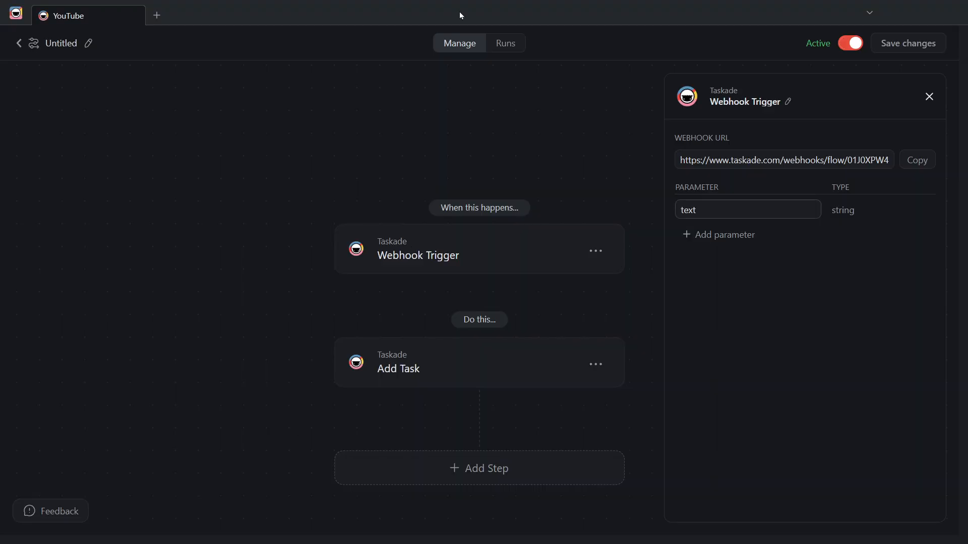
# Check the automation's run history, then open the Youtube Ideas project
pyautogui.click(504, 42)
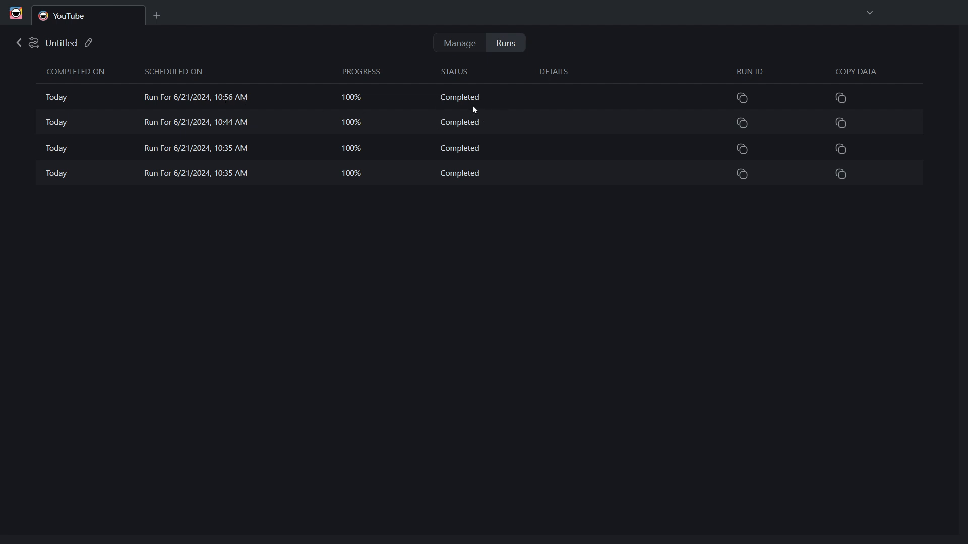
pyautogui.moveTo(460, 43)
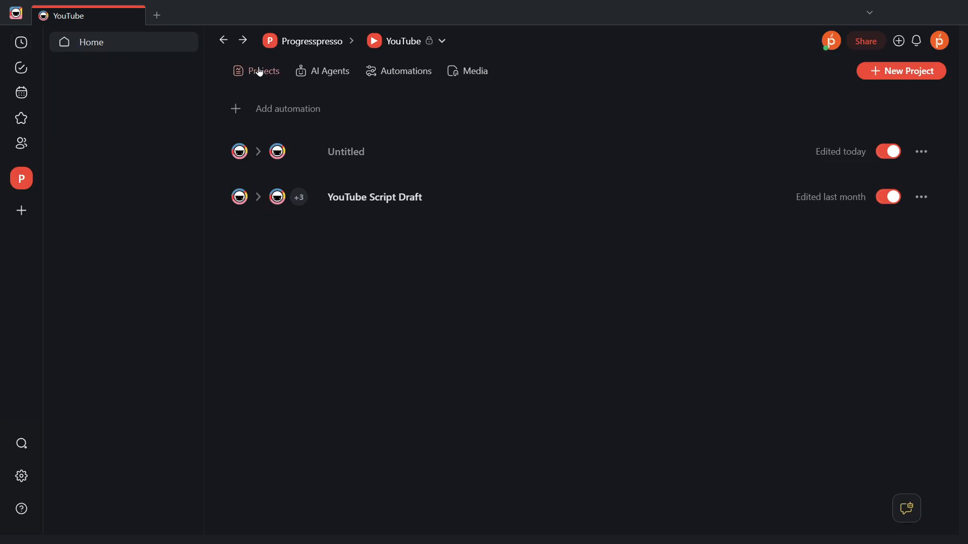
pyautogui.click(262, 70)
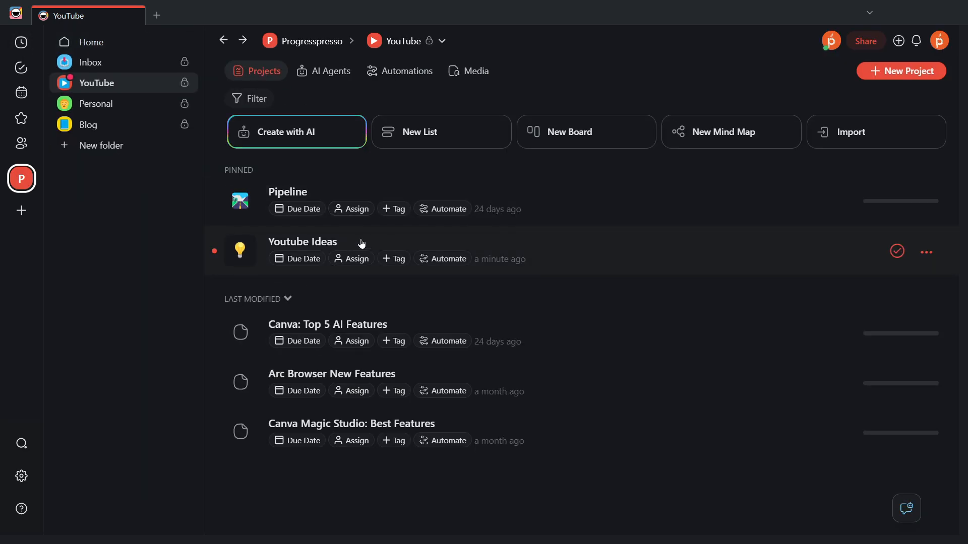
pyautogui.click(302, 241)
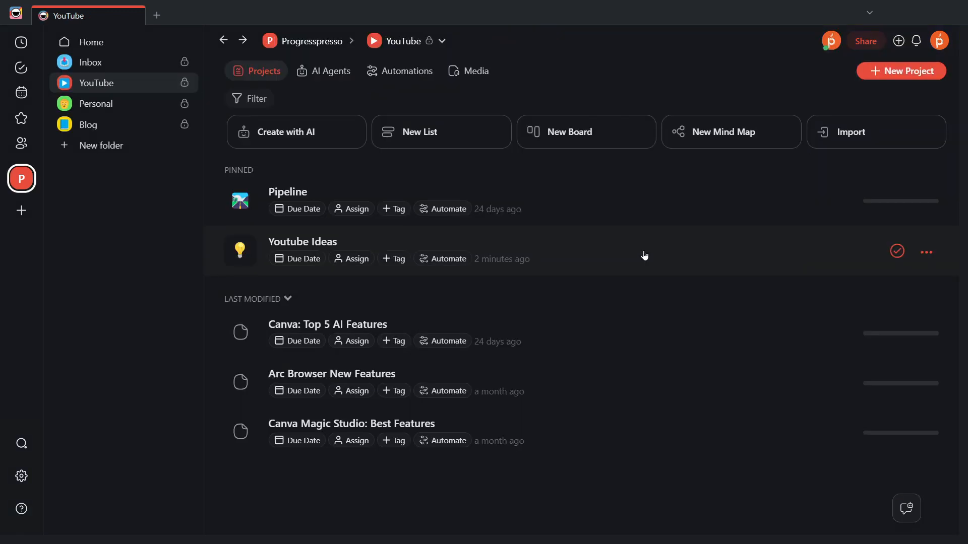
pyautogui.moveTo(670, 223)
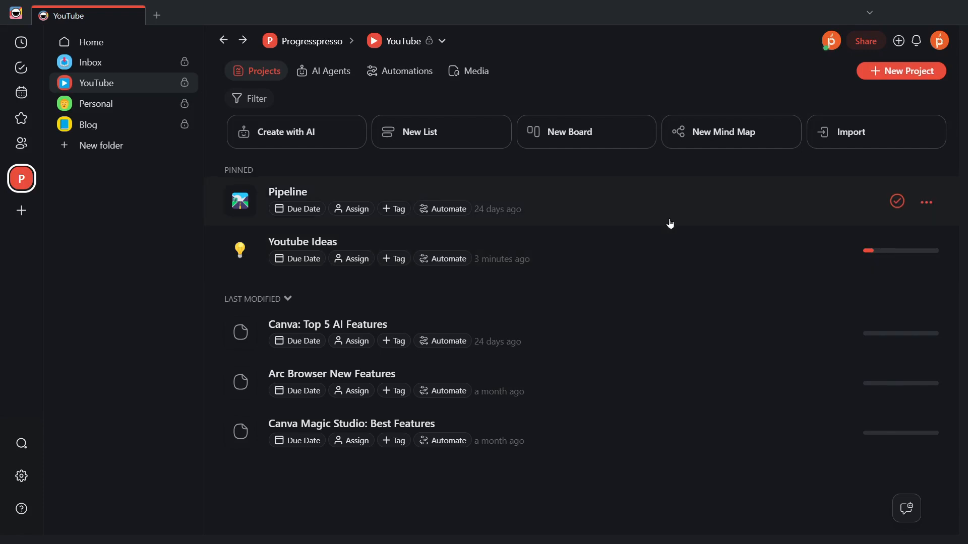
# Reopen the Untitled automation in the YouTube space and check its Webhook Trigger's text parameter
pyautogui.click(399, 71)
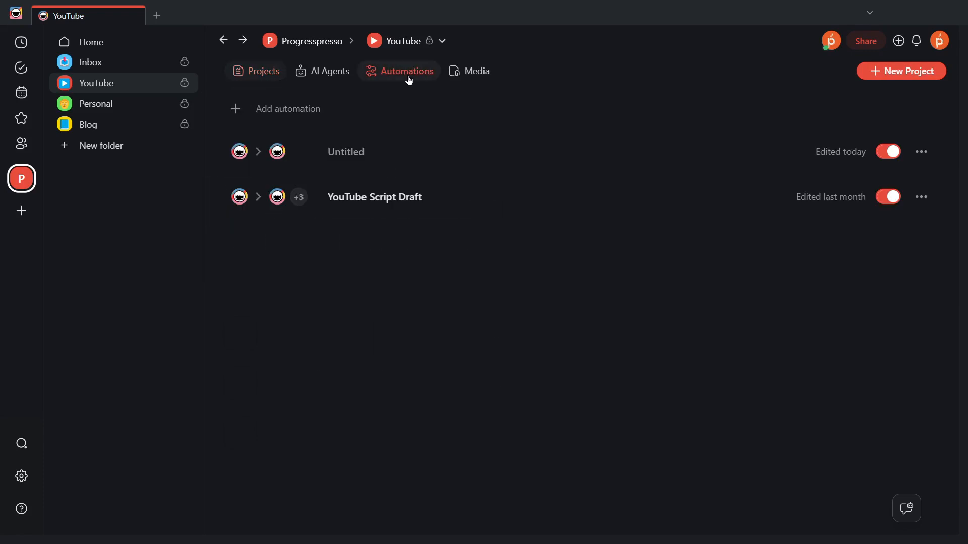
pyautogui.click(346, 151)
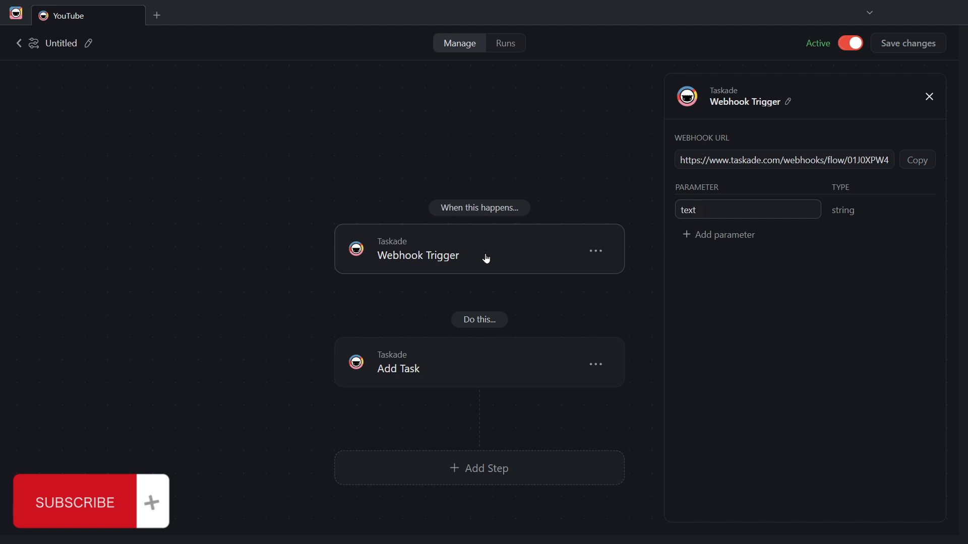
pyautogui.click(747, 210)
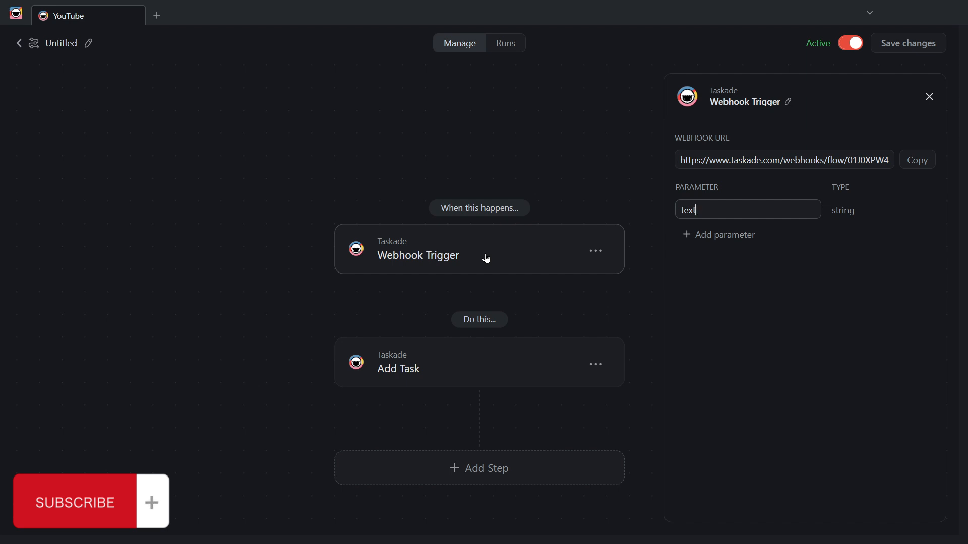